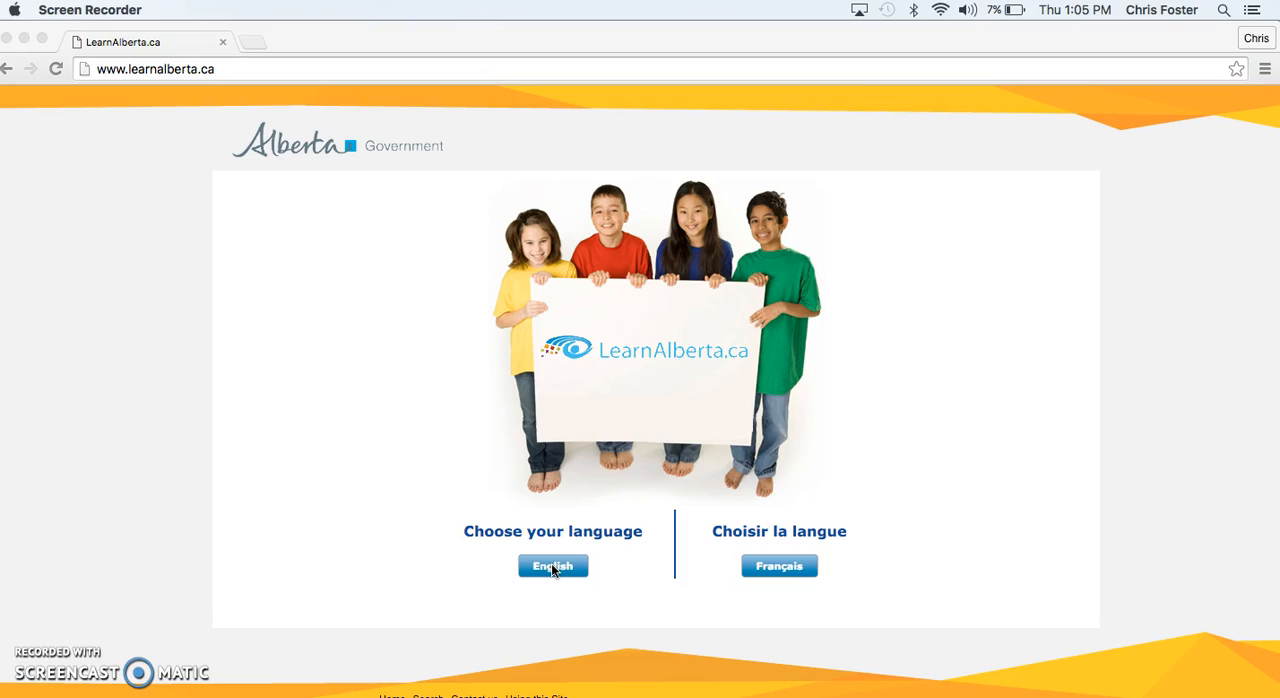
Enter LearnAlberta.ca in English and reach the Science Grades 1-6 program of studies
{"action": "left_click", "coordinate": [552, 566]}
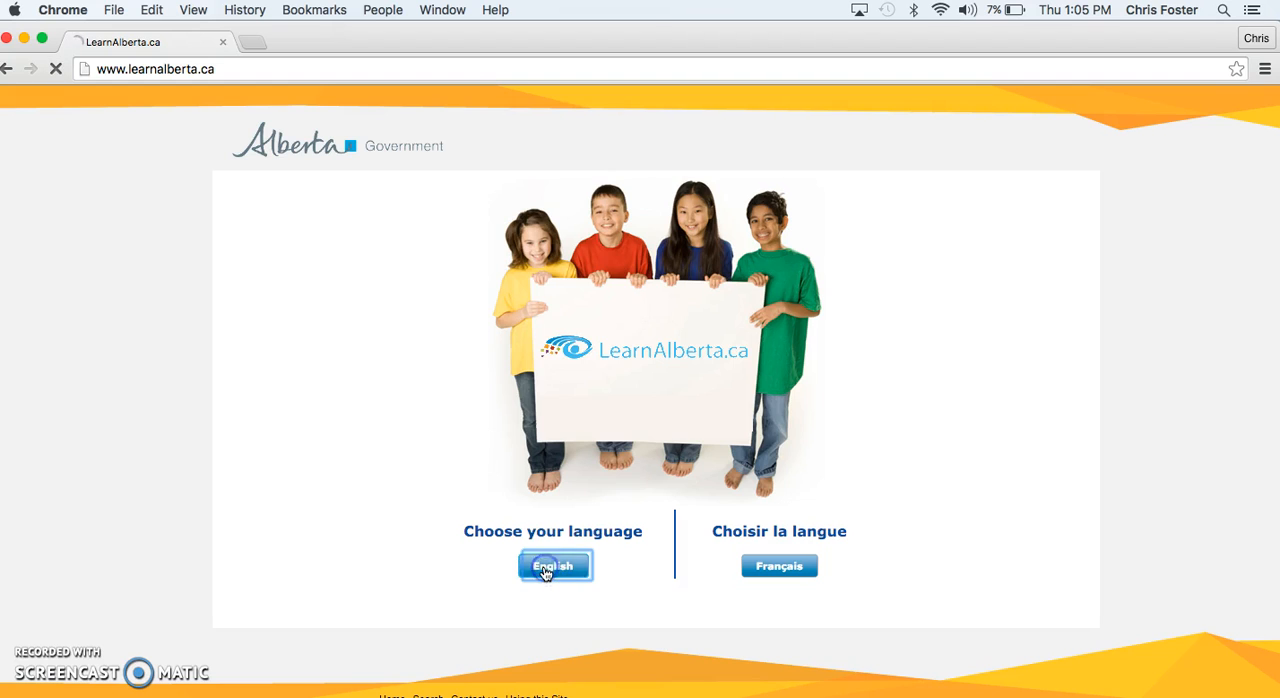
{"action": "left_click", "coordinate": [554, 566]}
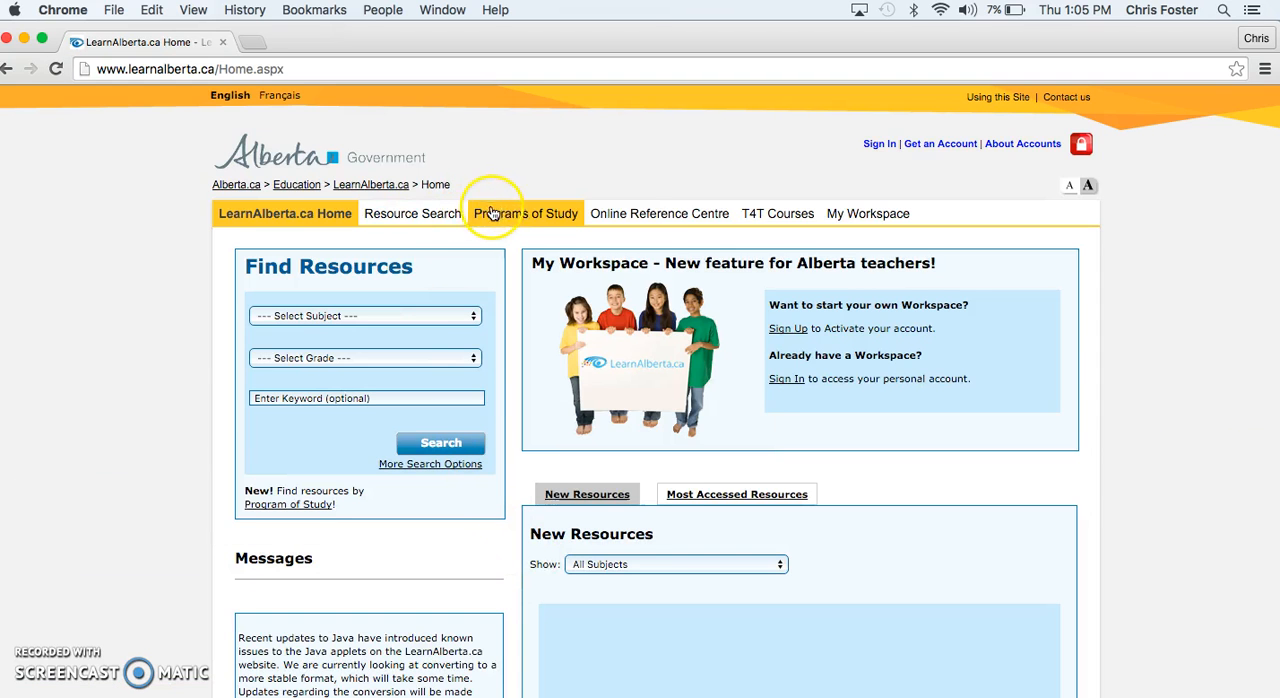
{"action": "left_click", "coordinate": [525, 213]}
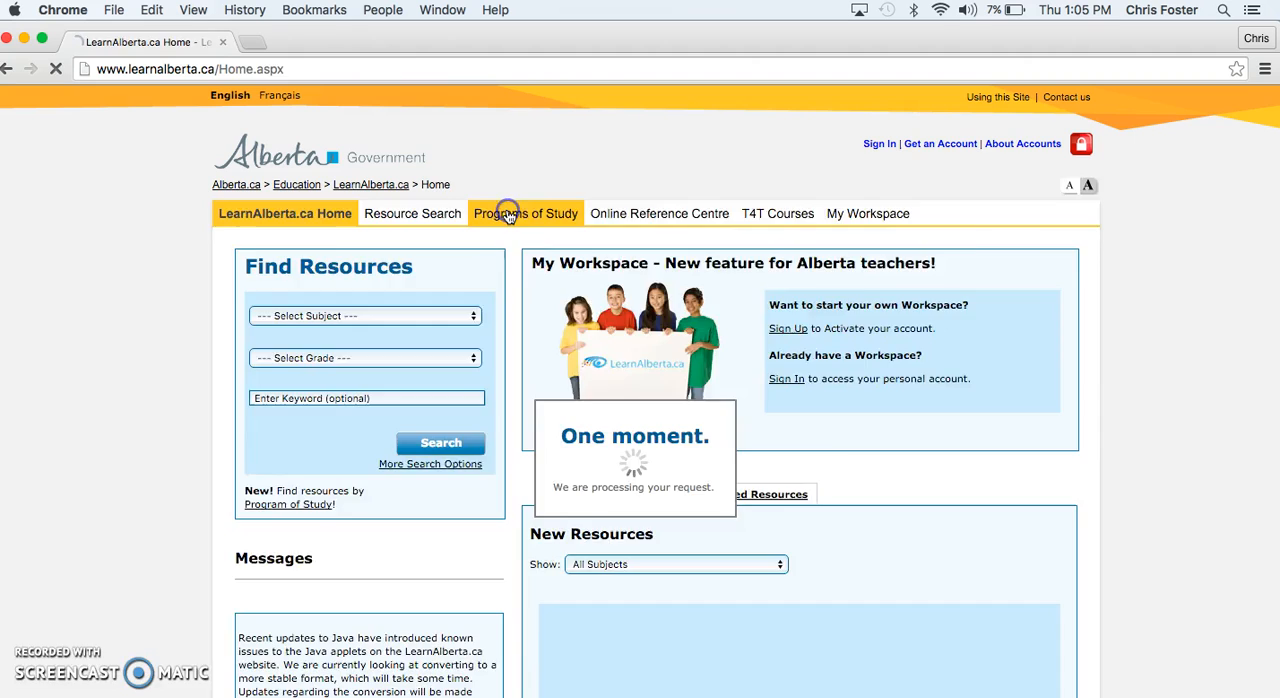
{"action": "left_click", "coordinate": [525, 213]}
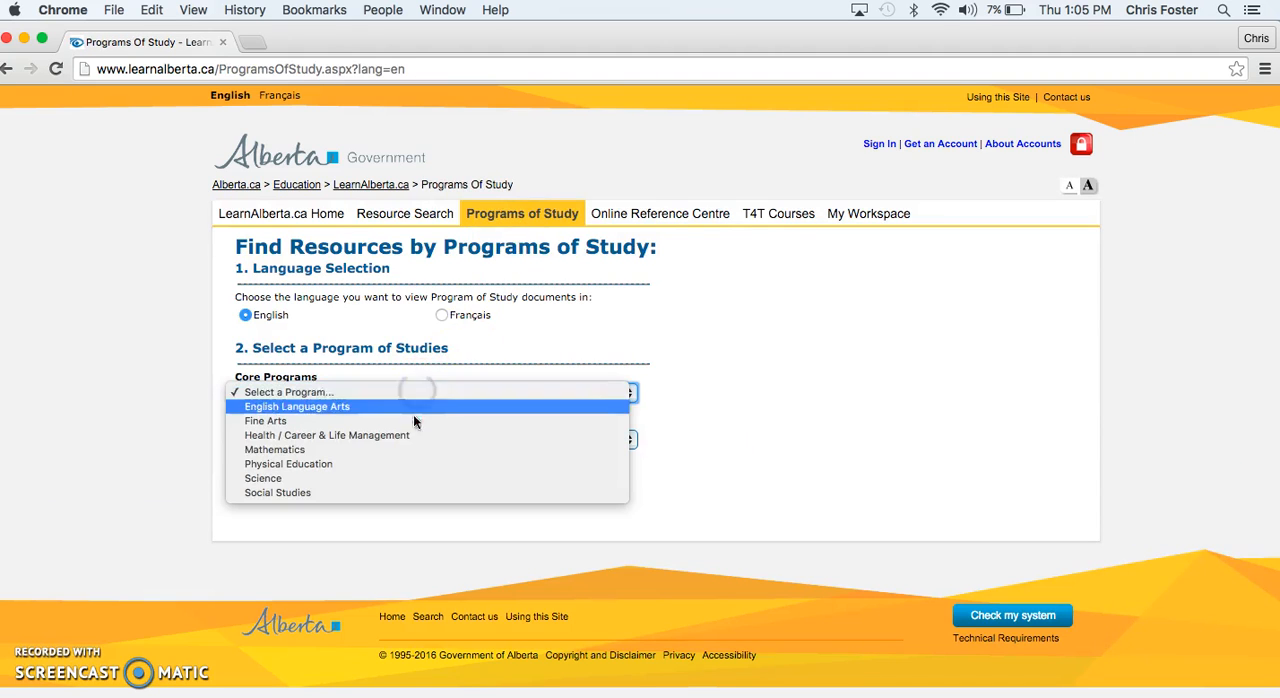
{"action": "left_click", "coordinate": [263, 478]}
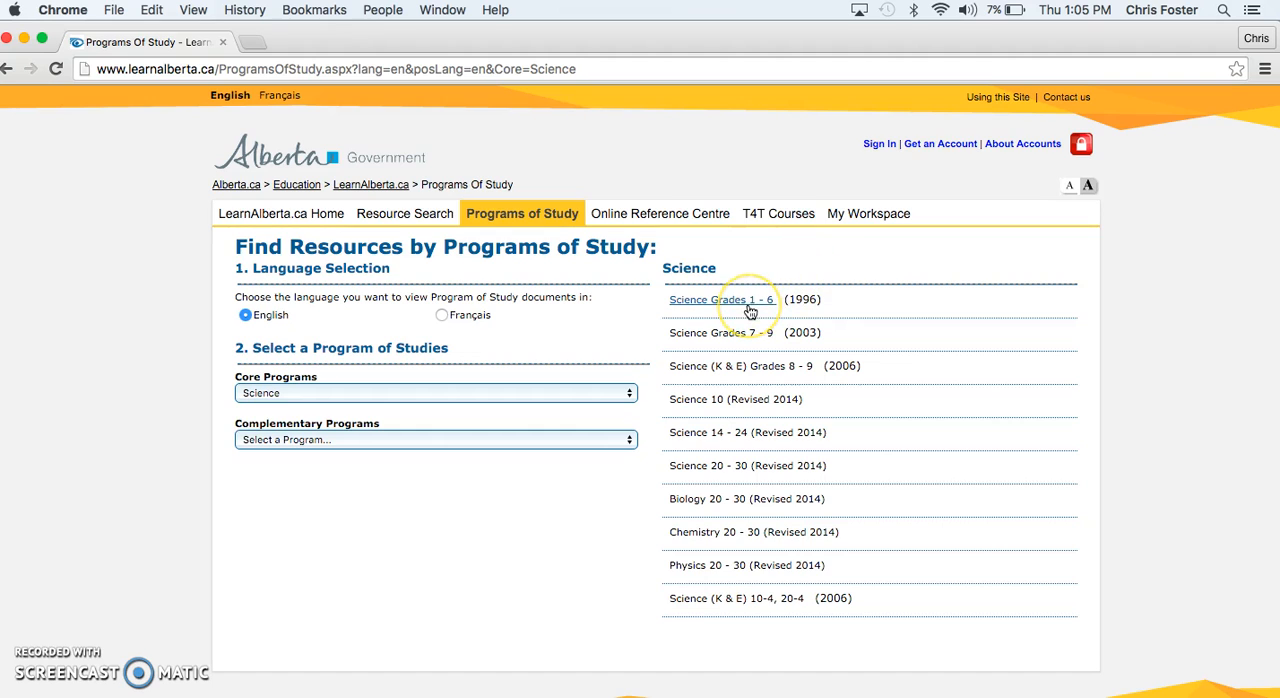
{"action": "mouse_move", "coordinate": [723, 311]}
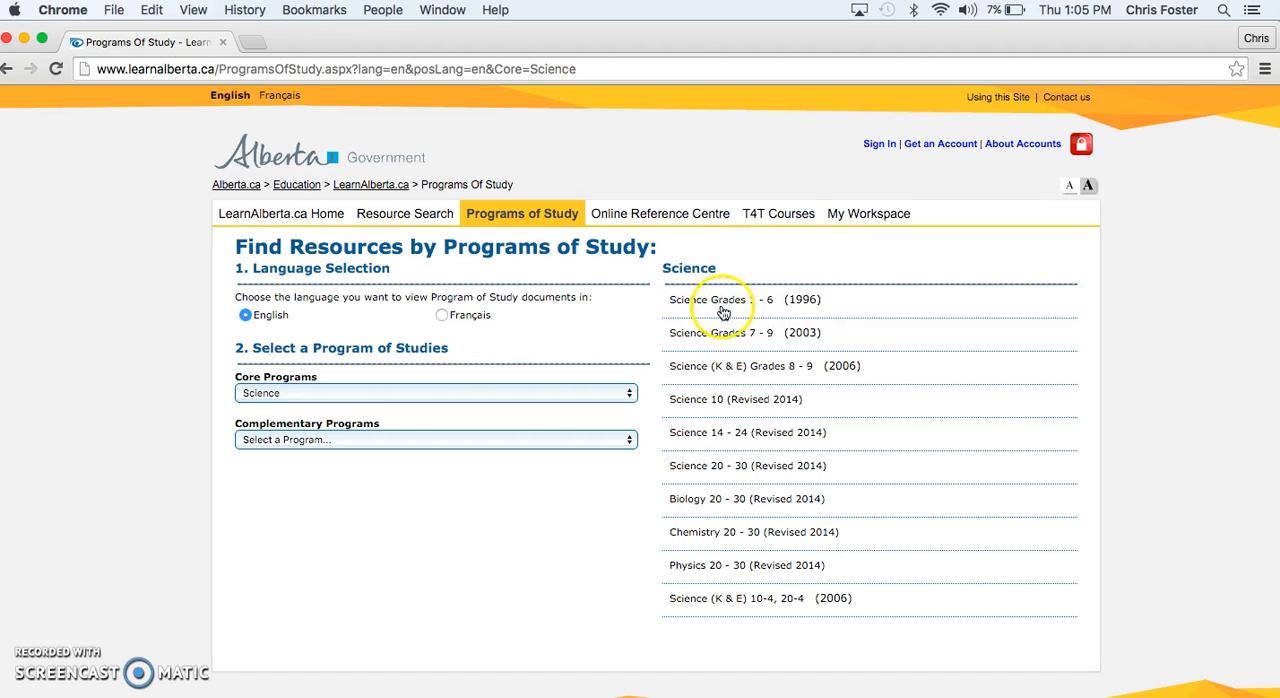
{"action": "left_click", "coordinate": [710, 299]}
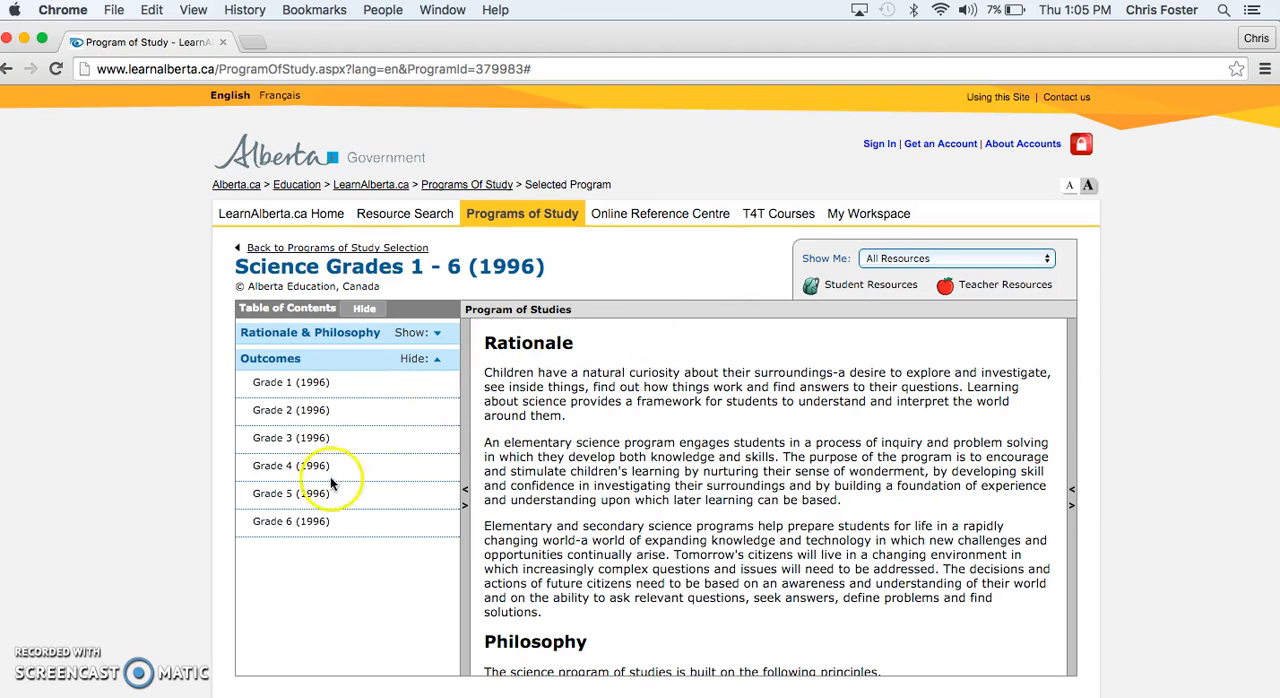
Expand Grade 5 Topic D: Weather Watch and mark the outcome on identifying cloud types
{"action": "left_click", "coordinate": [290, 493]}
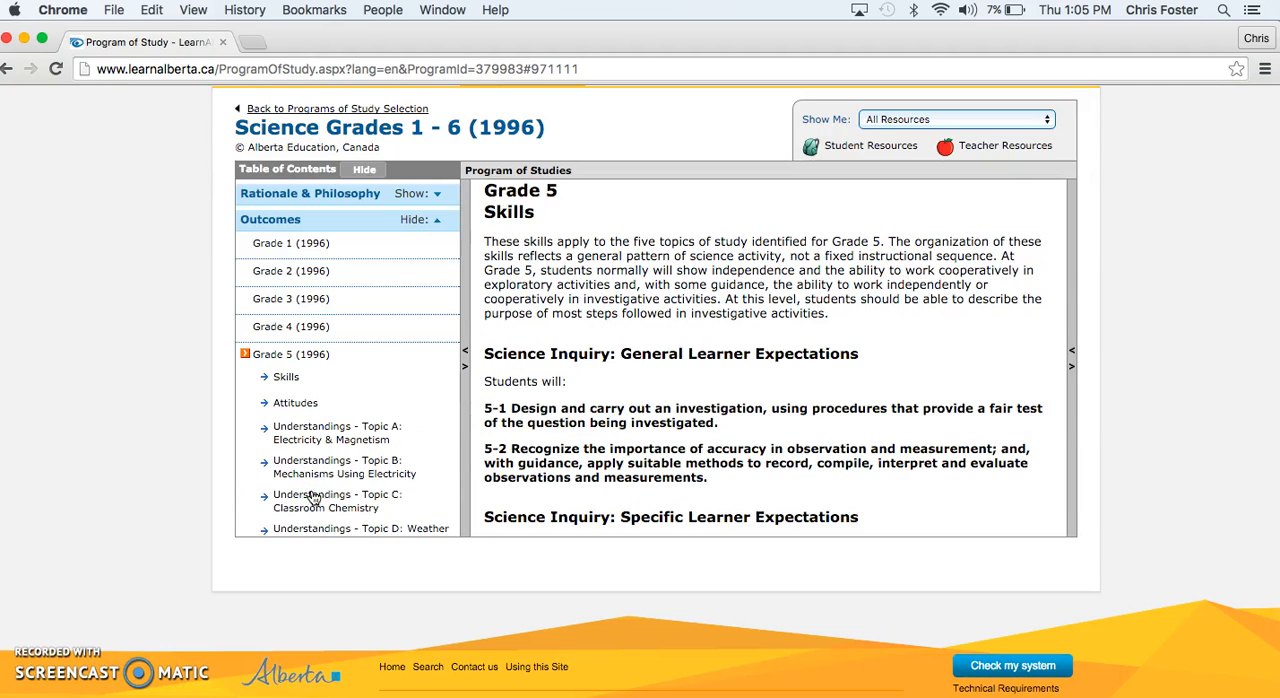
{"action": "scroll", "scroll_direction": "down", "scroll_amount": 3}
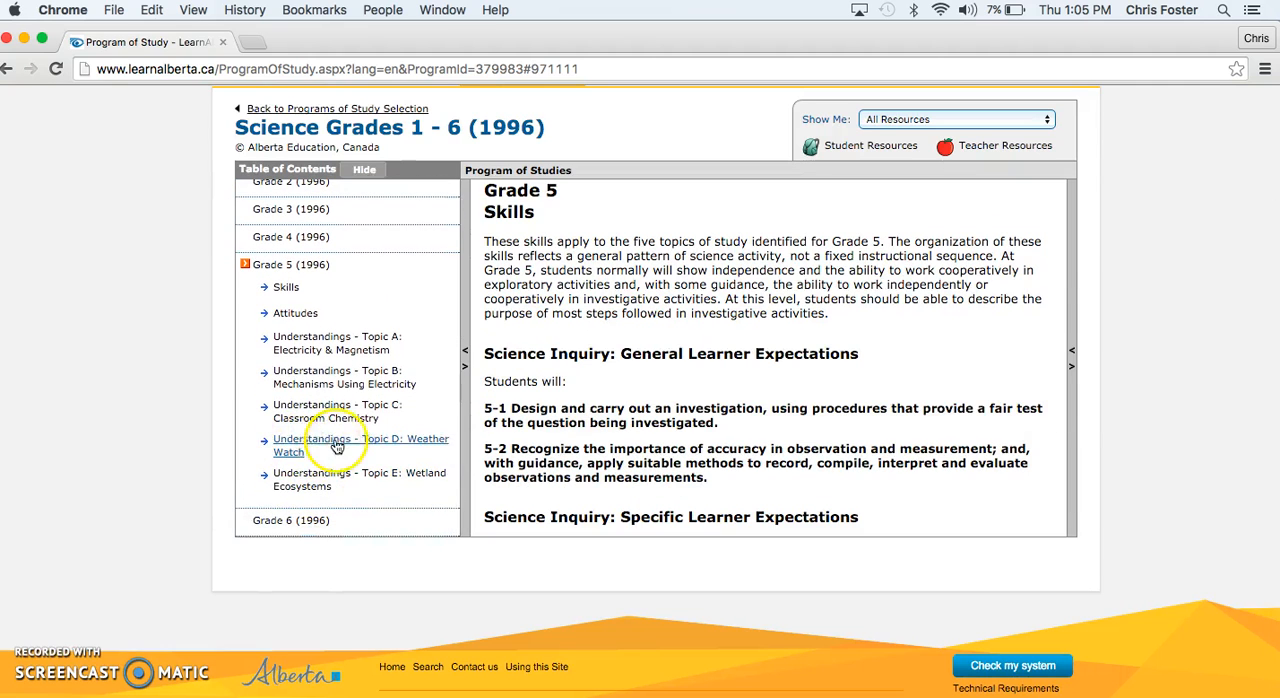
{"action": "left_click", "coordinate": [360, 445]}
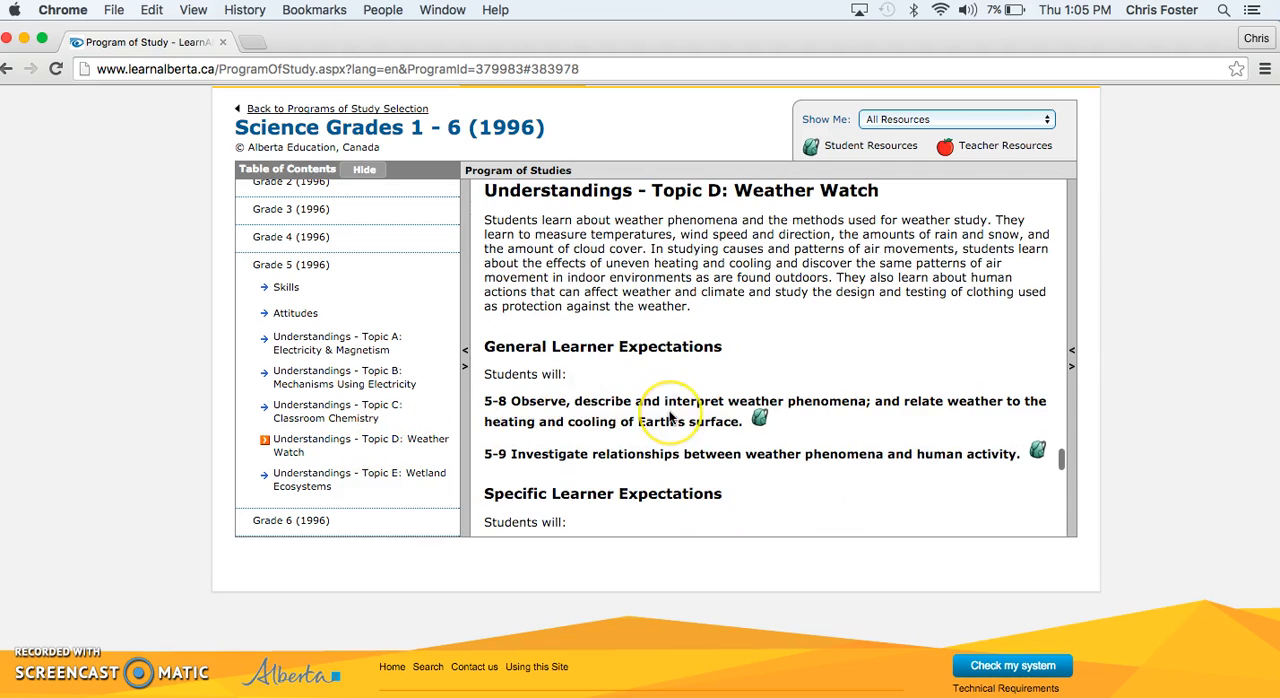
{"action": "scroll", "scroll_direction": "down", "scroll_amount": 3}
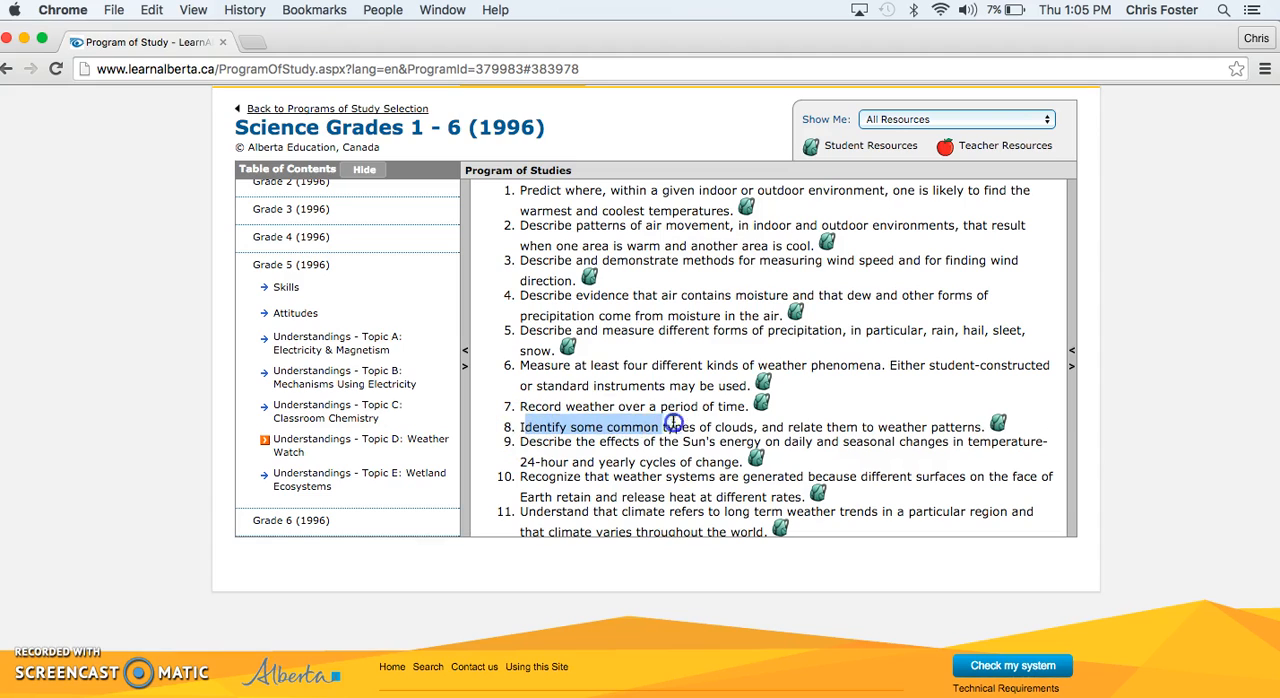
{"action": "double_click", "coordinate": [683, 426]}
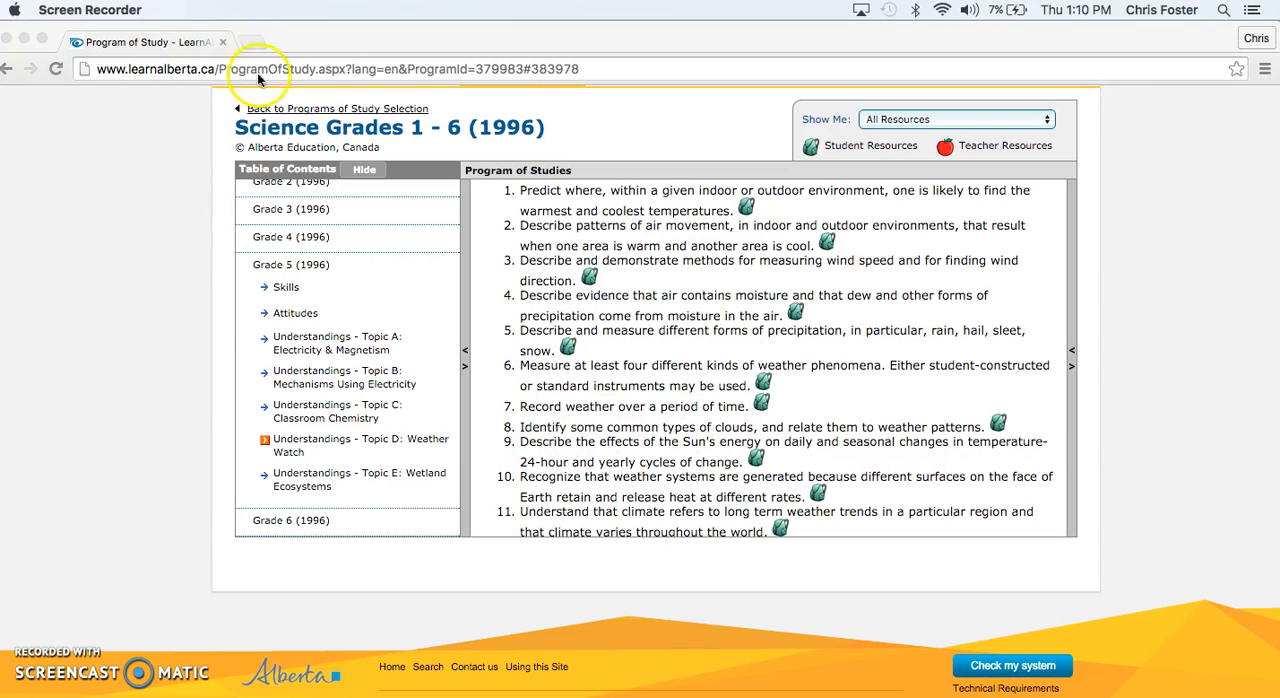
Go to edpuzzle.com in a new tab and log in as a teacher
{"action": "left_click", "coordinate": [267, 42]}
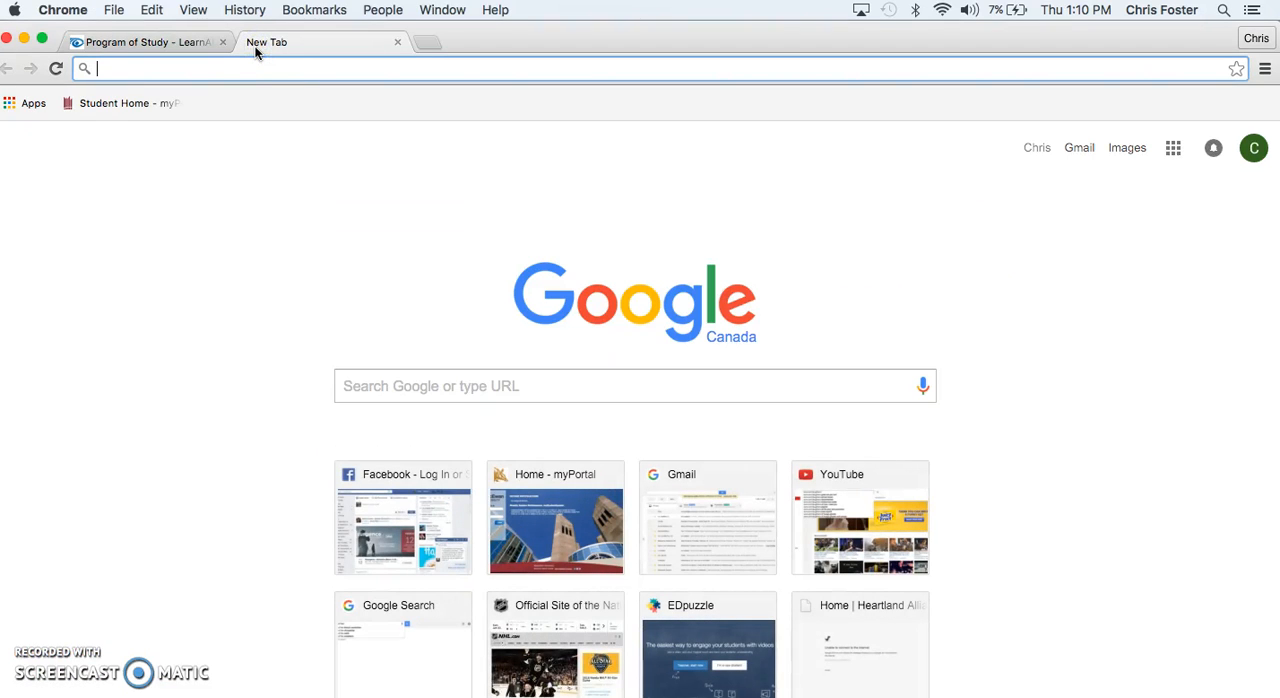
{"action": "left_click", "coordinate": [708, 645]}
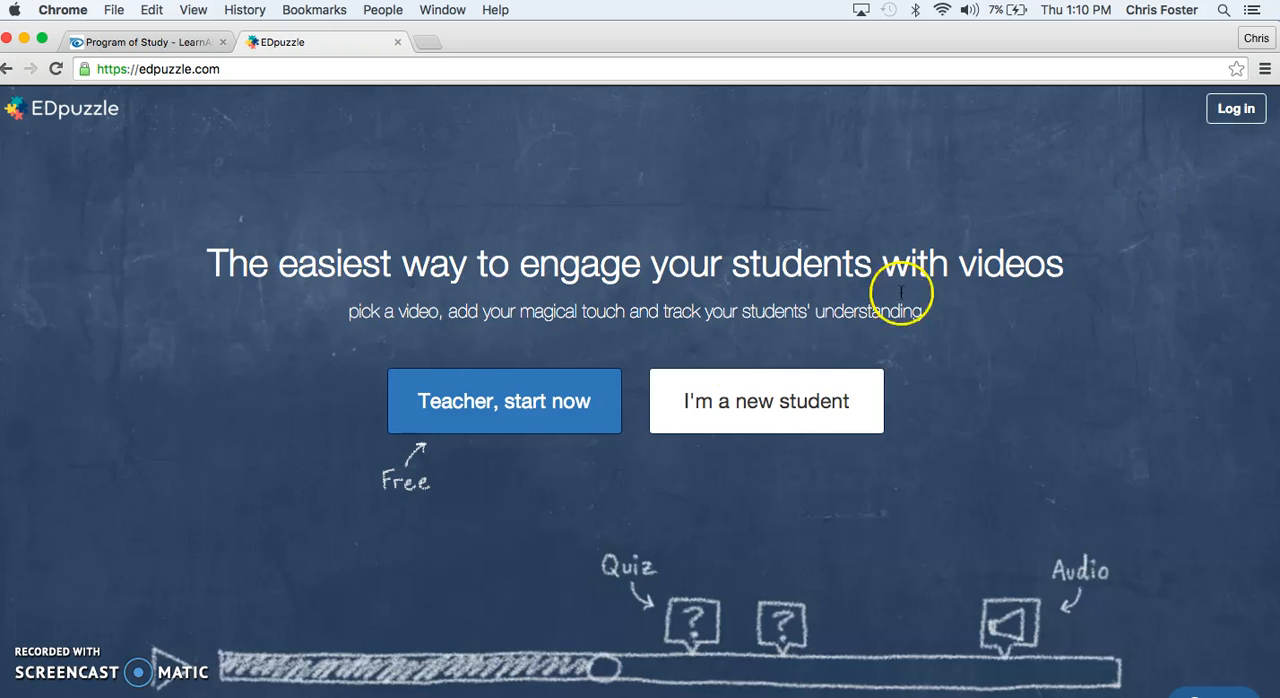
{"action": "mouse_move", "coordinate": [493, 410]}
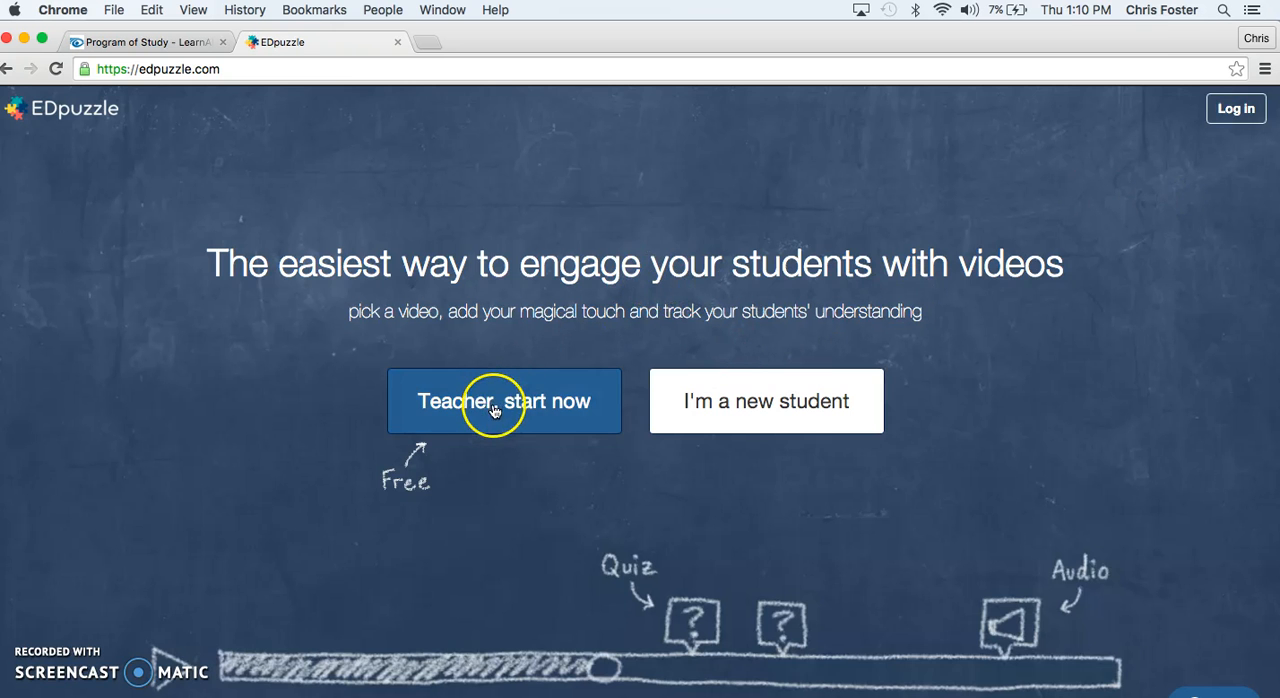
{"action": "left_click", "coordinate": [504, 401]}
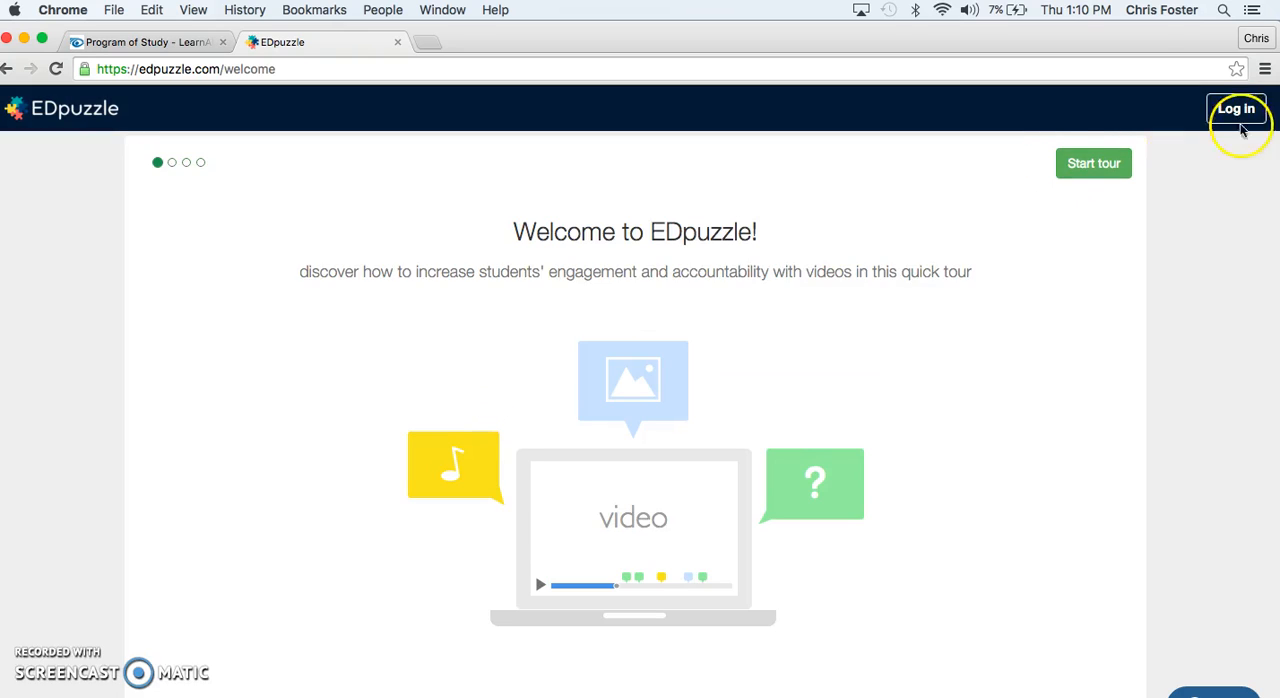
{"action": "left_click", "coordinate": [1236, 108]}
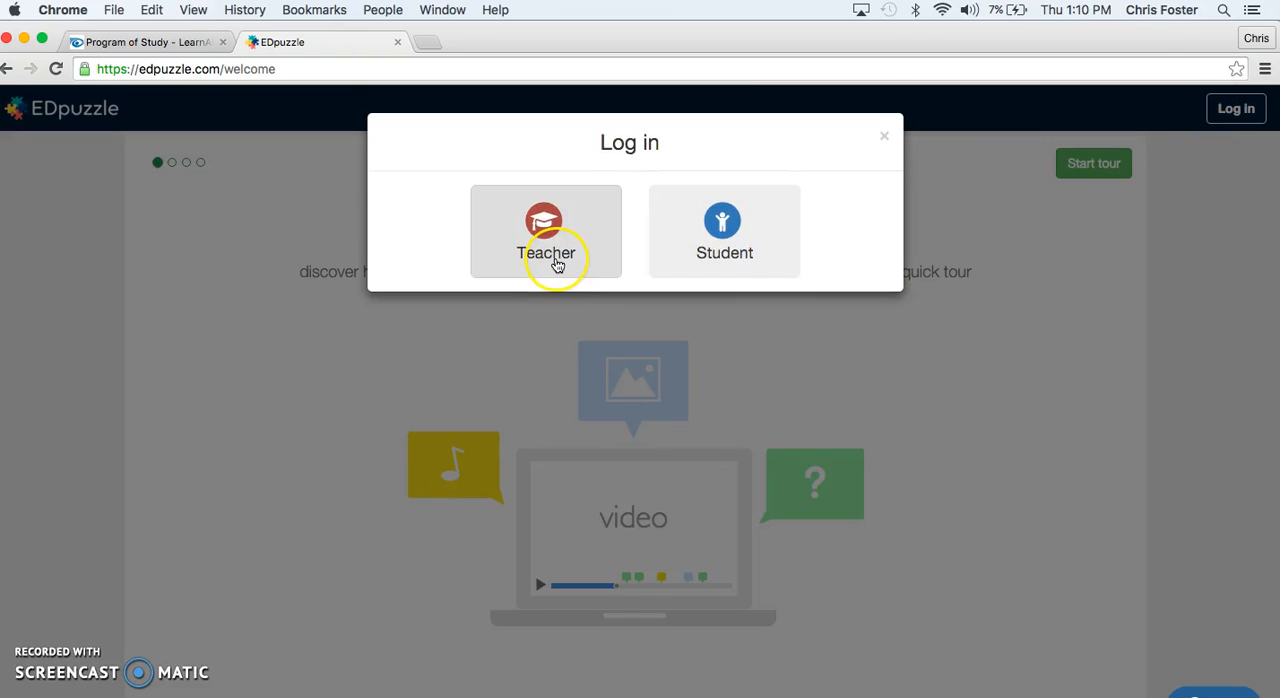
{"action": "left_click", "coordinate": [546, 231]}
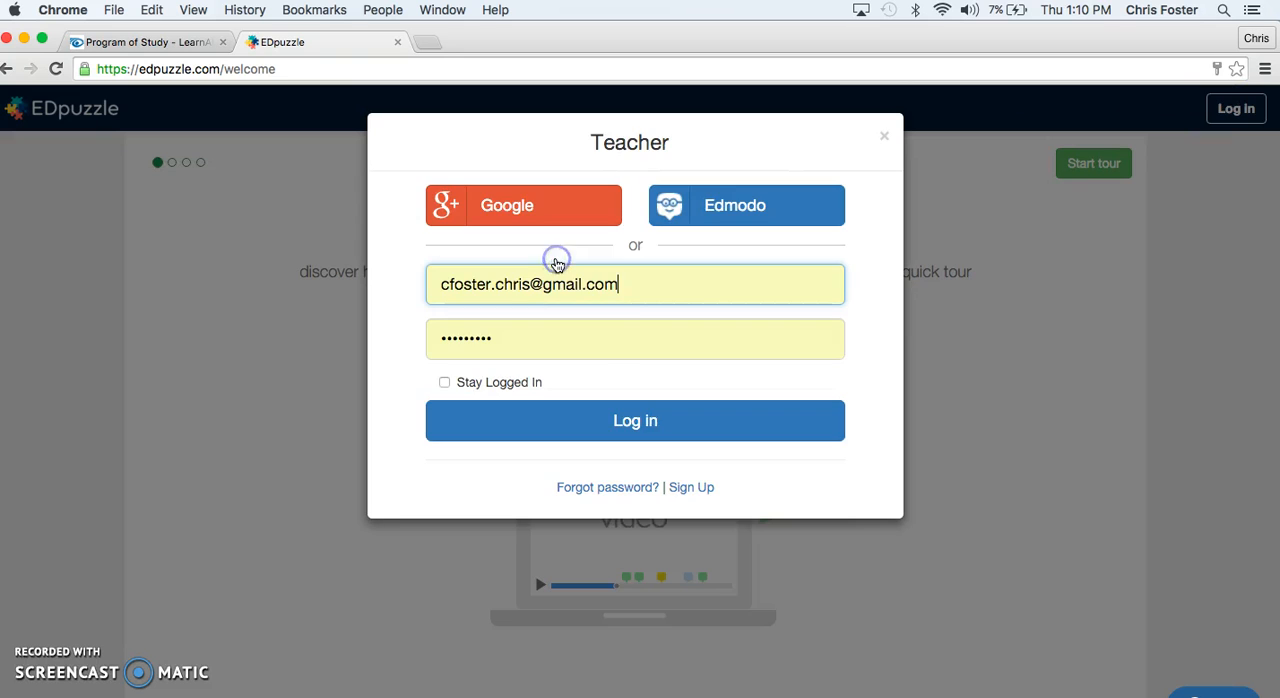
{"action": "left_click", "coordinate": [635, 420]}
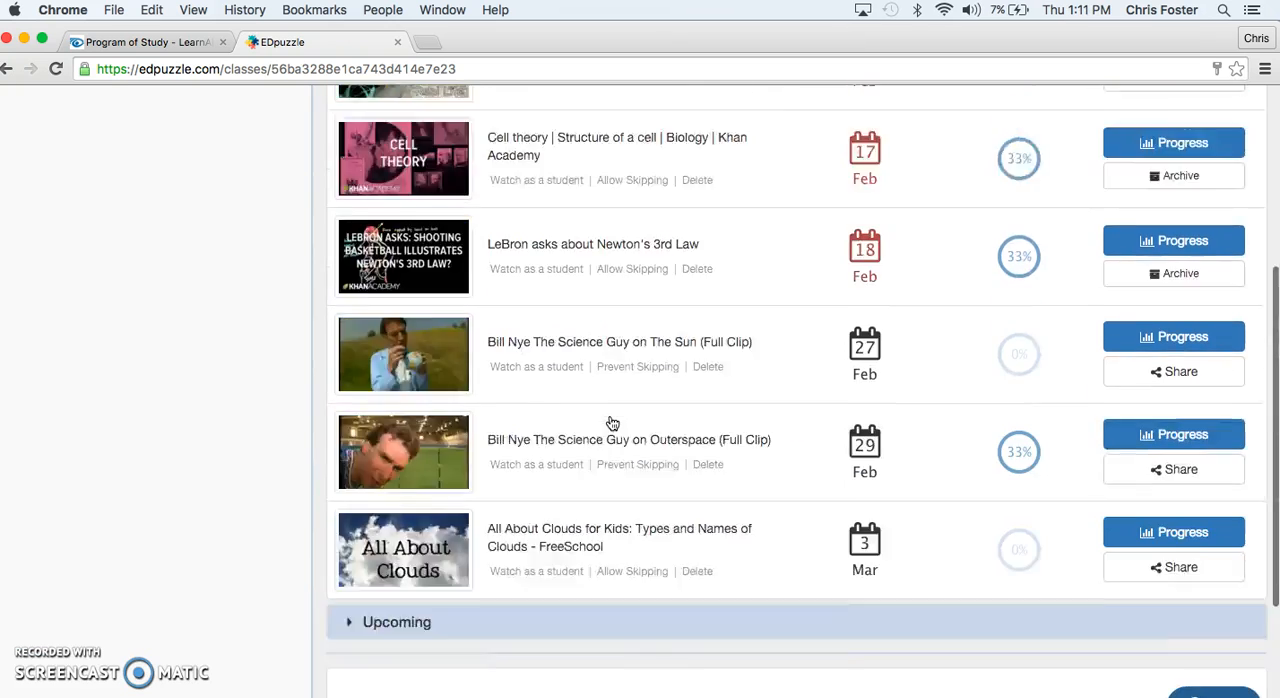
Search YouTube for 'all about clouds for kids' and preview the All About Clouds video
{"action": "left_click", "coordinate": [762, 109]}
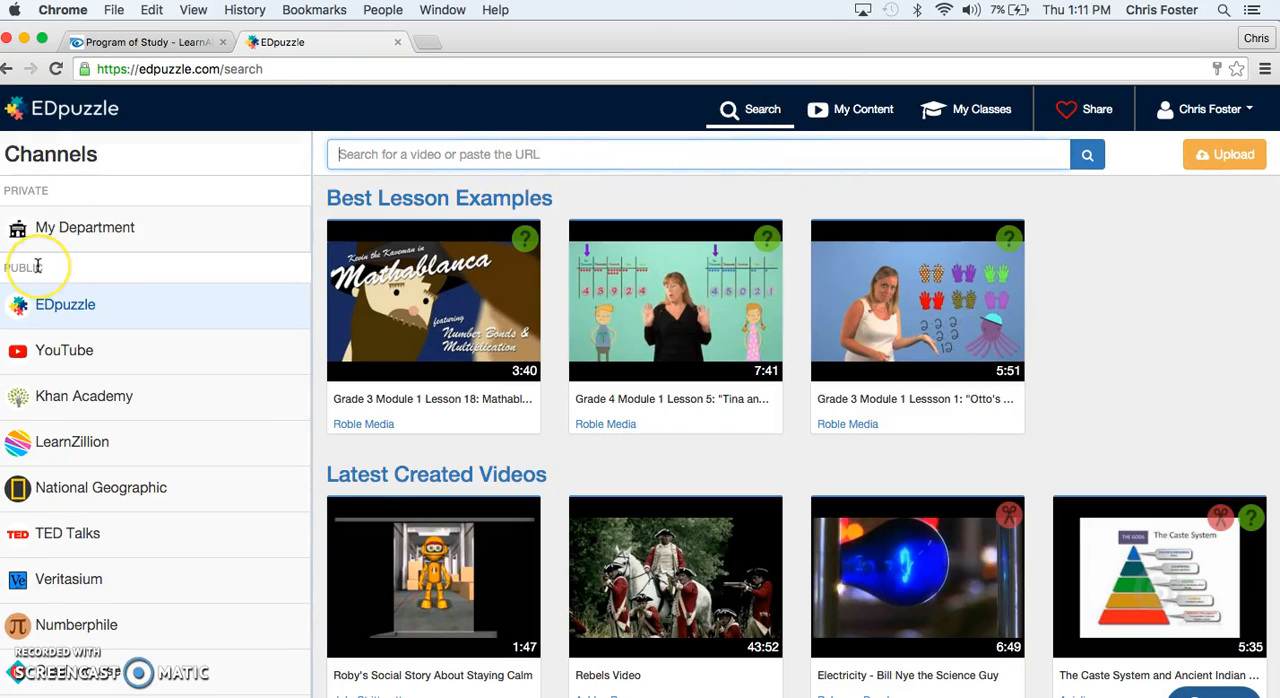
{"action": "mouse_move", "coordinate": [143, 488]}
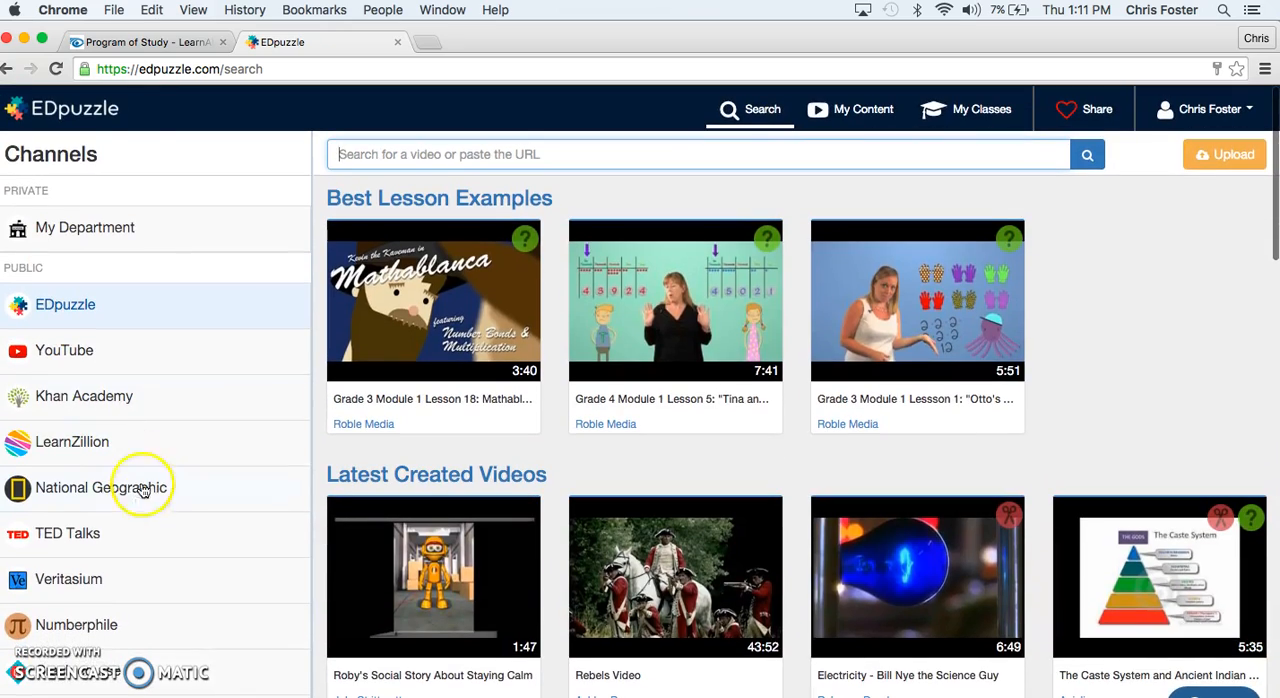
{"action": "left_click", "coordinate": [64, 350]}
{"action": "type", "text": "a"}
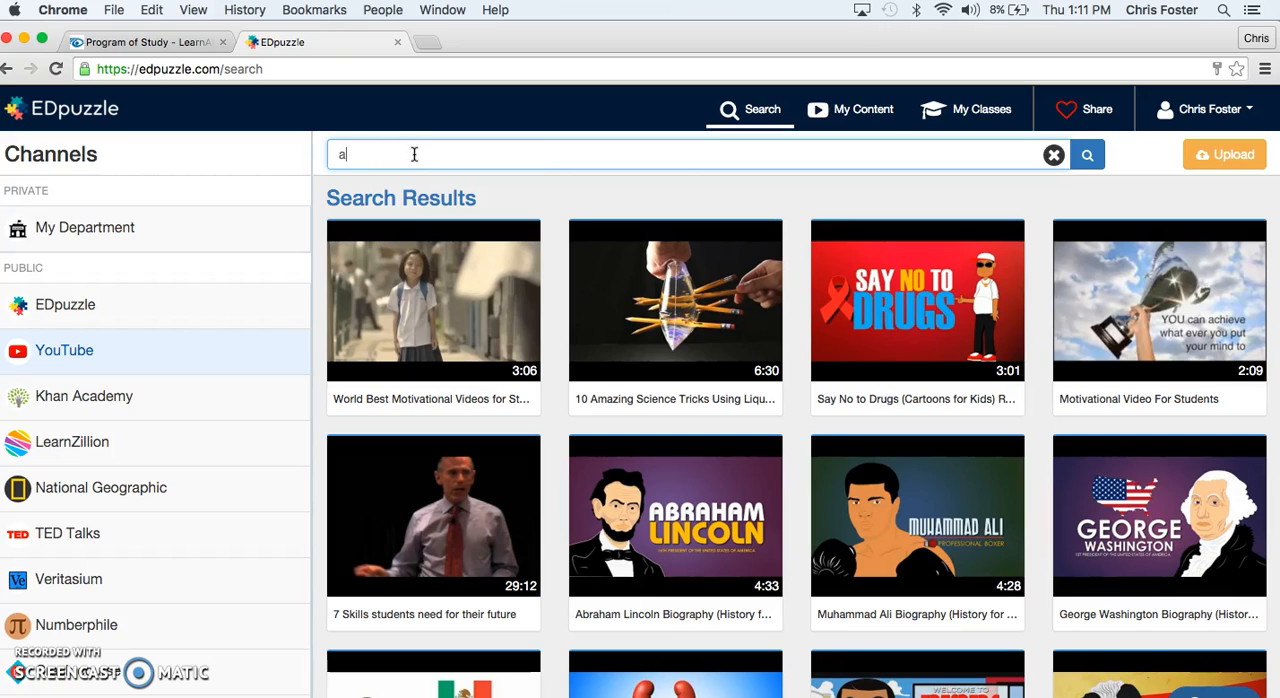
{"action": "type", "text": "ll about cl"}
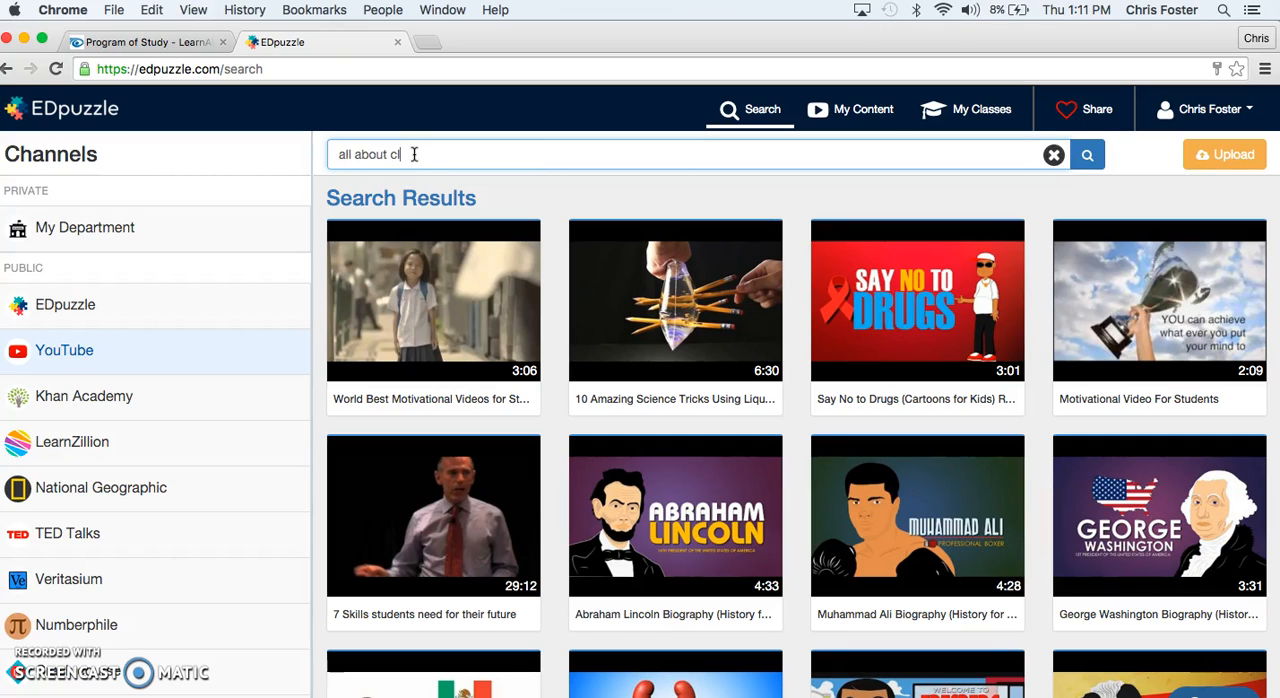
{"action": "type", "text": "ouds for kid"}
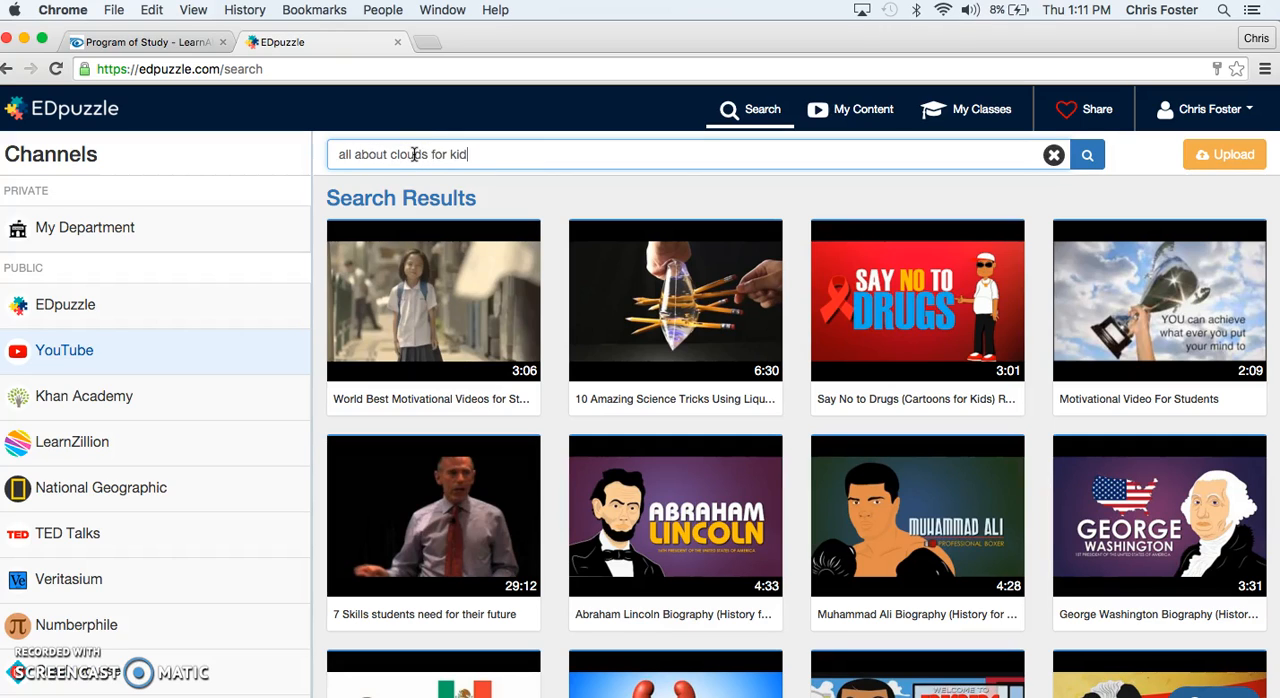
{"action": "left_click", "coordinate": [1086, 154]}
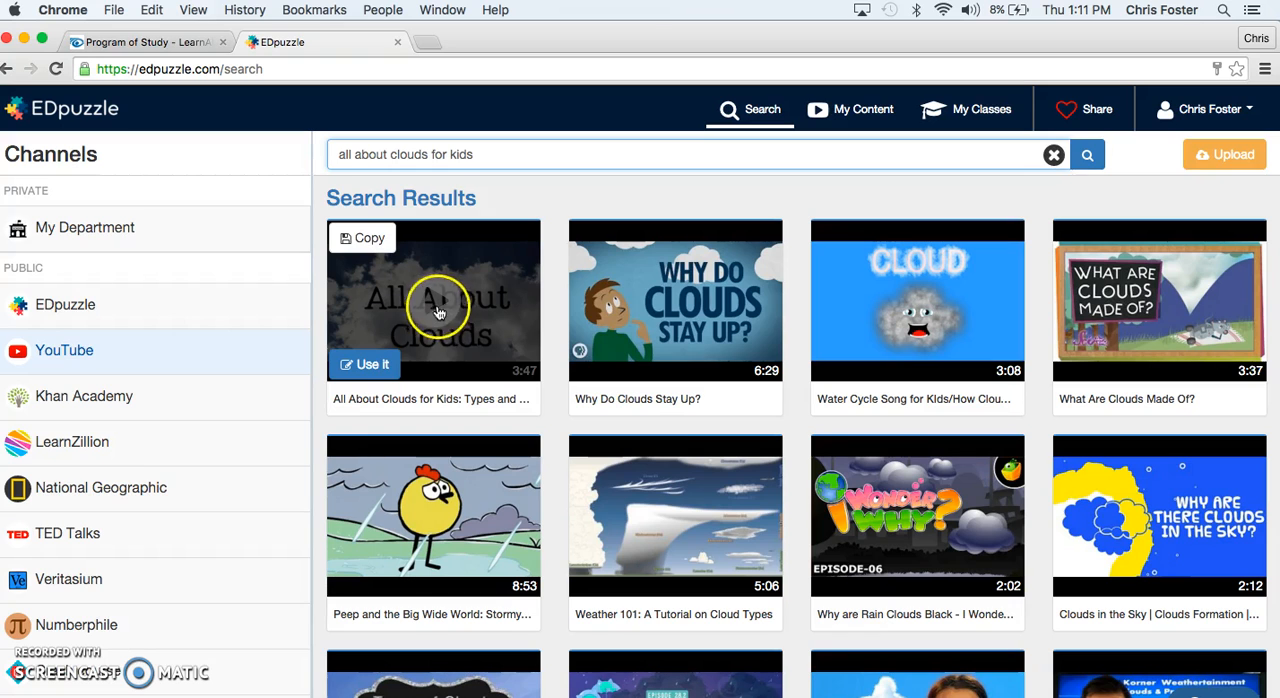
{"action": "left_click", "coordinate": [433, 300]}
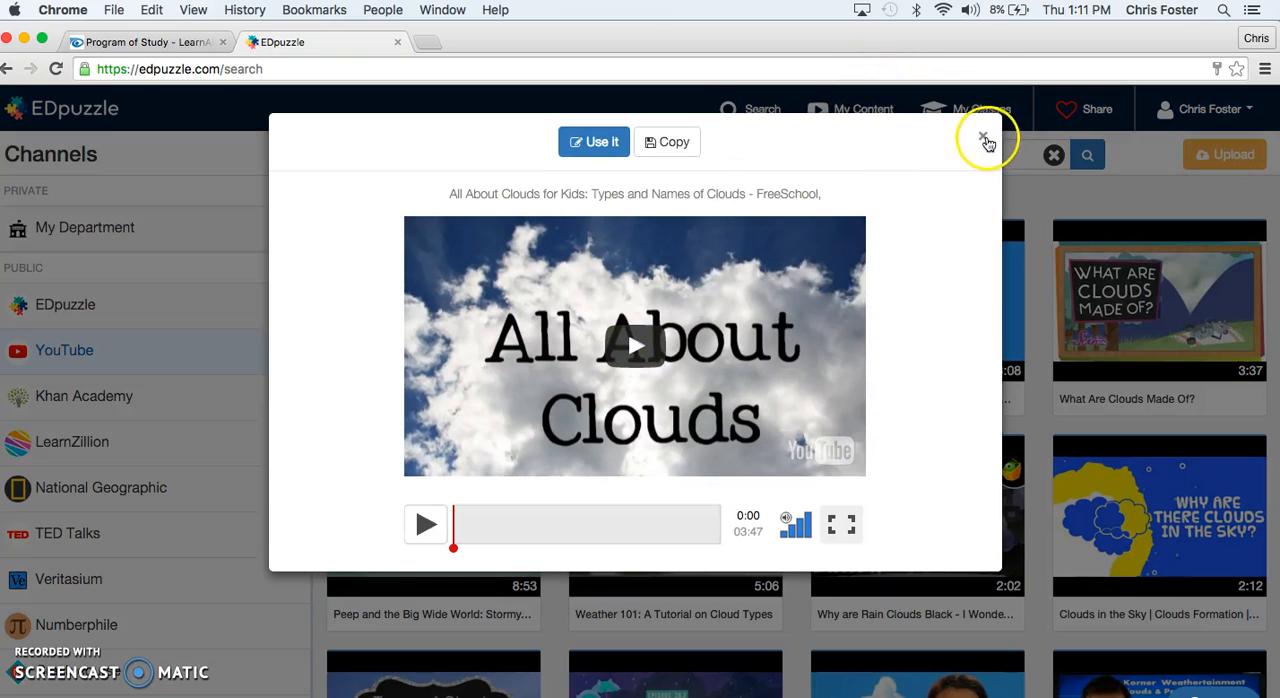
Crop the clip to start at 1:57 and end at 2:22 using the crop handles
{"action": "left_click", "coordinate": [593, 141]}
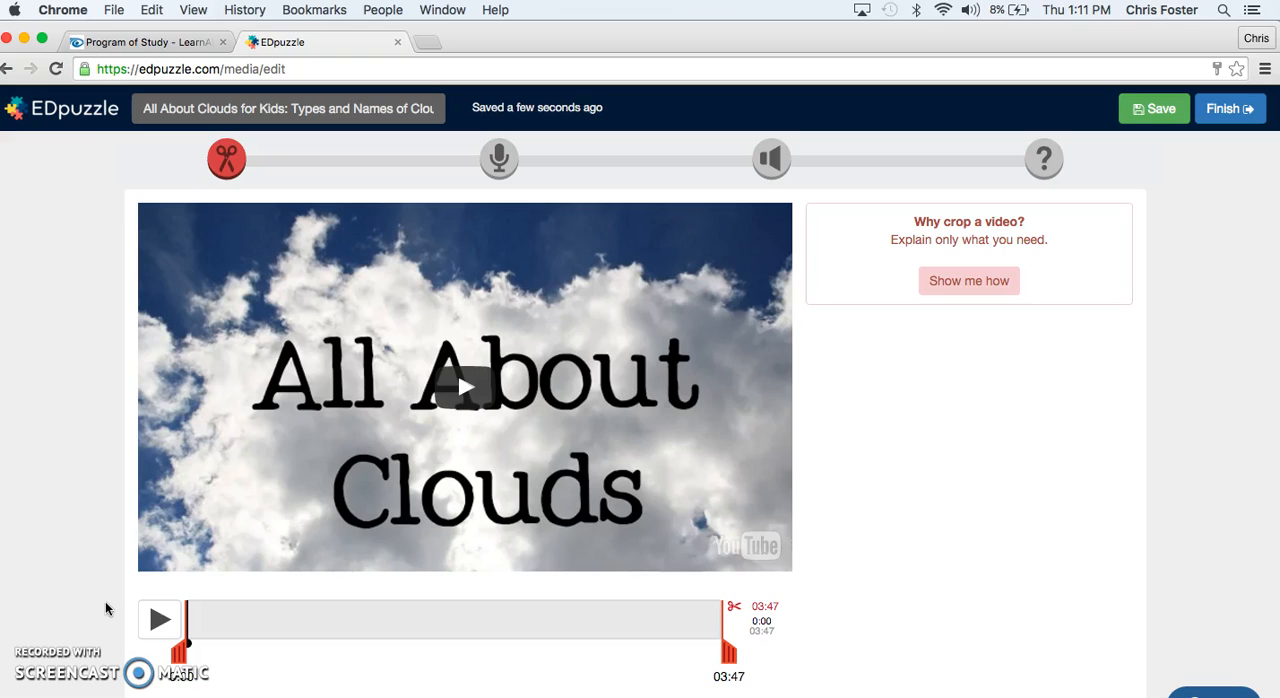
{"action": "mouse_move", "coordinate": [52, 693]}
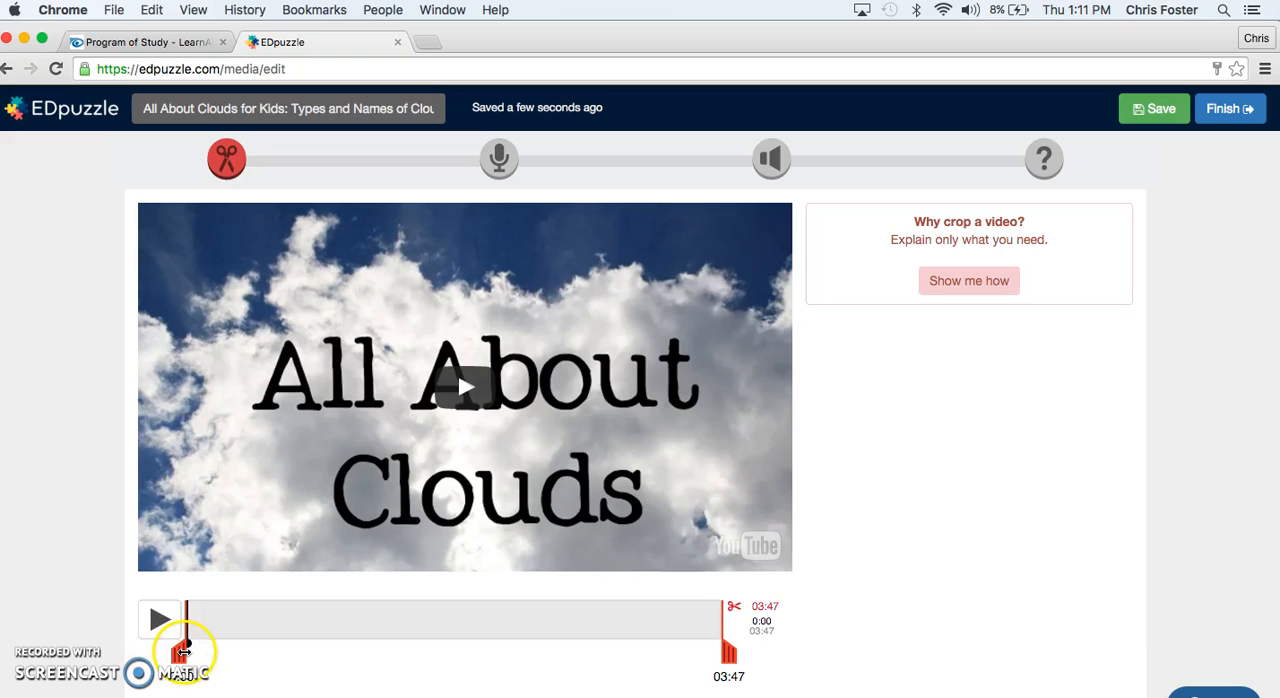
{"action": "left_click_drag", "start_coordinate": [183, 653], "coordinate": [420, 653]}
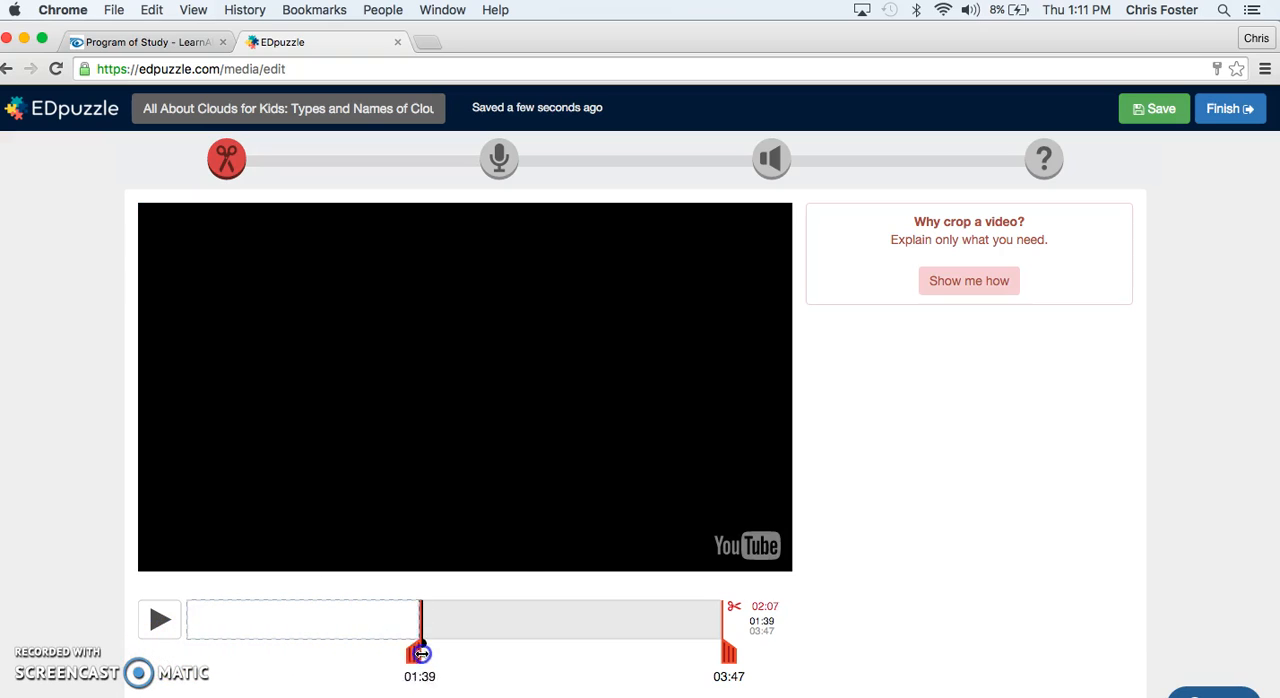
{"action": "left_click_drag", "start_coordinate": [420, 655], "coordinate": [464, 655]}
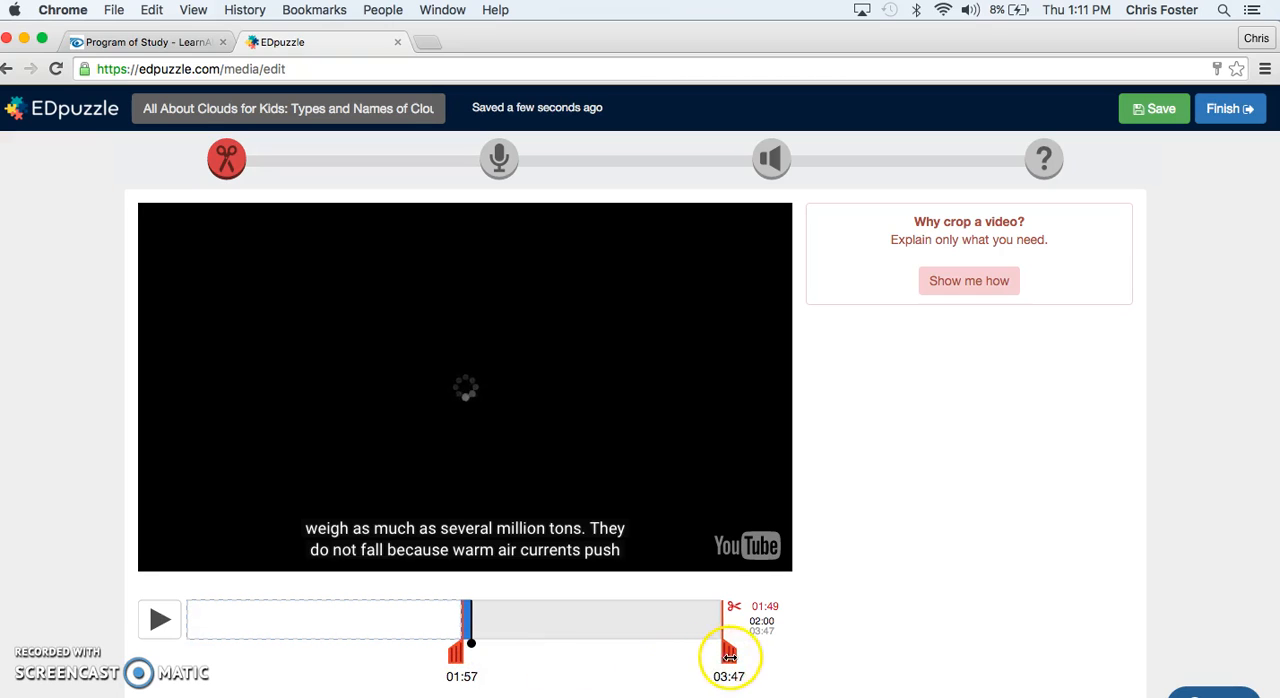
{"action": "left_click_drag", "start_coordinate": [728, 655], "coordinate": [584, 655]}
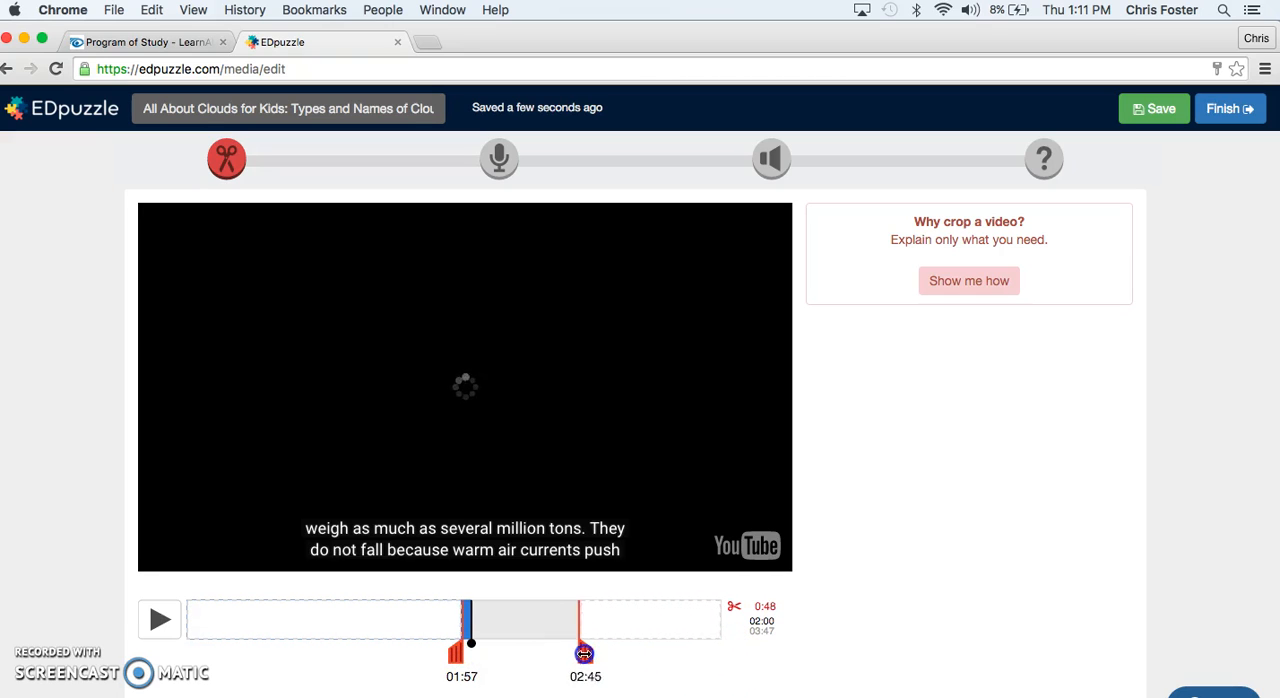
{"action": "left_click_drag", "start_coordinate": [585, 655], "coordinate": [535, 655]}
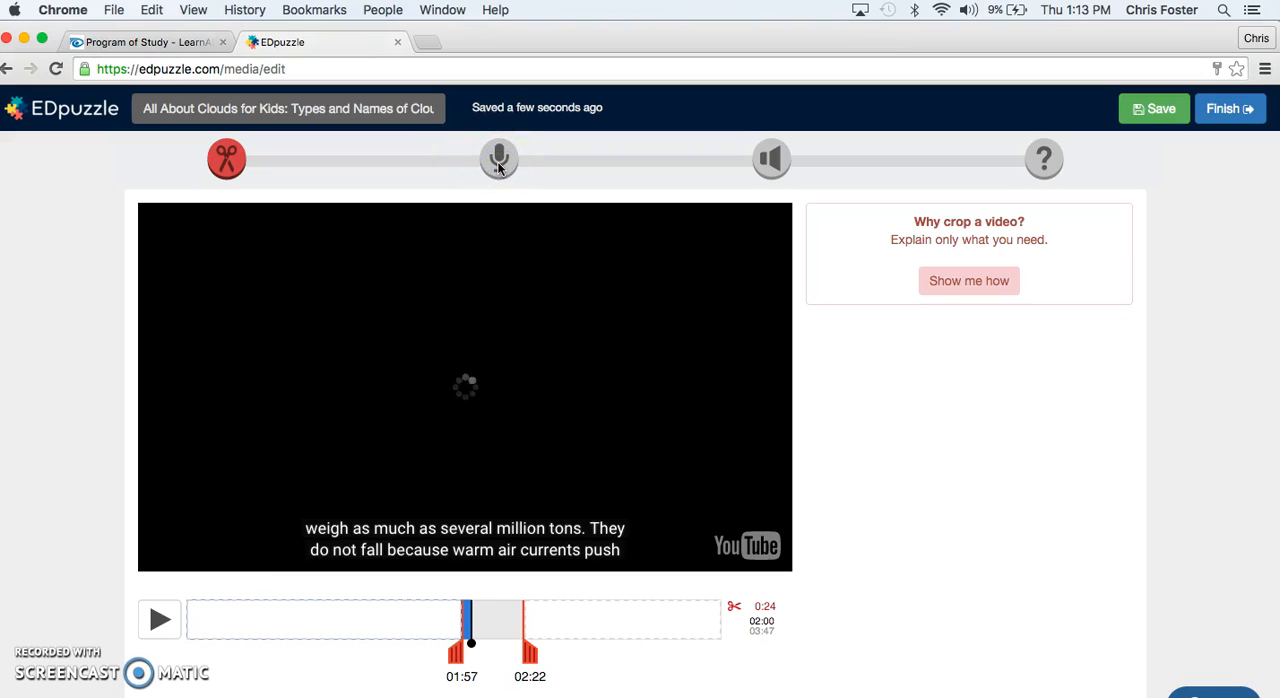
{"action": "mouse_move", "coordinate": [499, 158]}
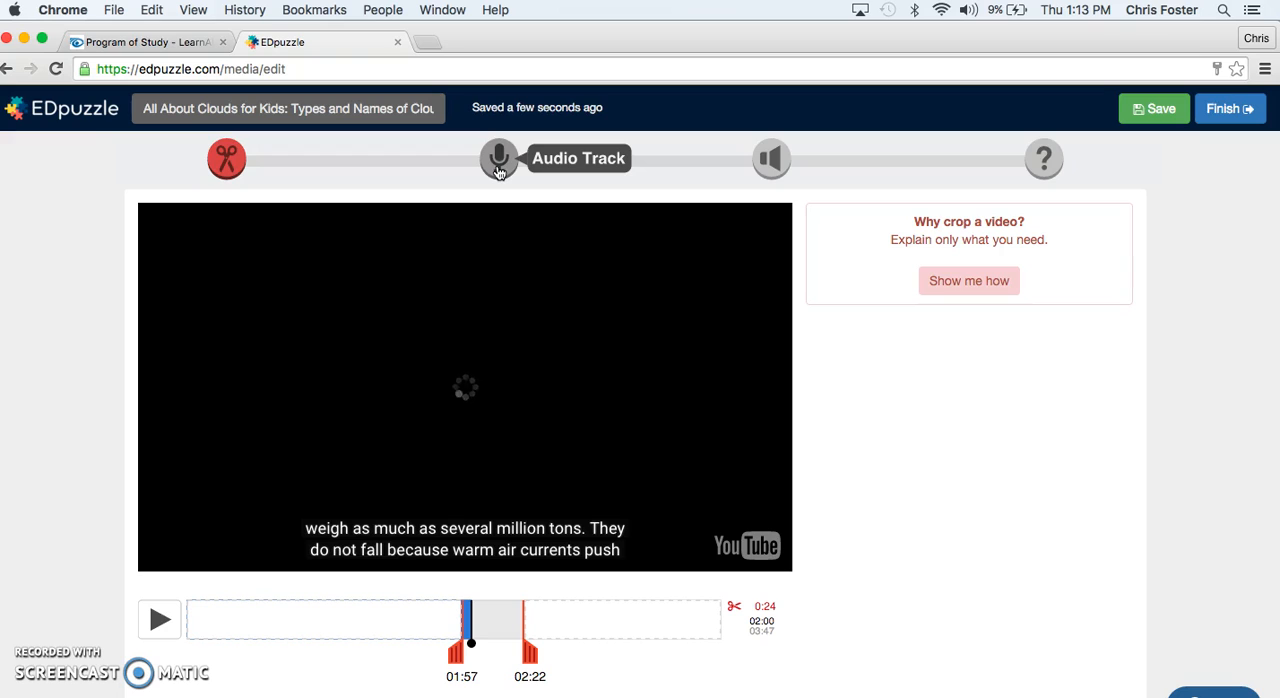
Record a short test voice-over on the audio track and remove the last recording
{"action": "left_click", "coordinate": [499, 158]}
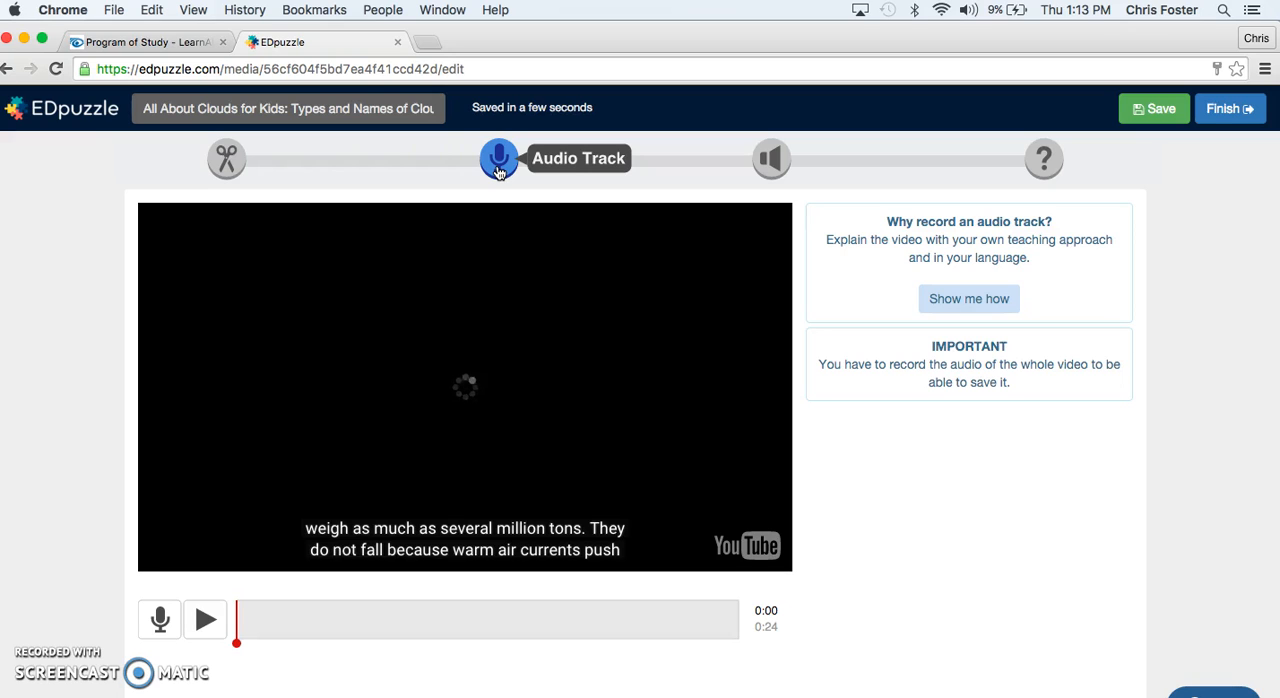
{"action": "mouse_move", "coordinate": [220, 560]}
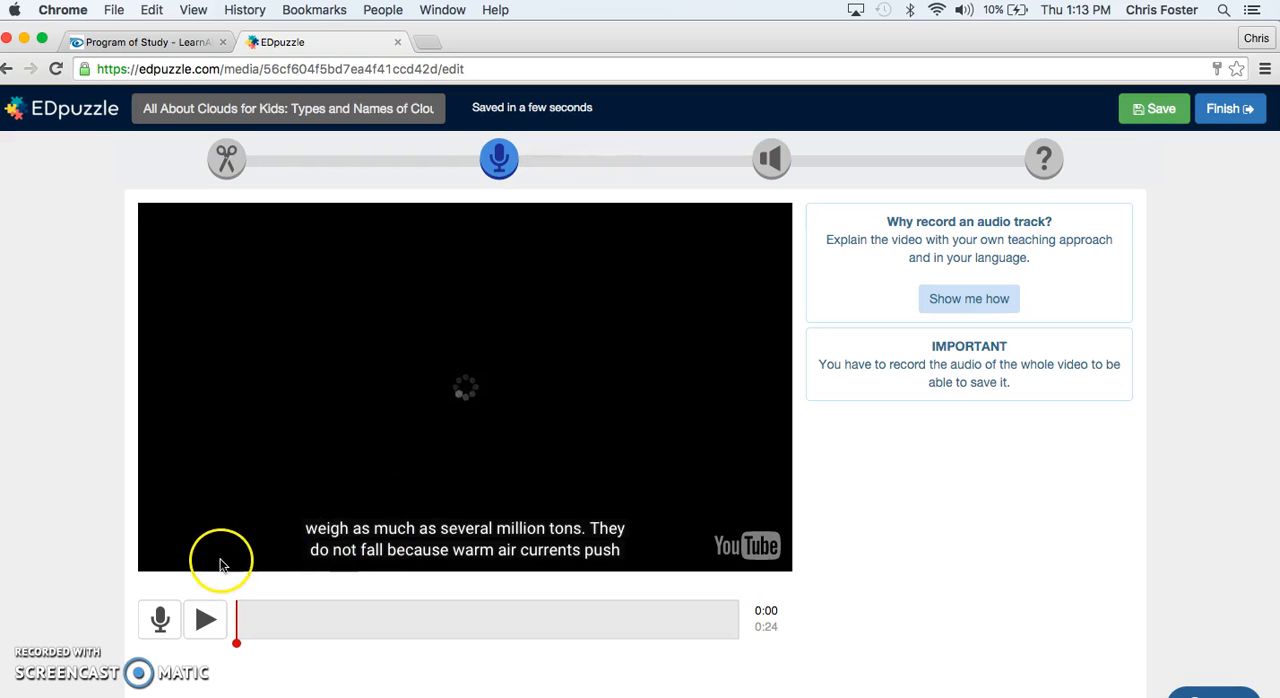
{"action": "mouse_move", "coordinate": [160, 620]}
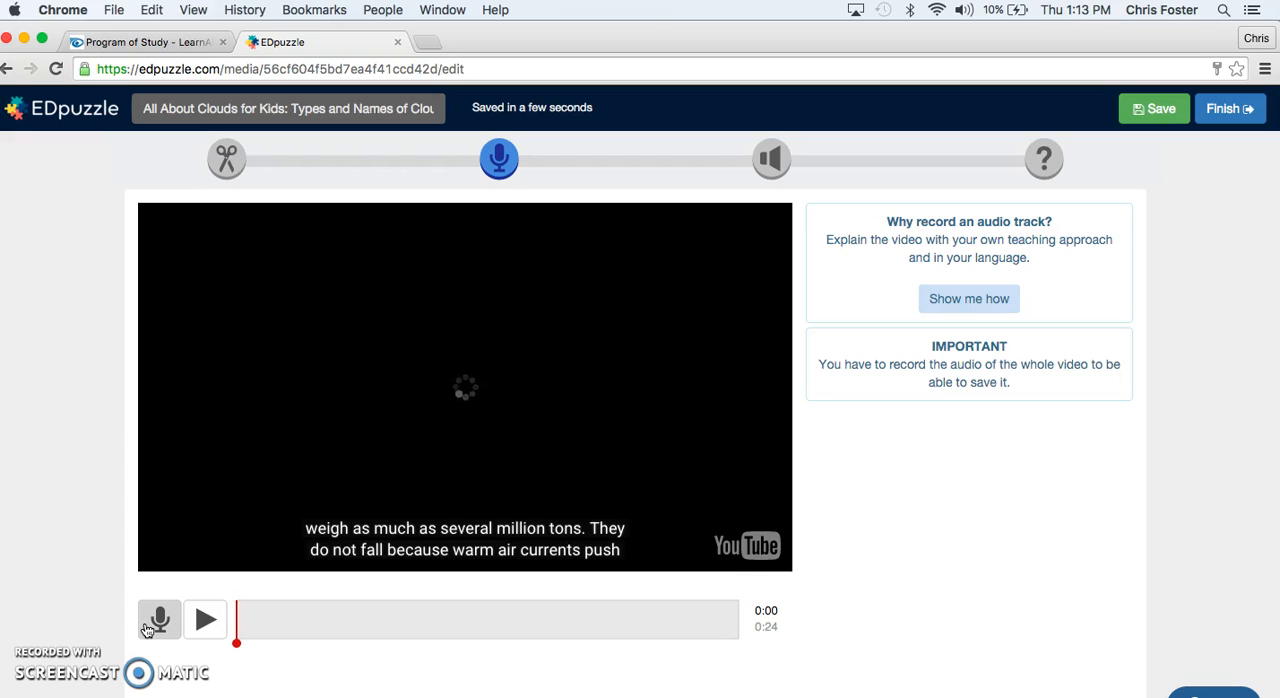
{"action": "left_click", "coordinate": [159, 619]}
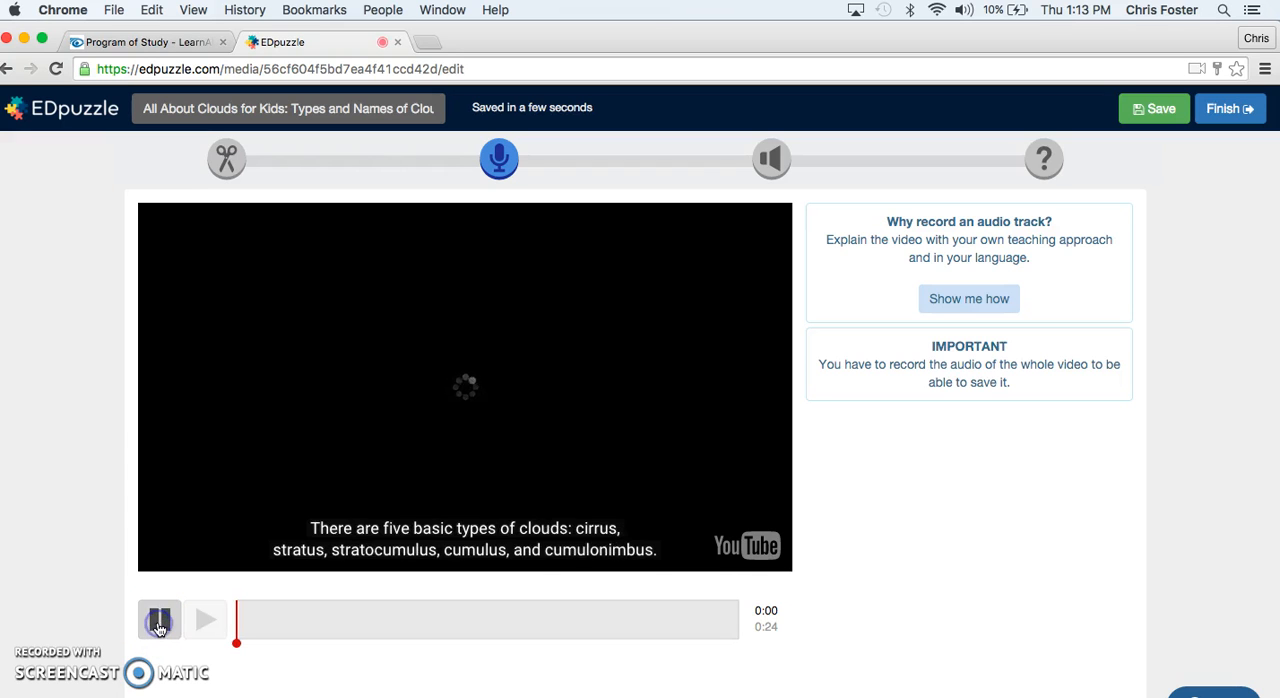
{"action": "left_click", "coordinate": [159, 619]}
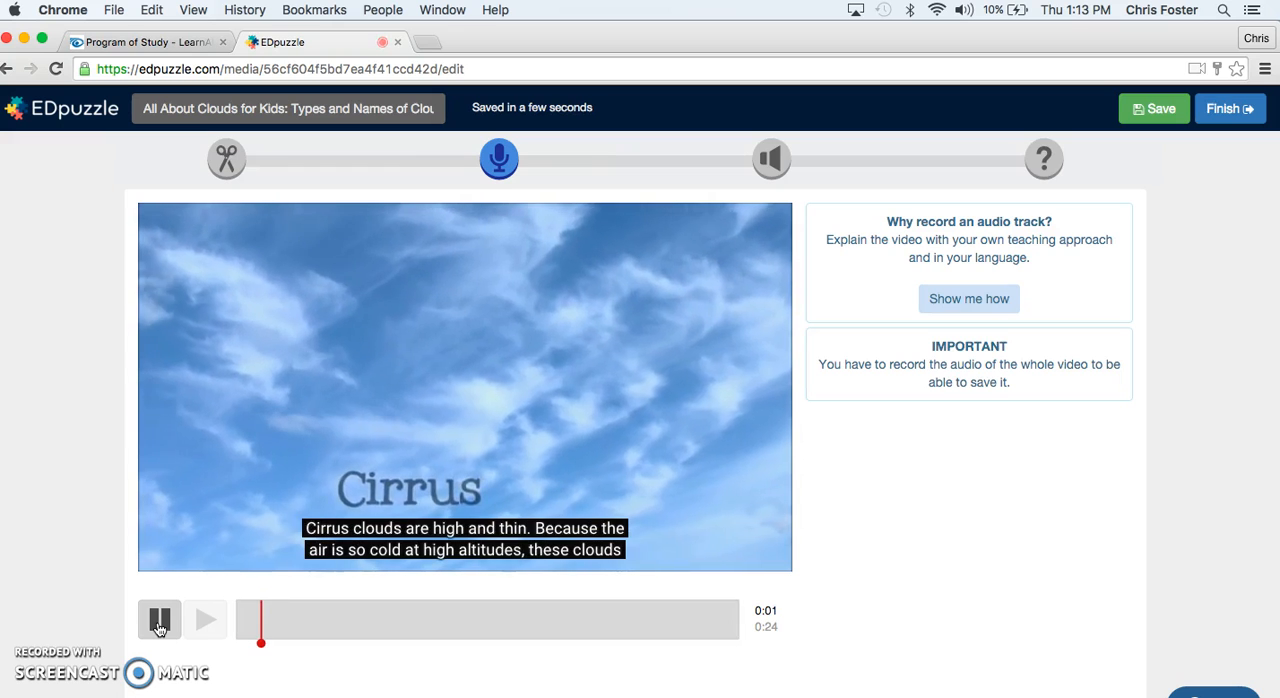
{"action": "left_click", "coordinate": [159, 619]}
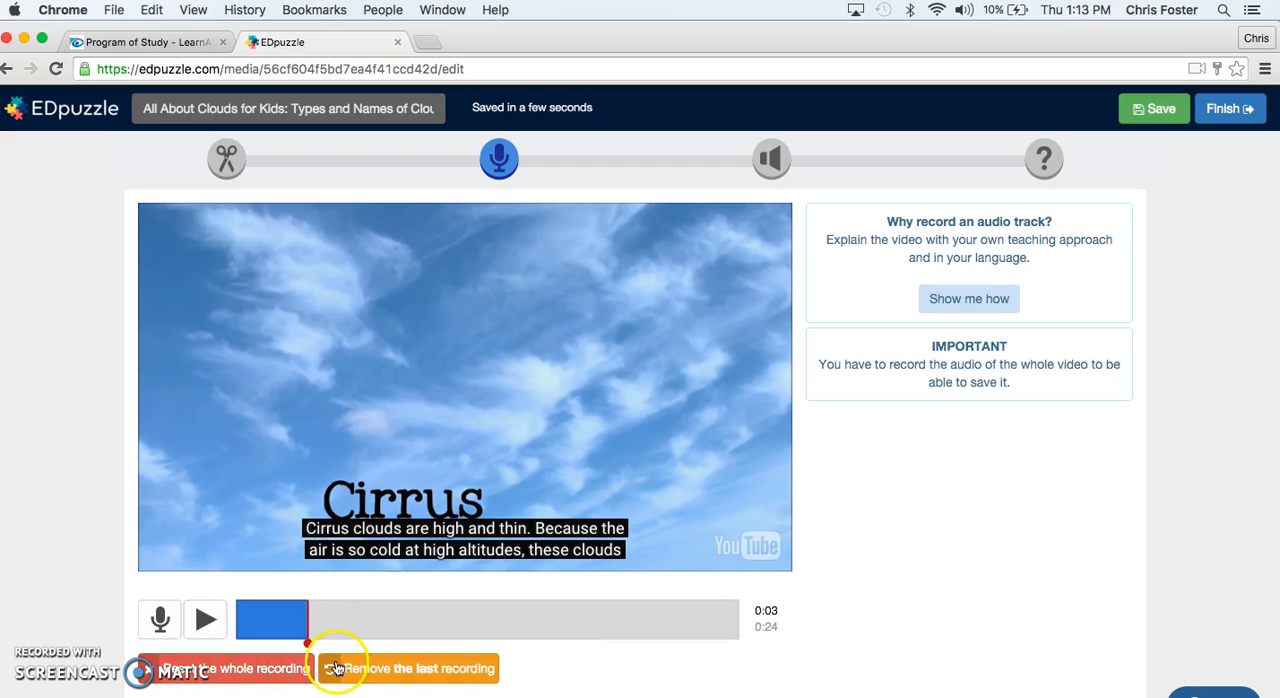
{"action": "left_click", "coordinate": [410, 668]}
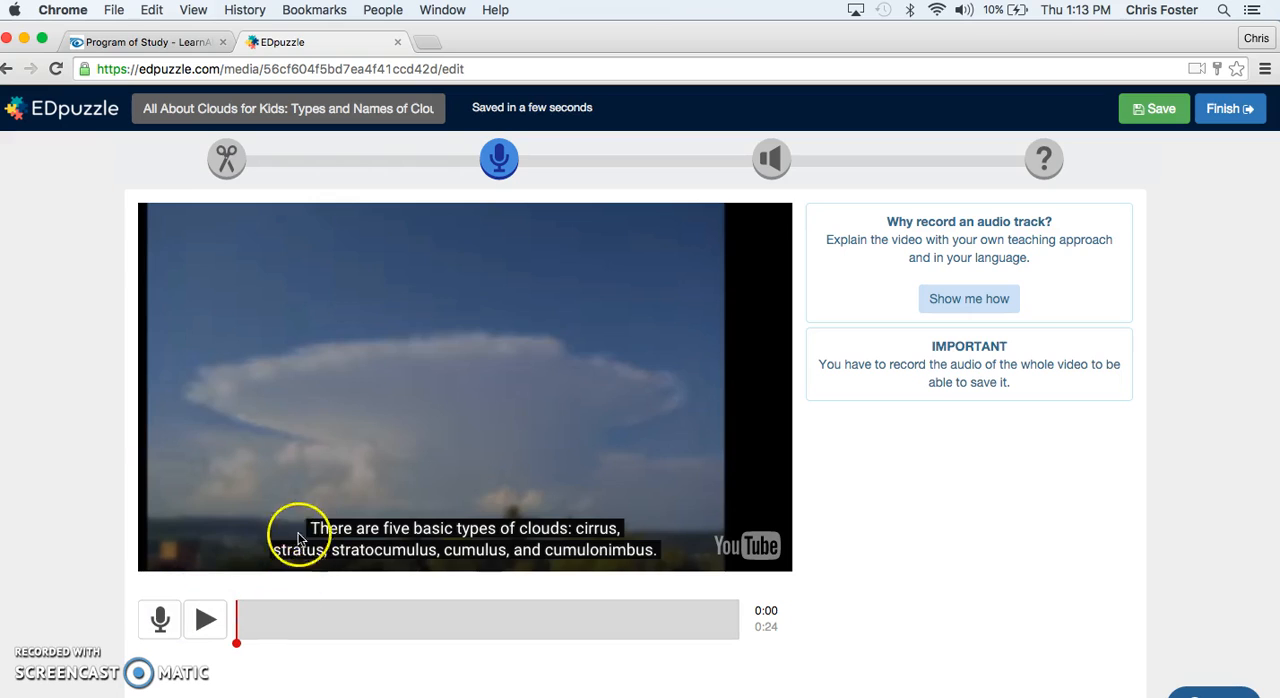
{"action": "mouse_move", "coordinate": [770, 159]}
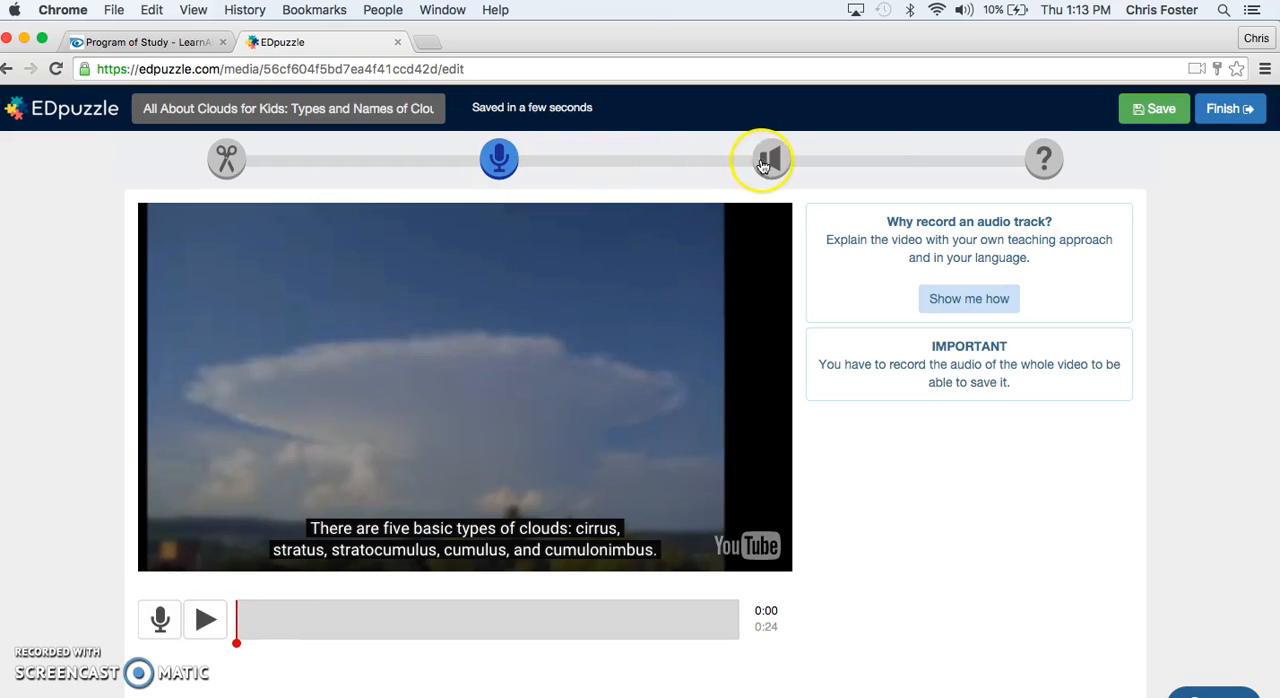
Switch to the Audio Notes step for the cropped cloud clip
{"action": "left_click", "coordinate": [770, 158]}
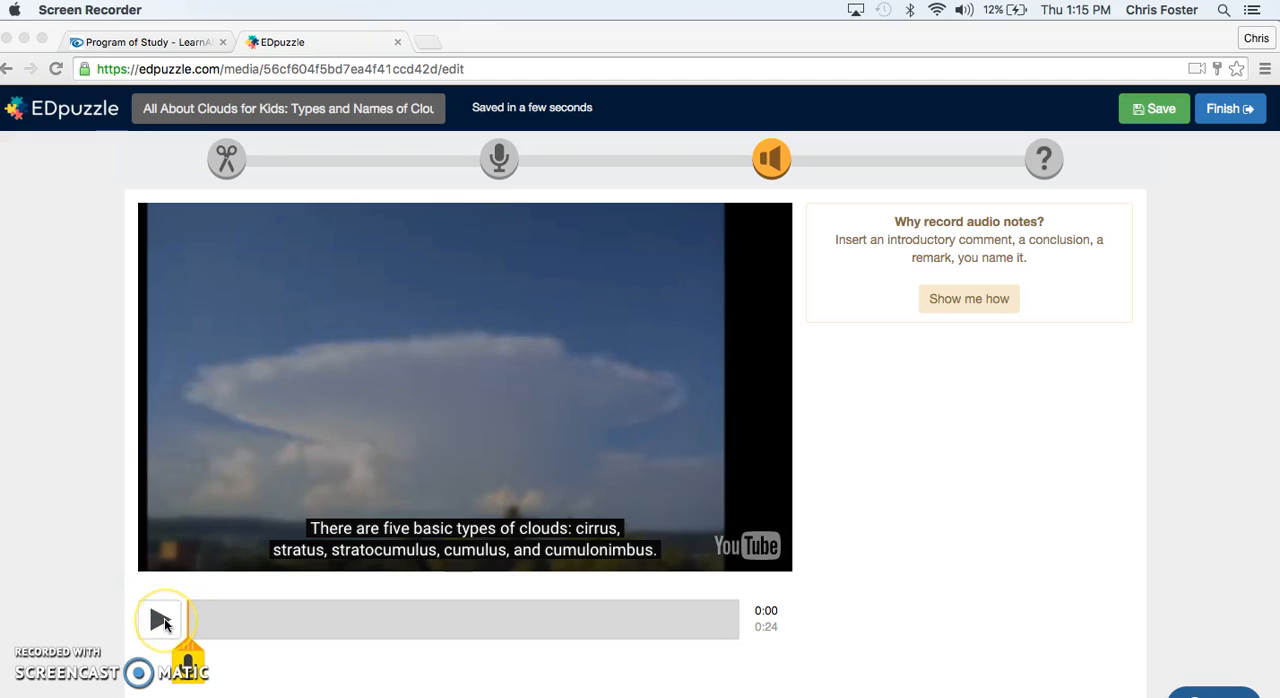
Record an audio note ending at 0:10 during the cirrus explanation and play it back
{"action": "left_click", "coordinate": [162, 619]}
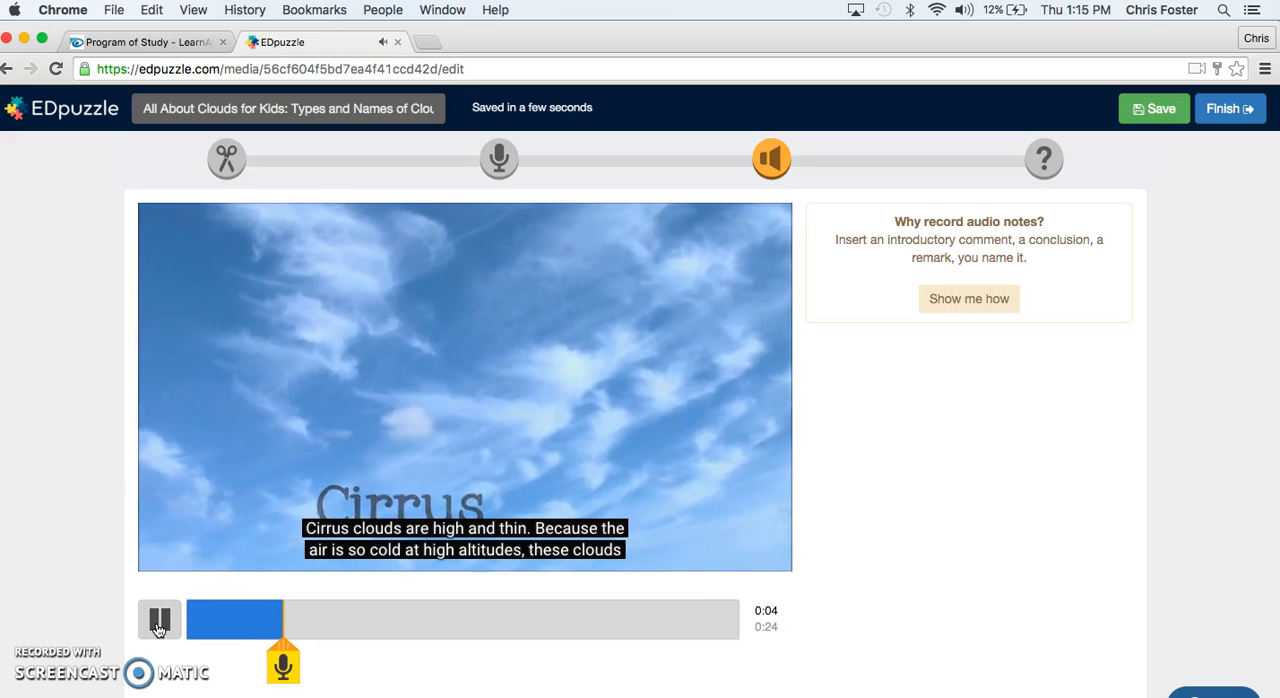
{"action": "left_click", "coordinate": [160, 618]}
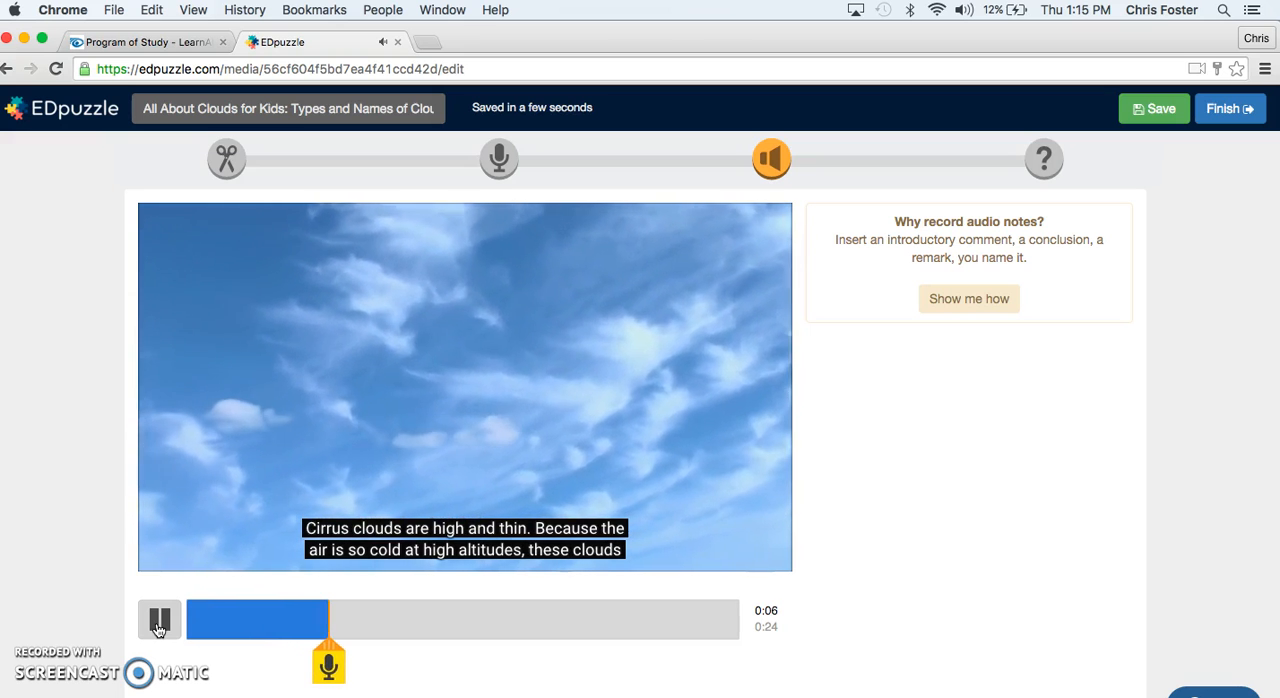
{"action": "left_click", "coordinate": [160, 619]}
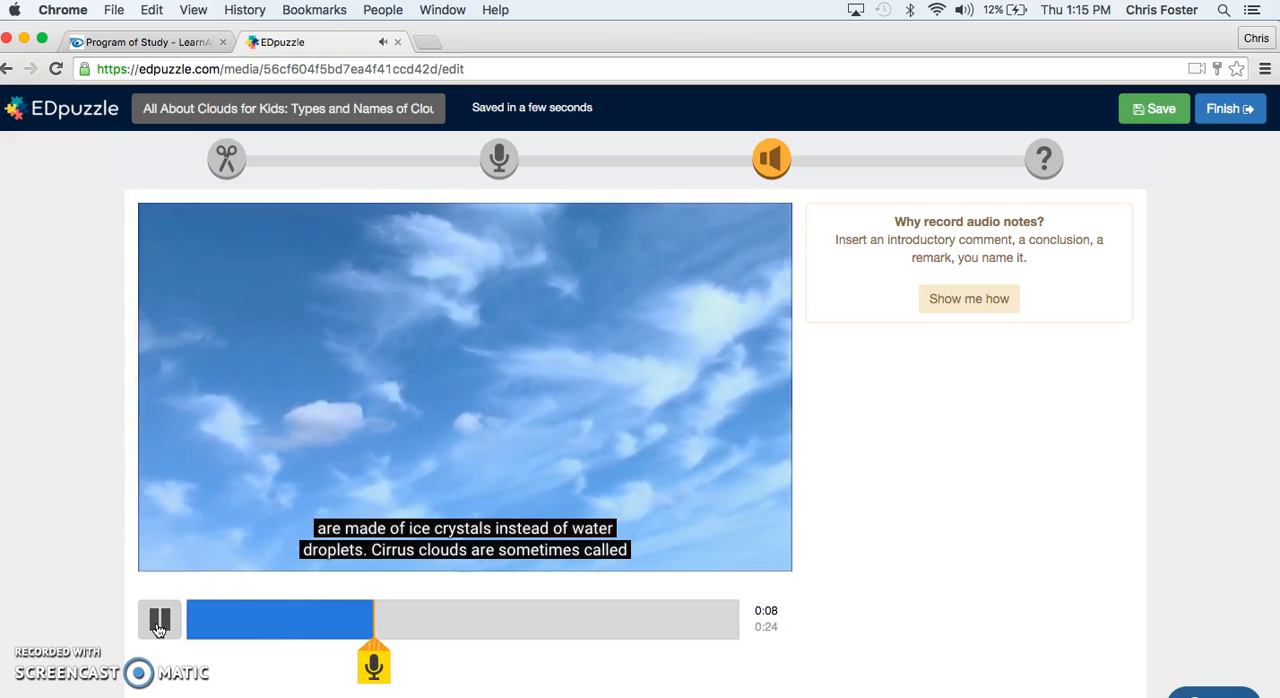
{"action": "left_click", "coordinate": [159, 619]}
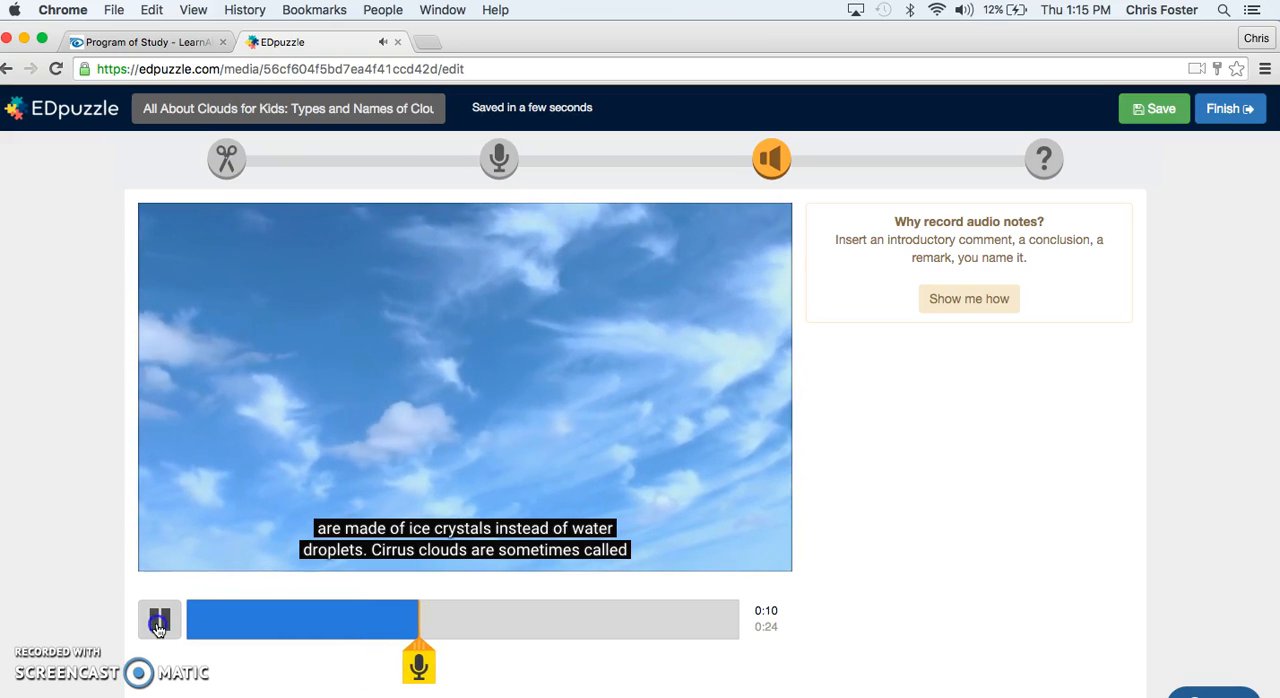
{"action": "left_click", "coordinate": [159, 619]}
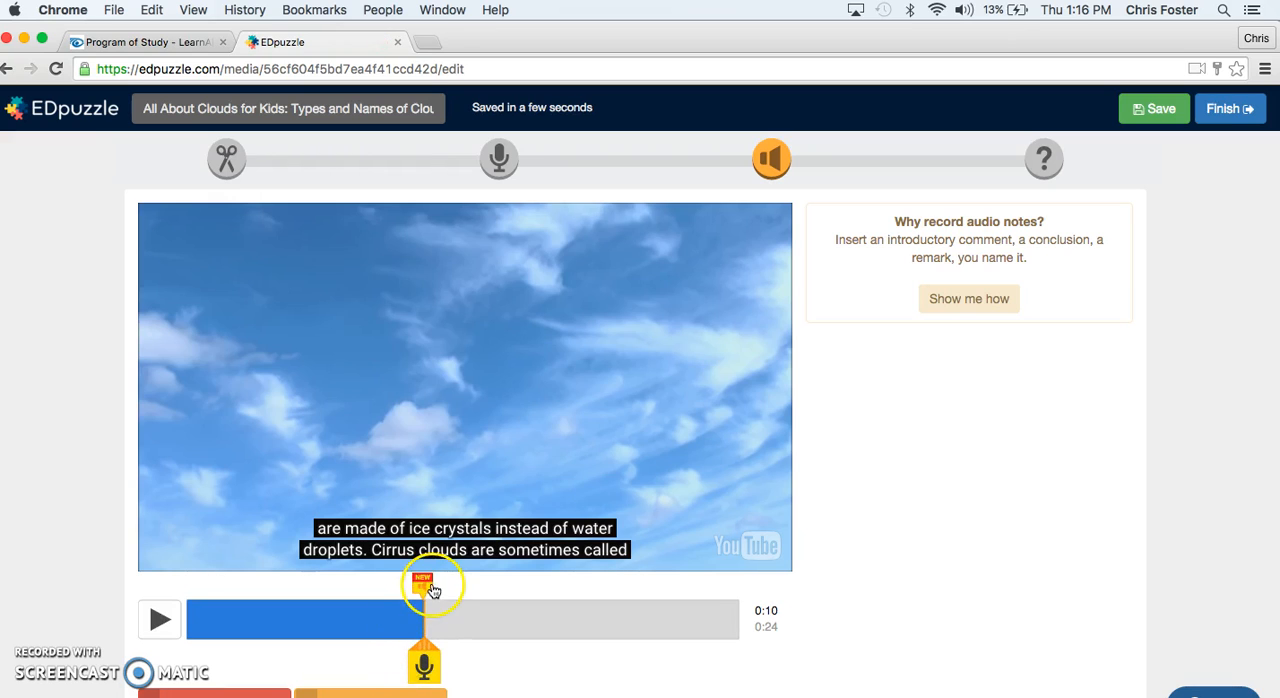
{"action": "left_click", "coordinate": [160, 619]}
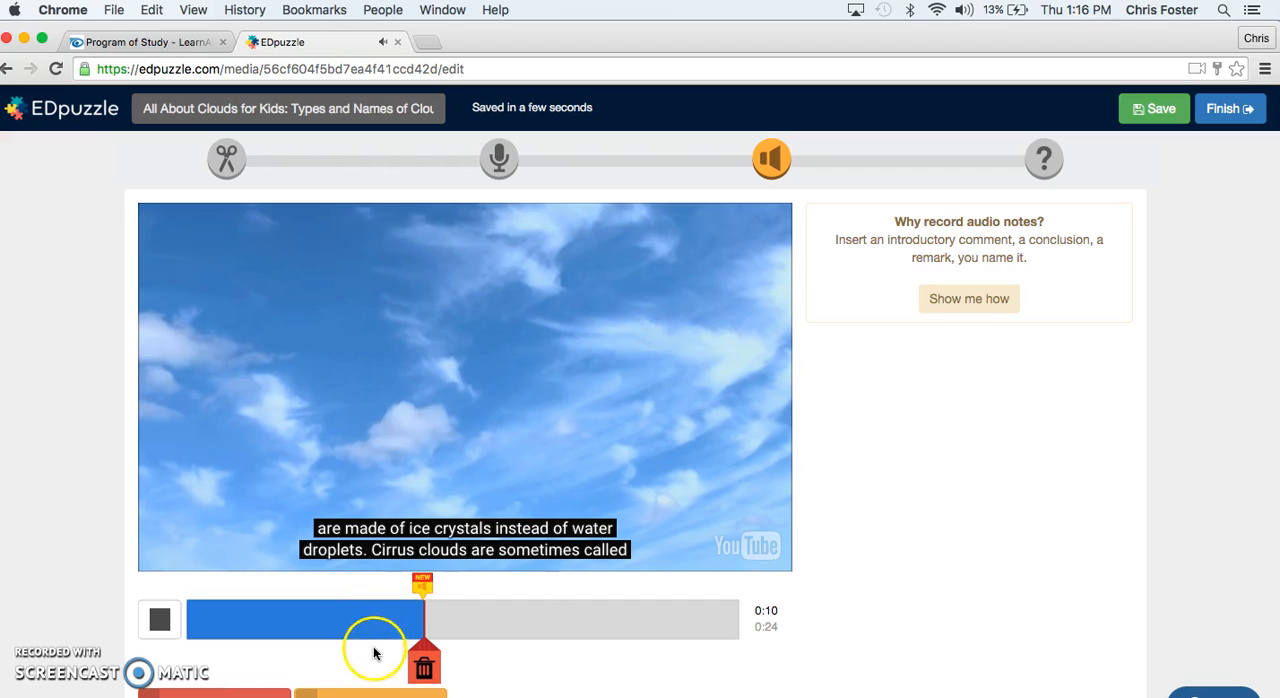
{"action": "left_click", "coordinate": [159, 619]}
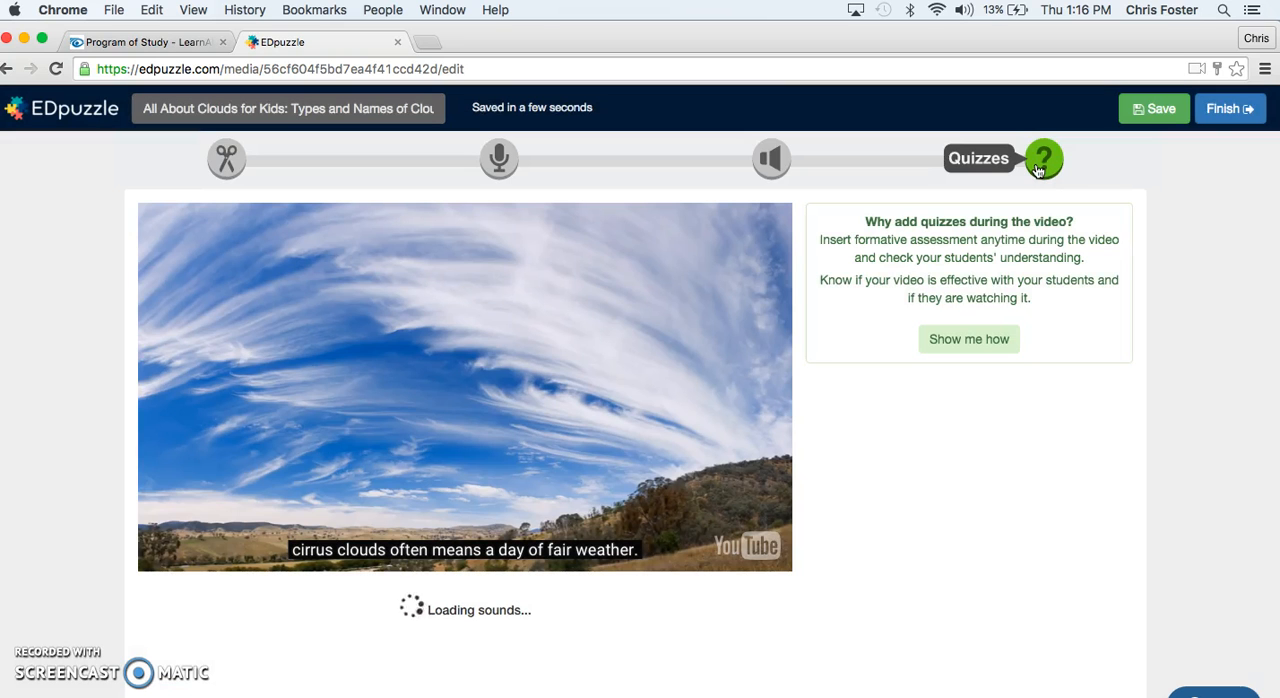
Add a 'Watch carefully' comment at 0:02 in the quizzes step and continue playback past it
{"action": "left_click", "coordinate": [1043, 158]}
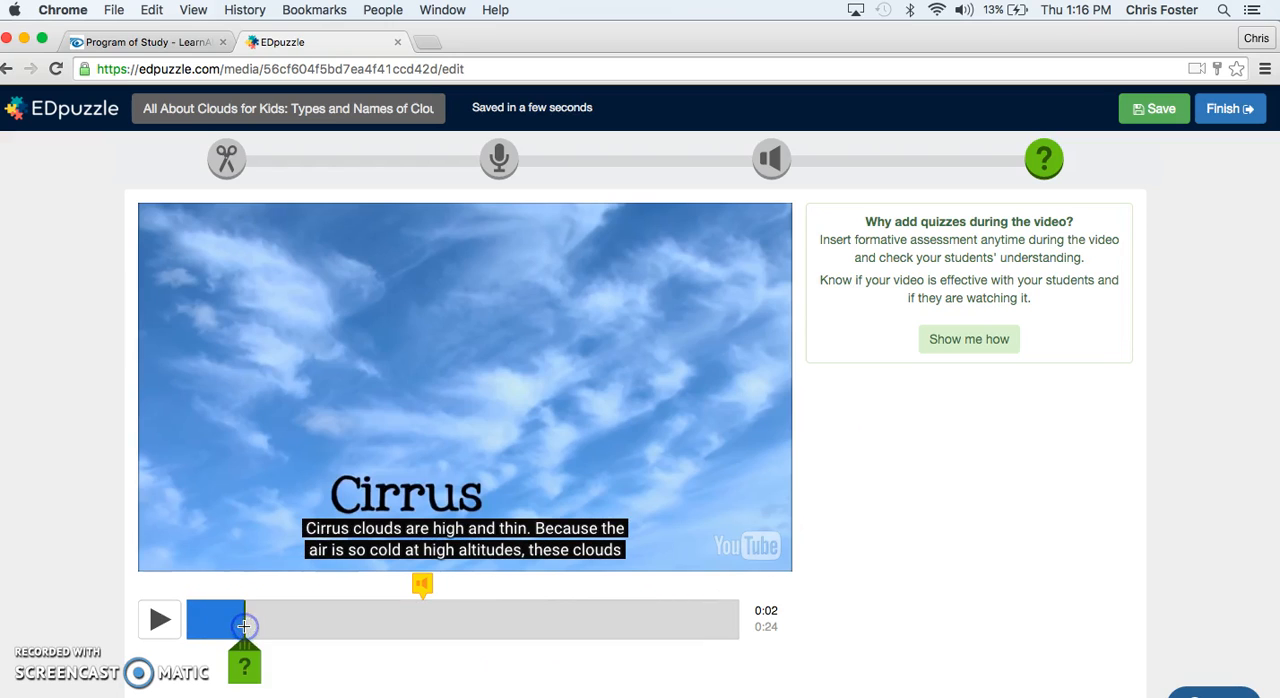
{"action": "left_click", "coordinate": [244, 660]}
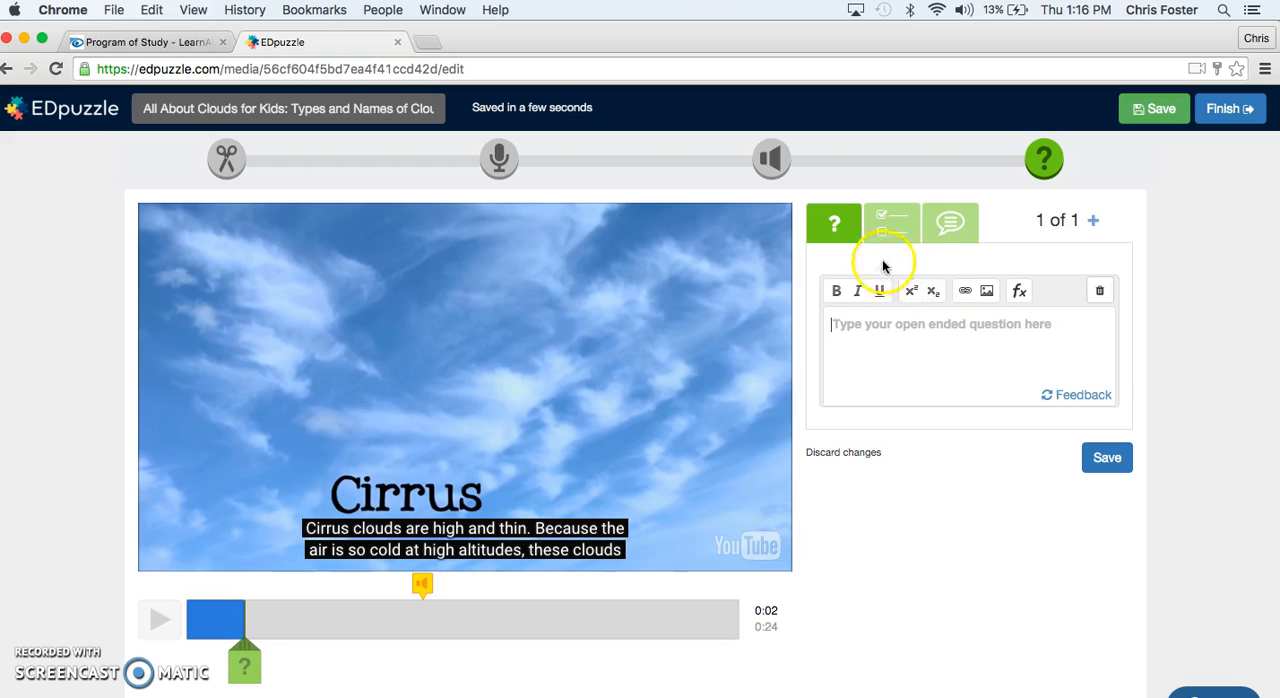
{"action": "left_click", "coordinate": [949, 222]}
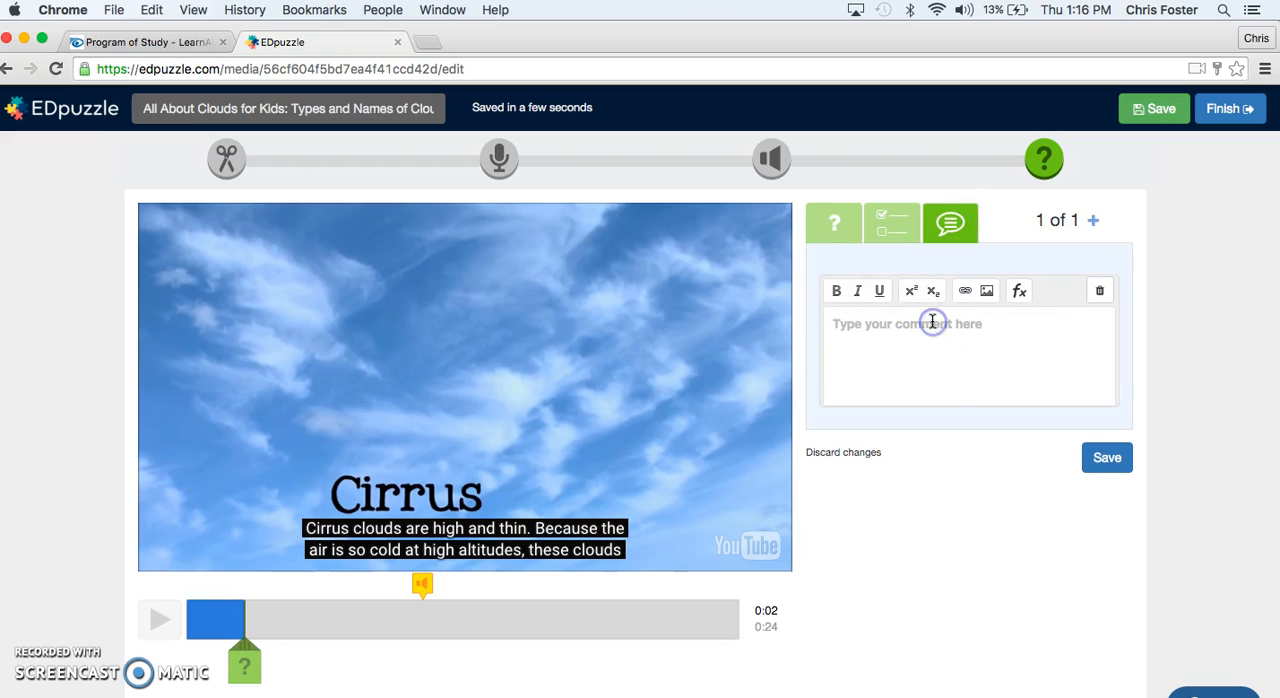
{"action": "scroll", "scroll_direction": "down", "scroll_amount": 3}
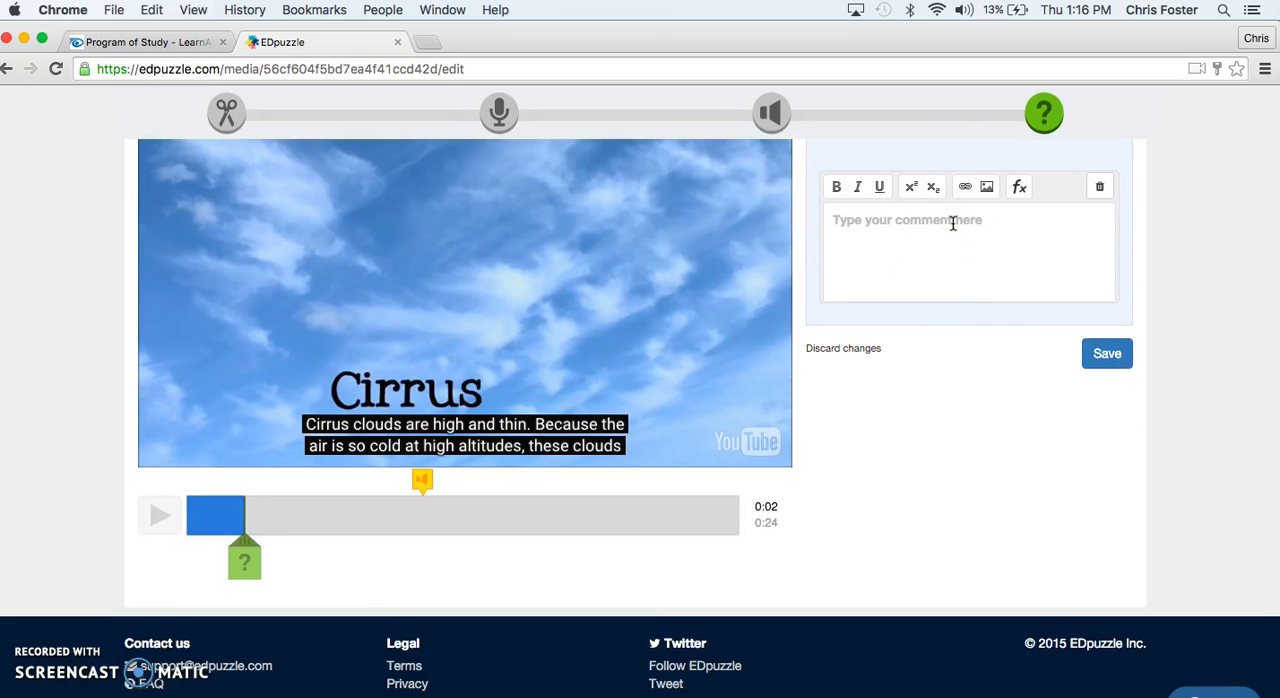
{"action": "type", "text": "Wa"}
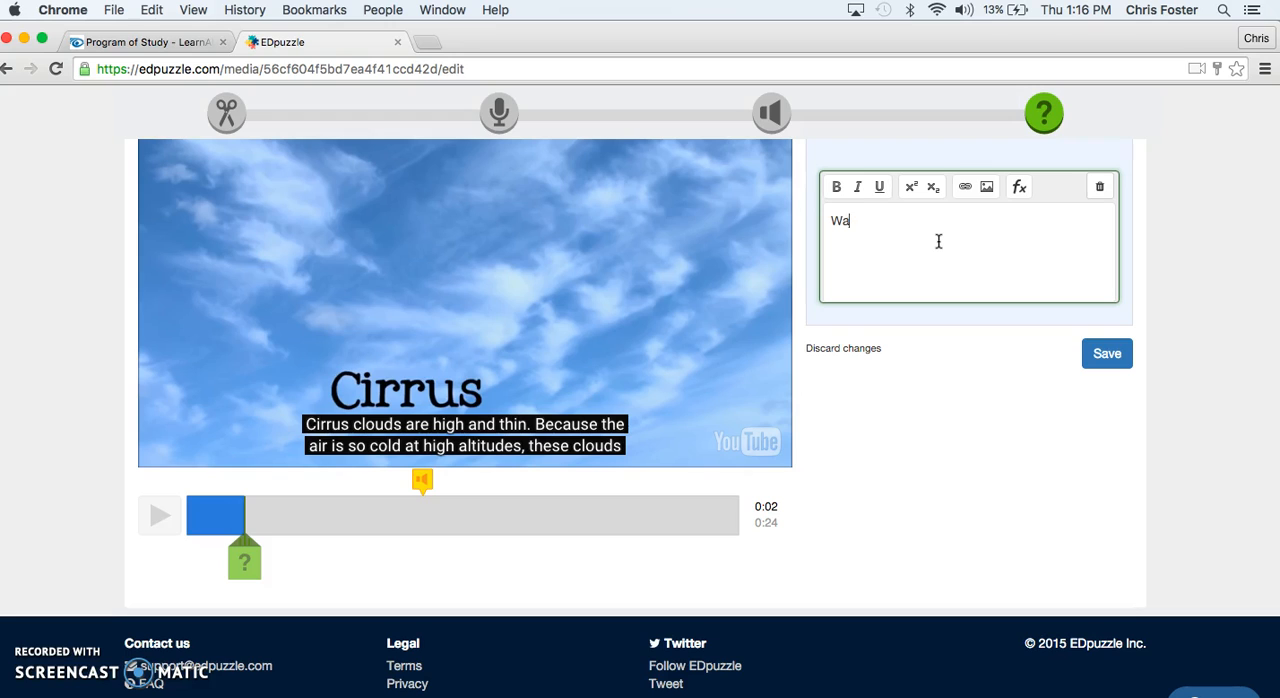
{"action": "type", "text": "tch carefull"}
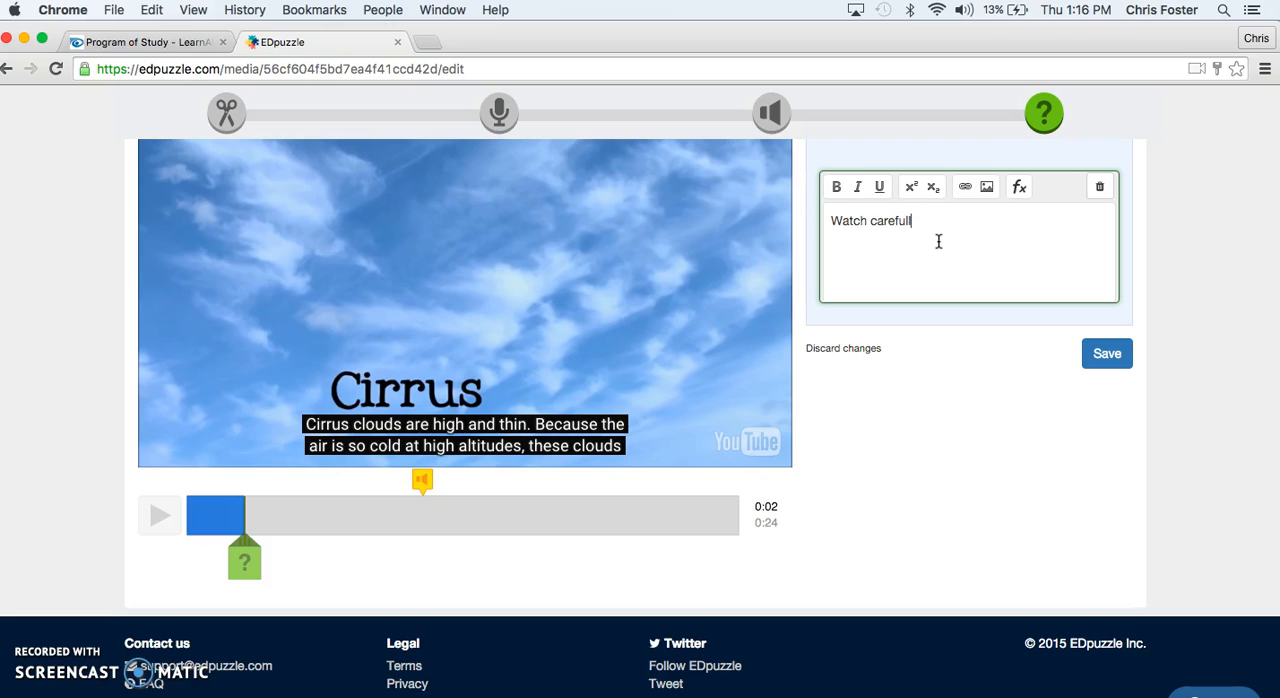
{"action": "left_click", "coordinate": [1107, 353]}
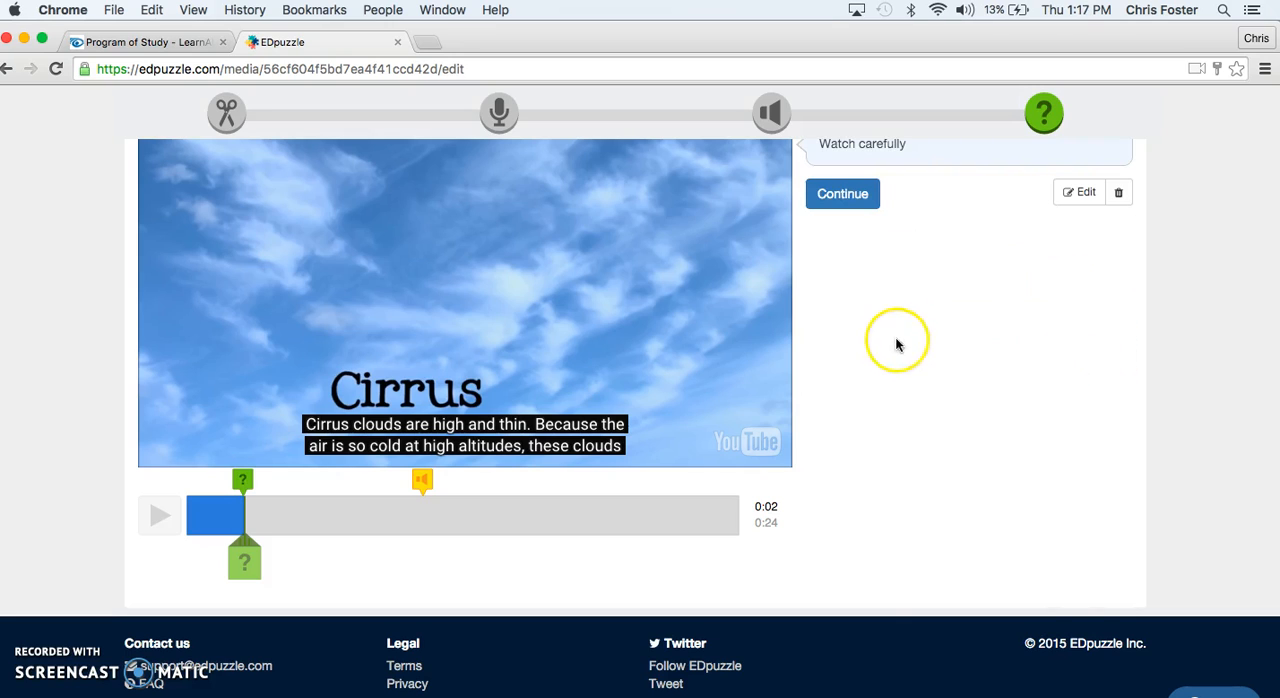
{"action": "scroll", "scroll_direction": "down", "scroll_amount": 3}
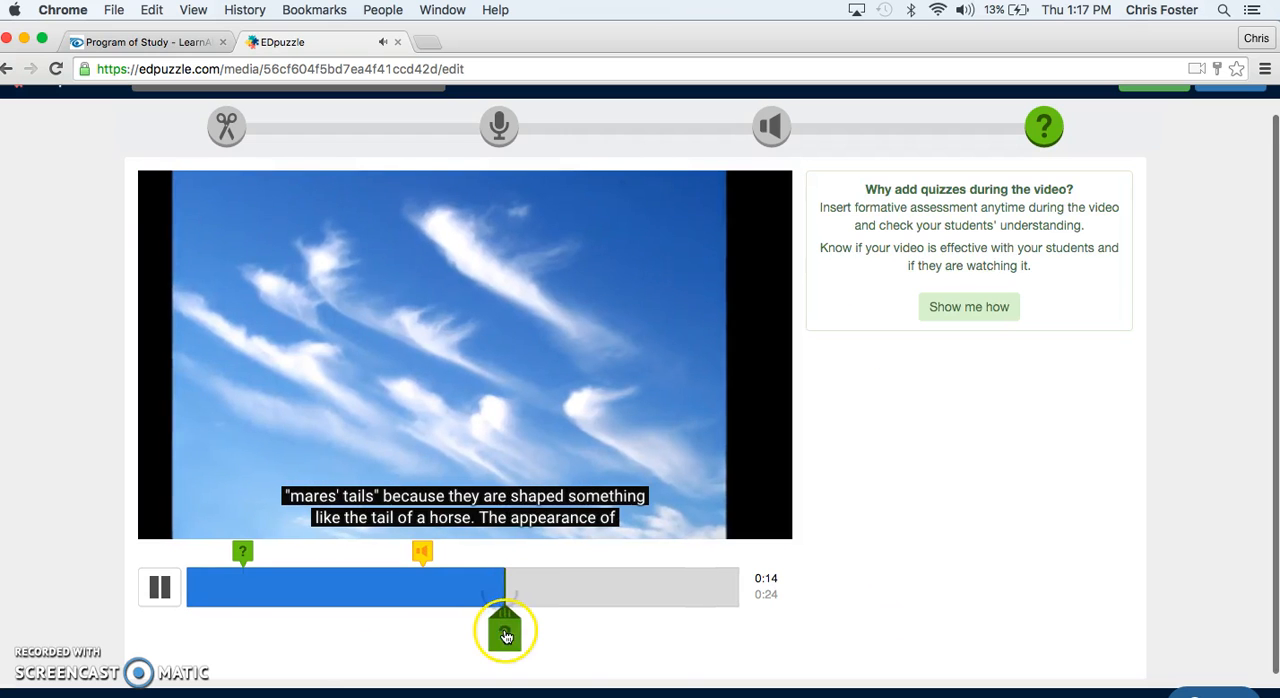
Start a multiple-choice question at the end of the video, at 0:24
{"action": "left_click", "coordinate": [159, 587]}
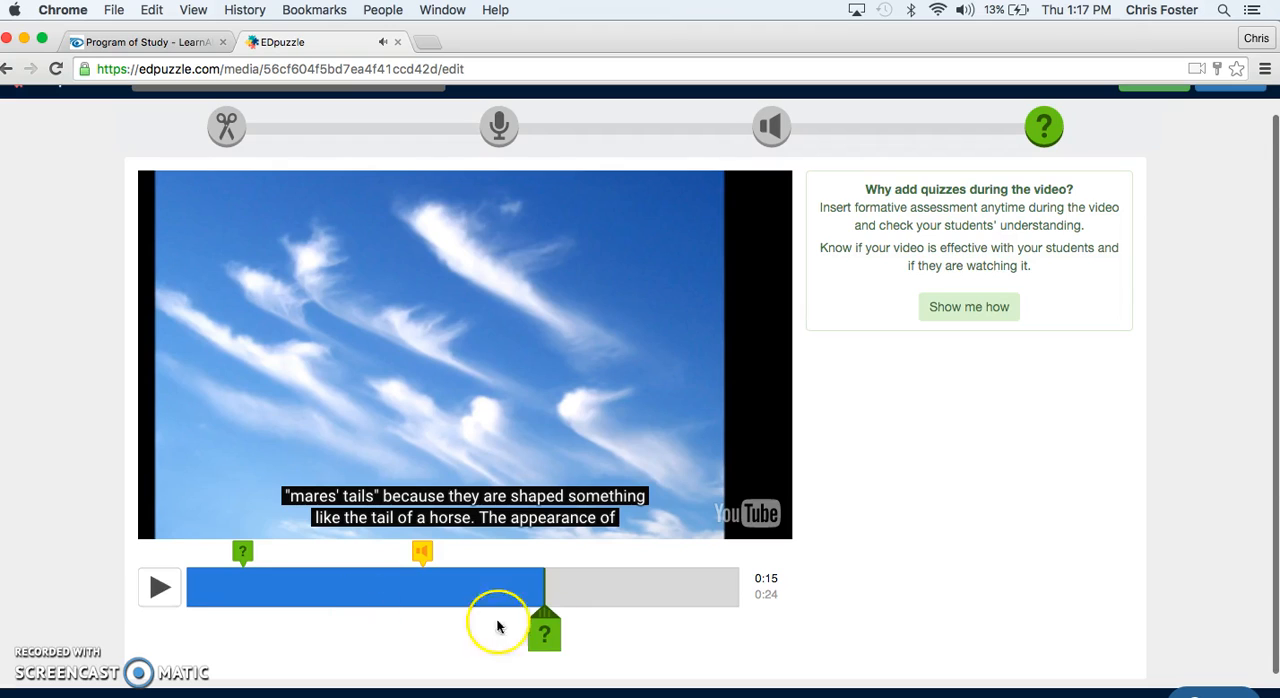
{"action": "left_click", "coordinate": [544, 632]}
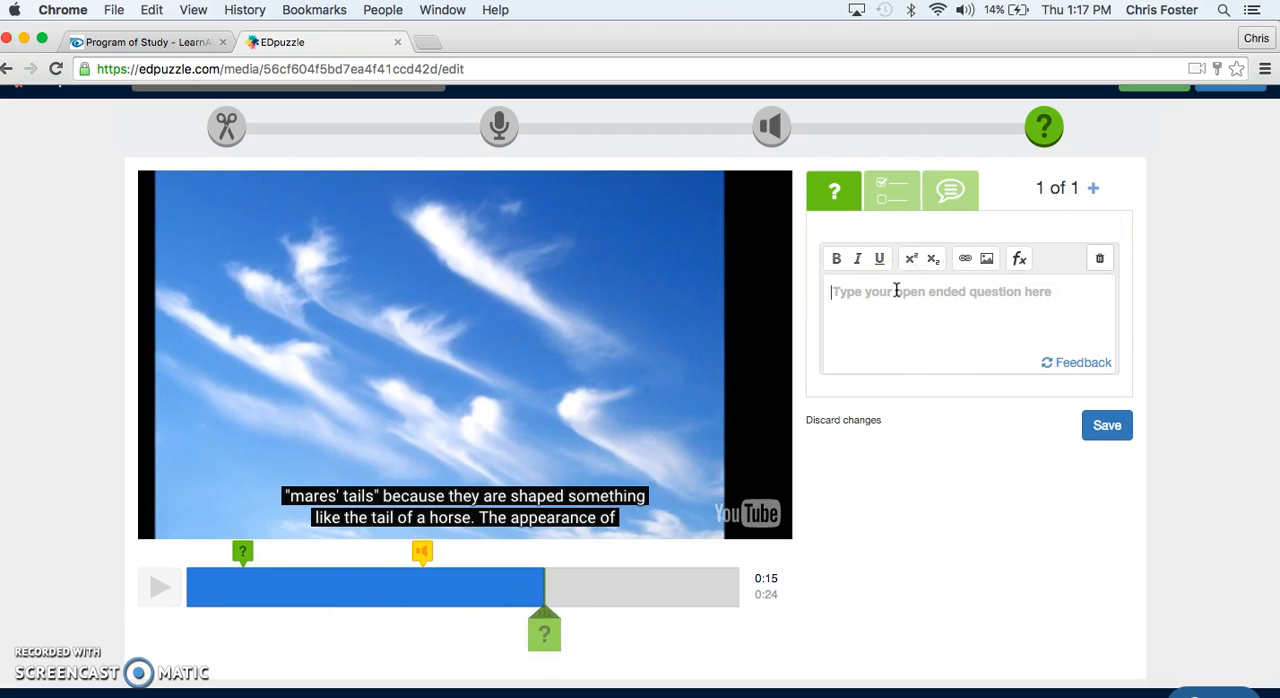
{"action": "mouse_move", "coordinate": [897, 285]}
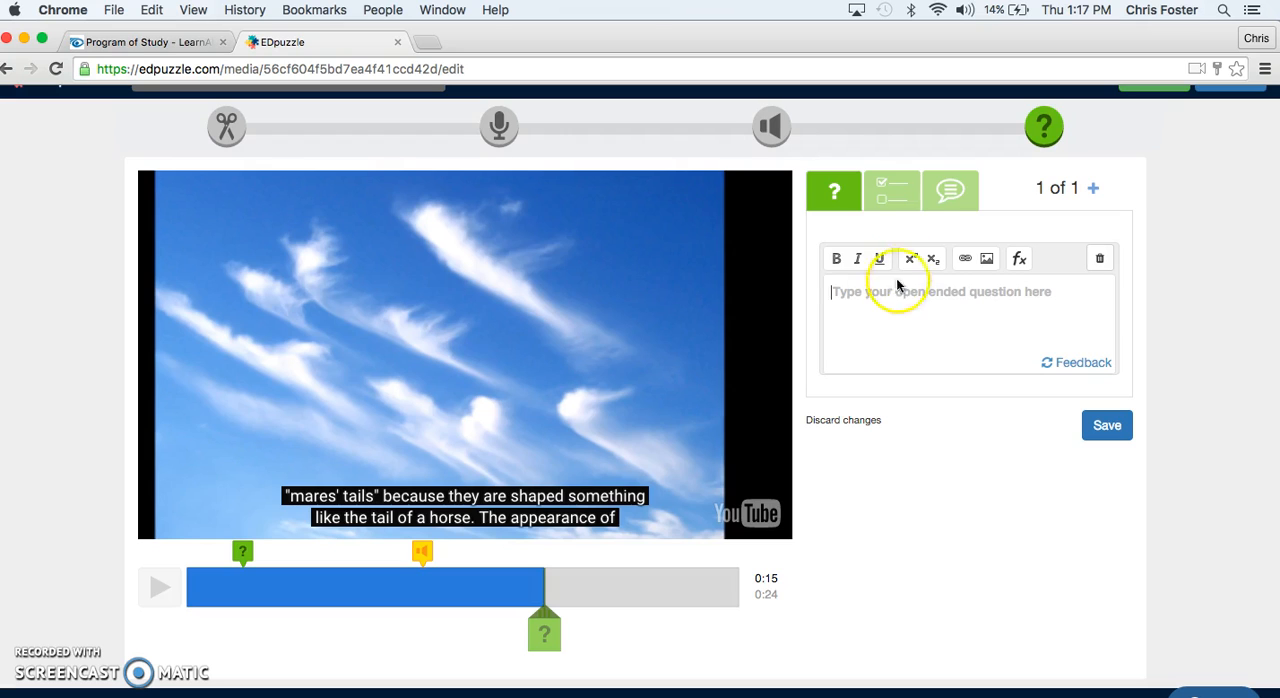
{"action": "left_click", "coordinate": [891, 190]}
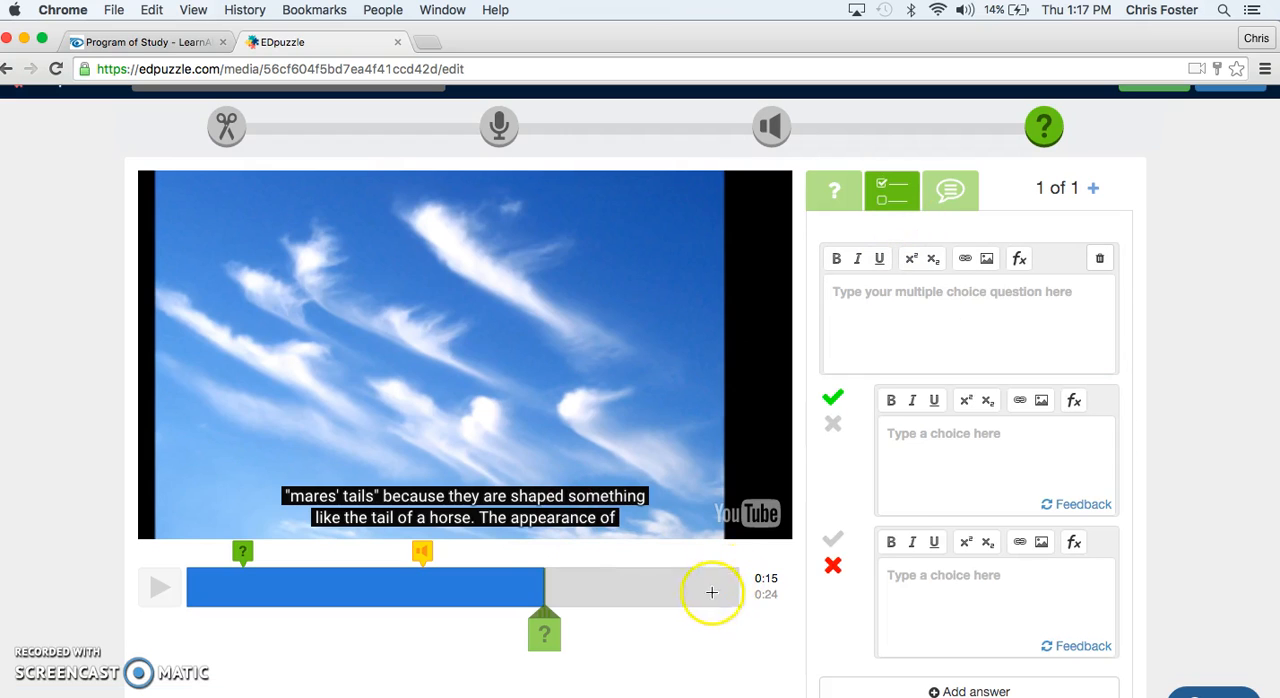
{"action": "left_click_drag", "start_coordinate": [545, 630], "coordinate": [735, 625]}
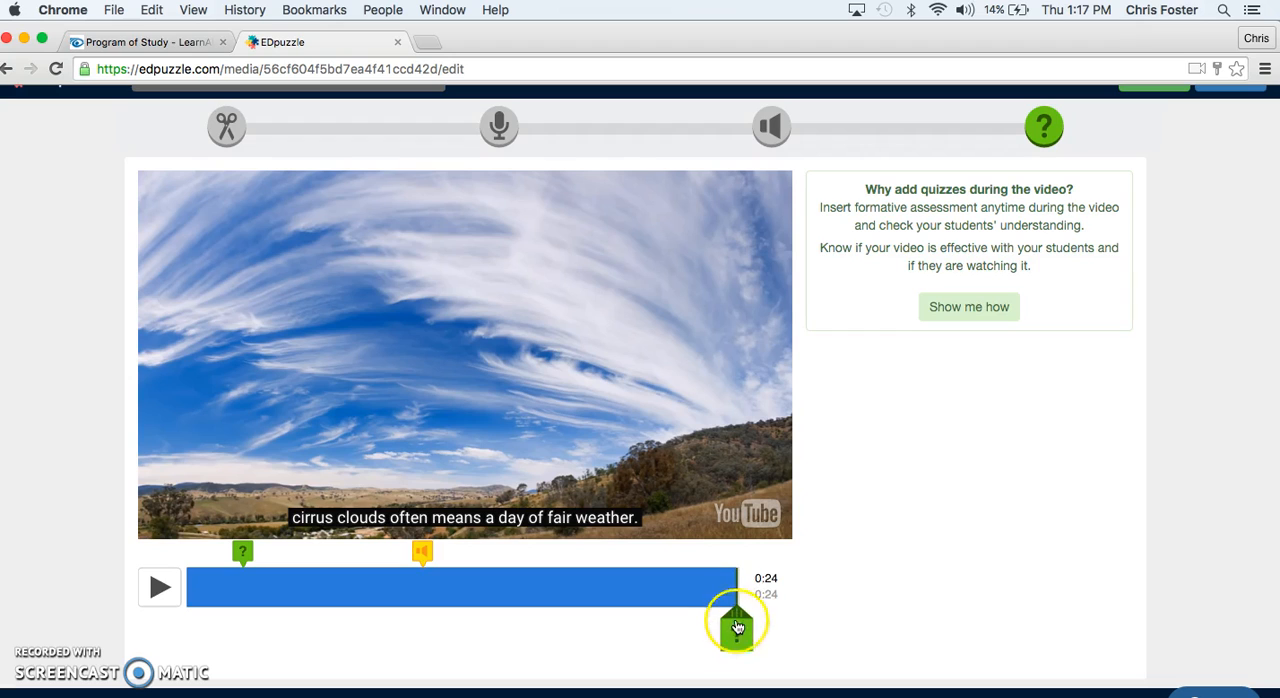
{"action": "left_click", "coordinate": [736, 620]}
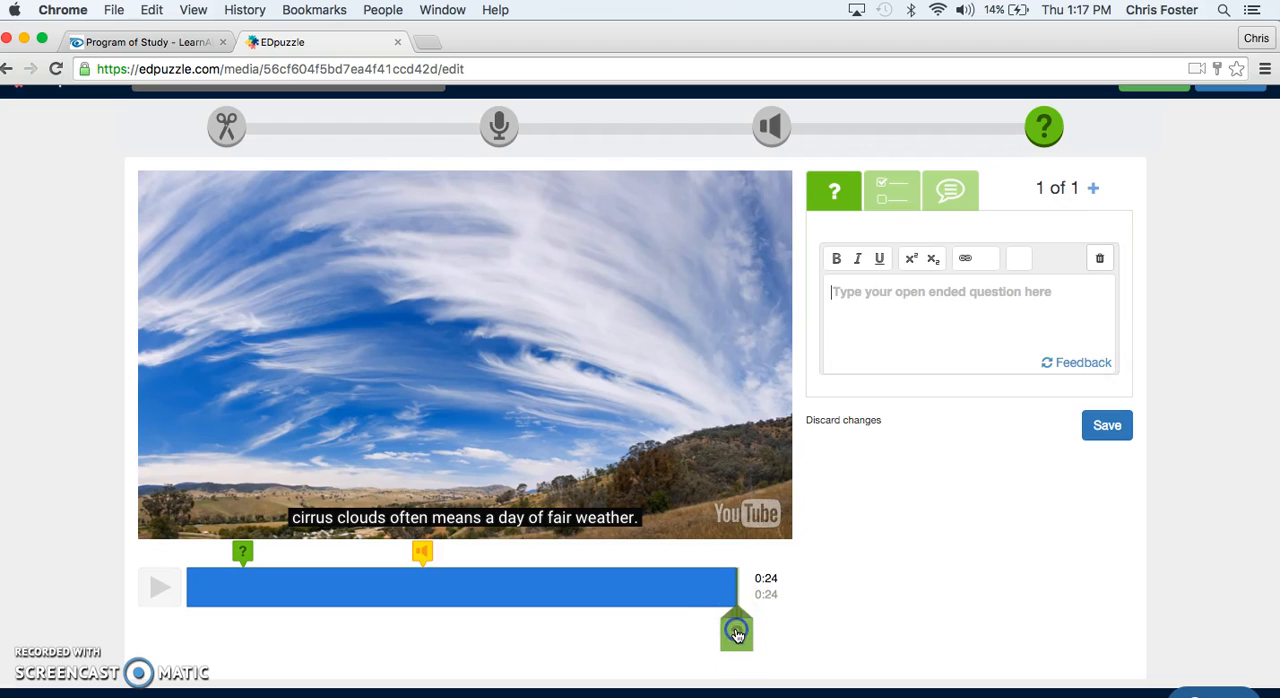
{"action": "left_click", "coordinate": [891, 190]}
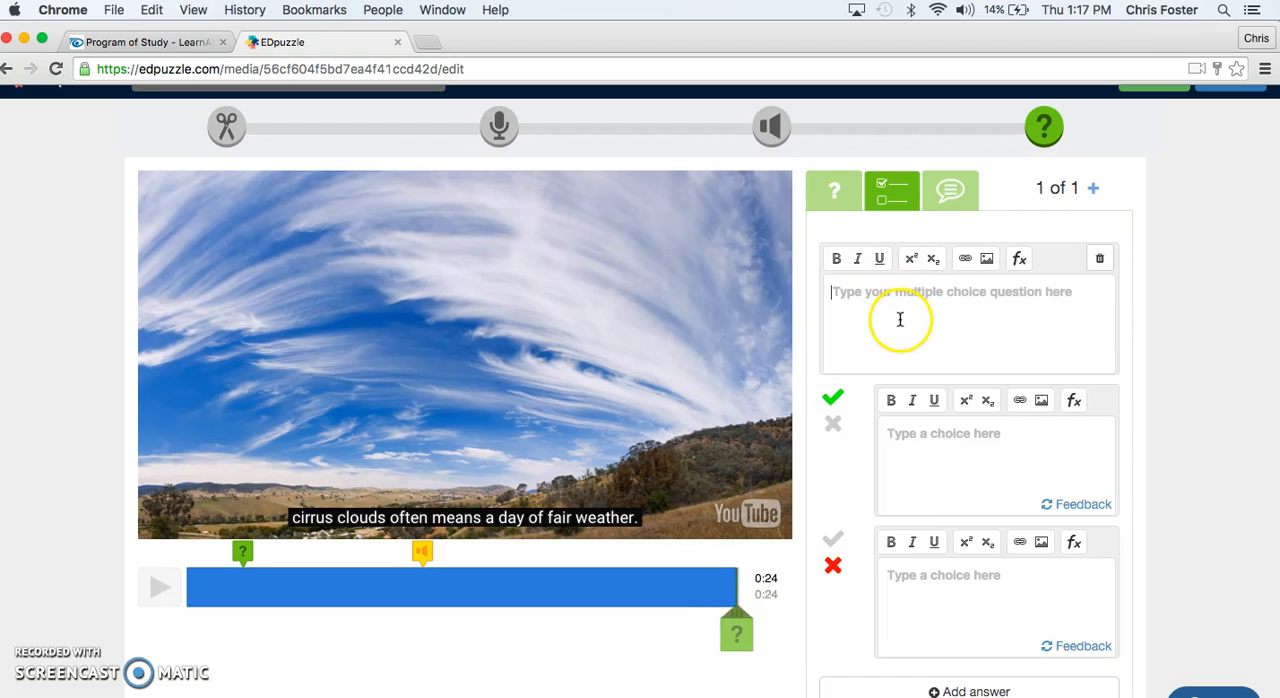
Enter 'What are cirrus clouds made of' with answers ice crystals and water droplets
{"action": "type", "text": "W"}
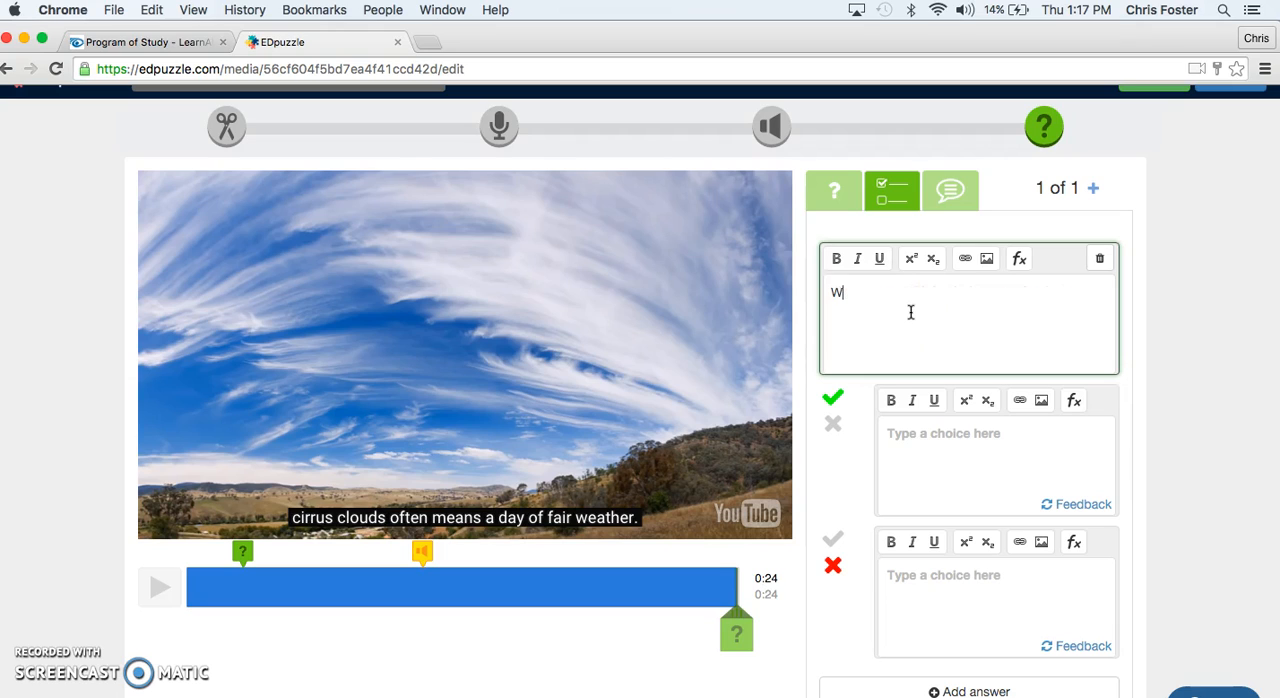
{"action": "type", "text": "hat are cirr"}
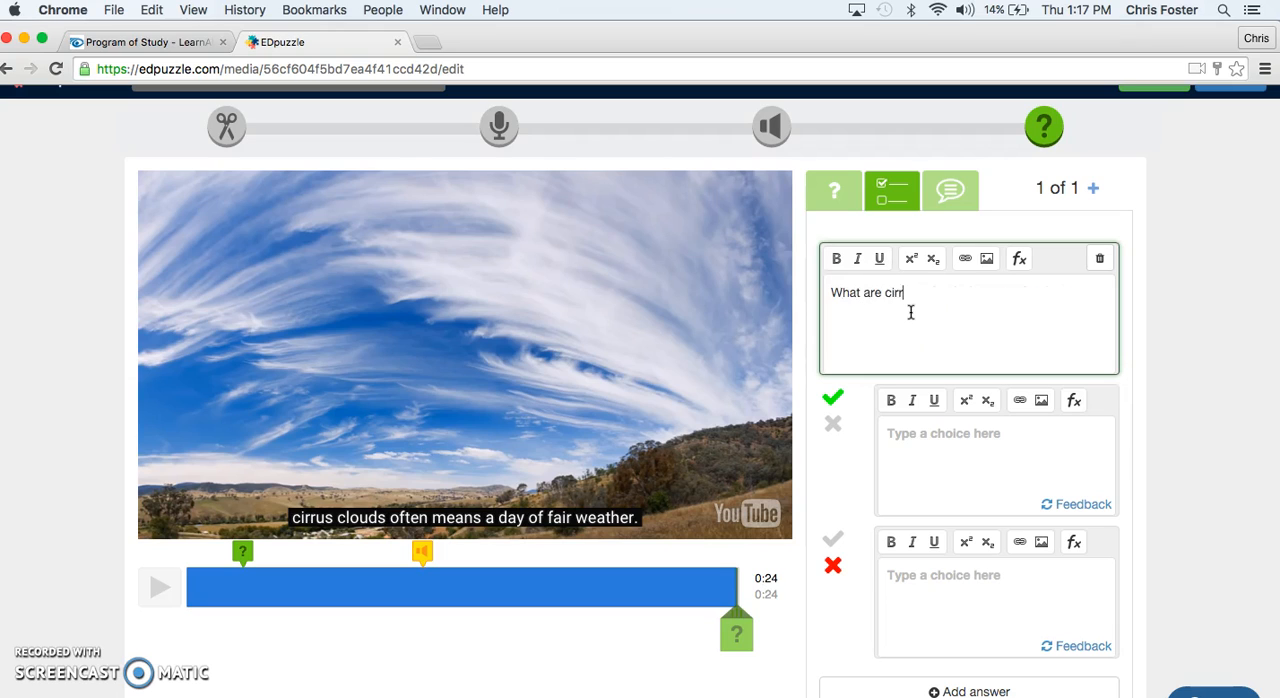
{"action": "type", "text": "rus clouds made of"}
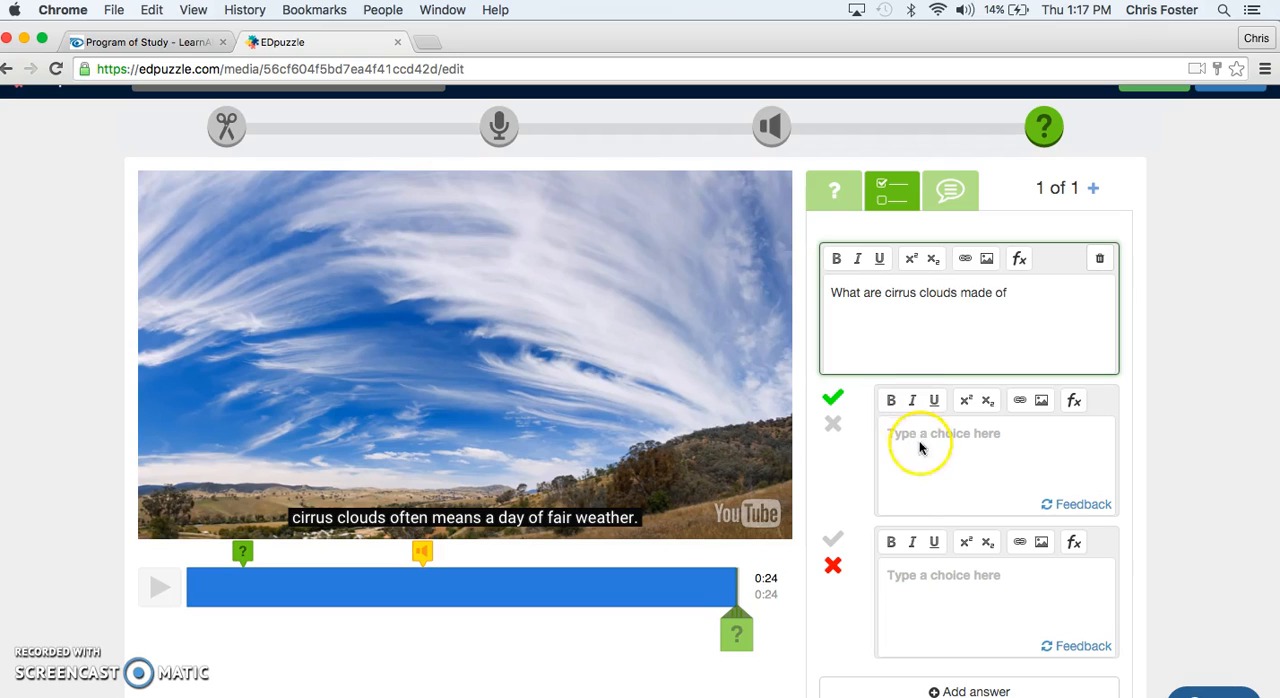
{"action": "type", "text": "ice cr"}
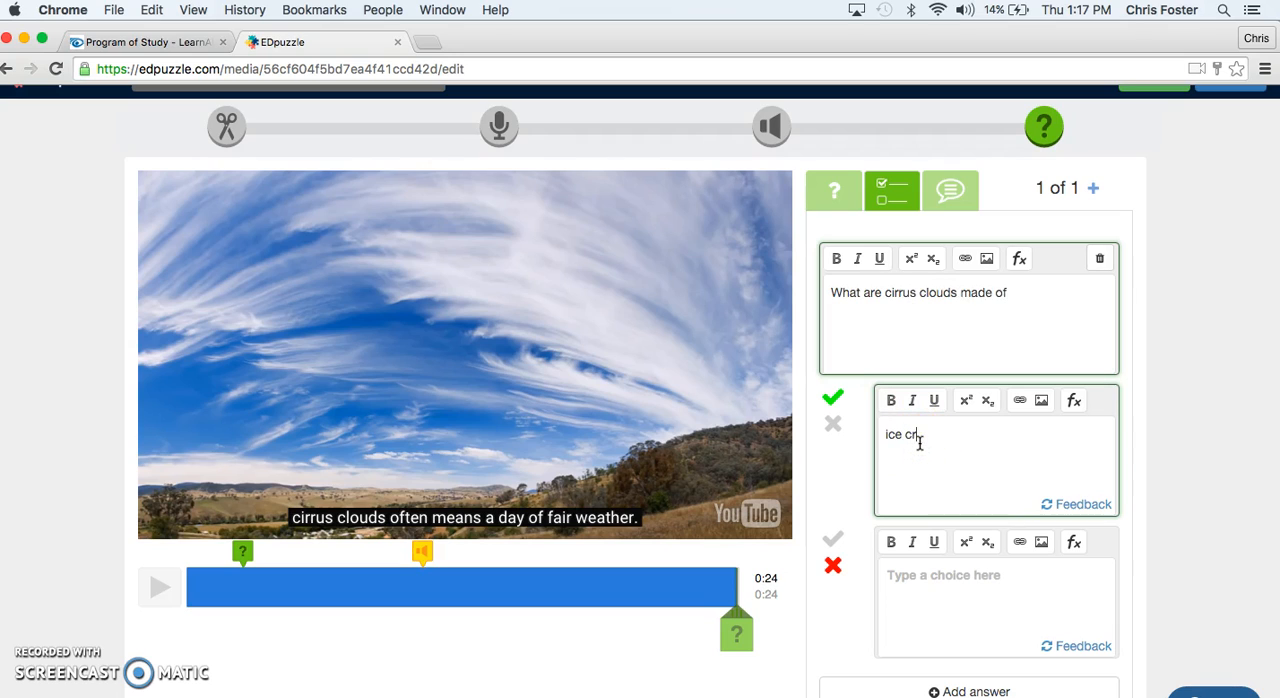
{"action": "type", "text": "ystals"}
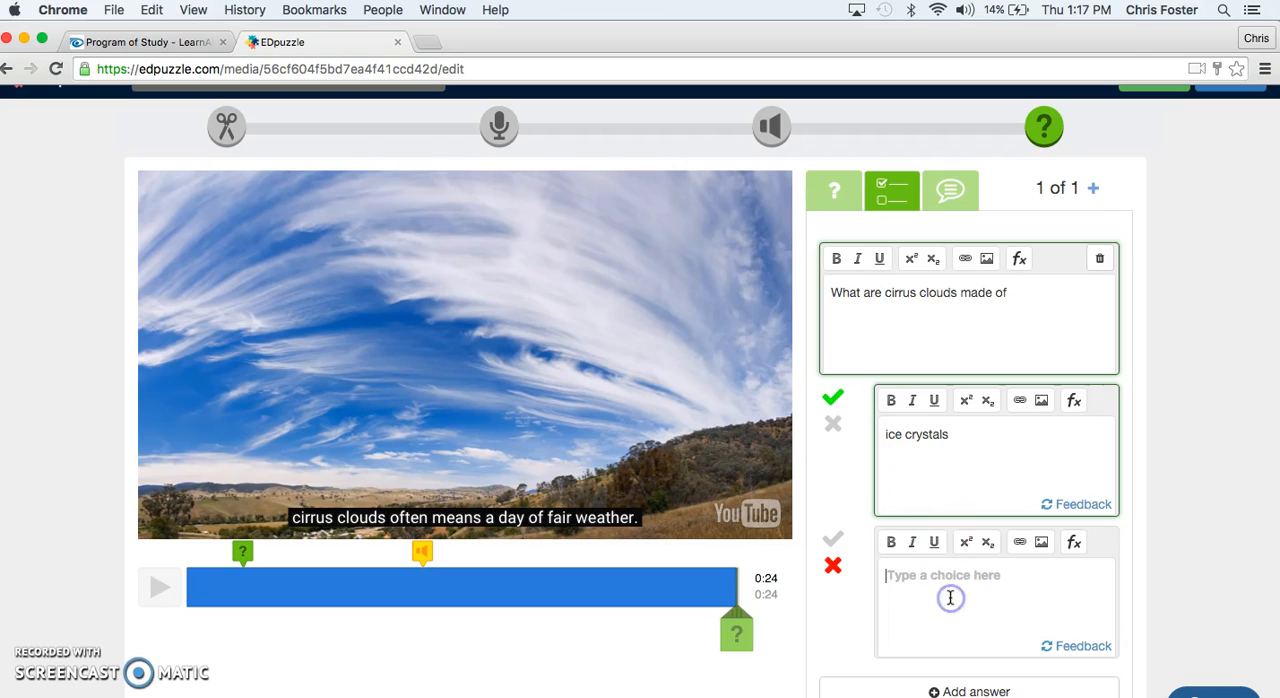
{"action": "type", "text": "water droplets"}
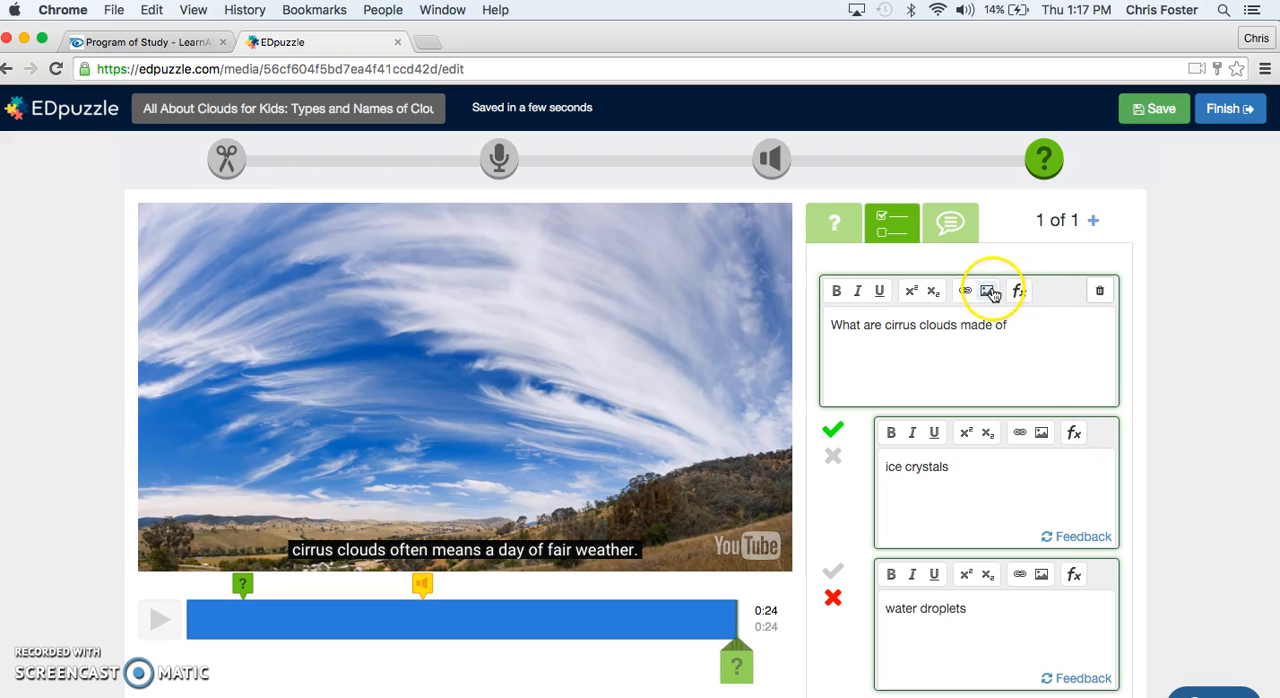
Check the image options, then save the cirrus clouds multiple-choice question
{"action": "left_click", "coordinate": [988, 290]}
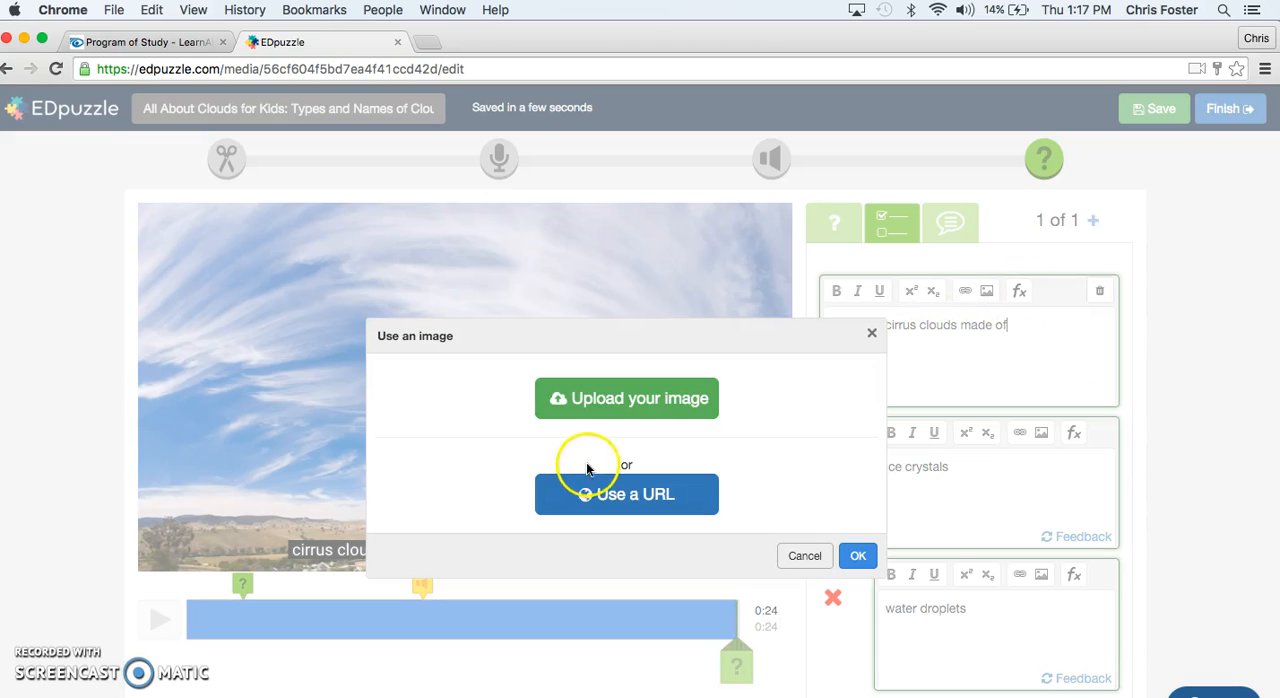
{"action": "mouse_move", "coordinate": [715, 485]}
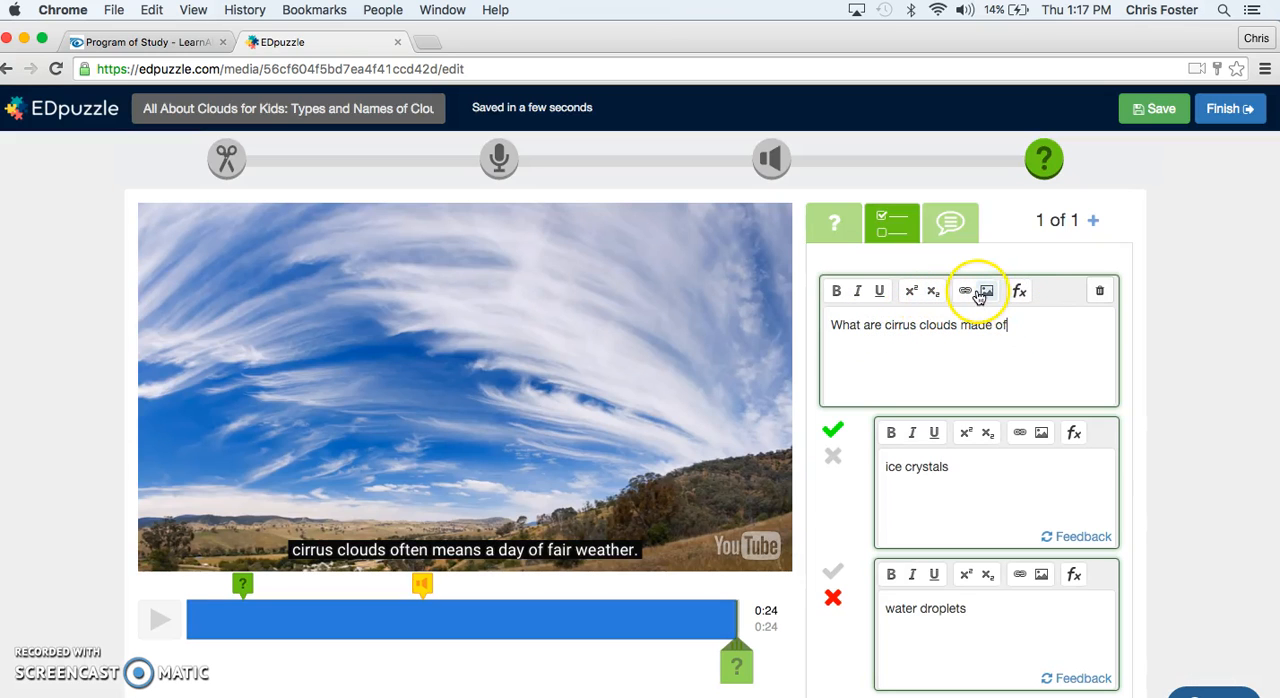
{"action": "mouse_move", "coordinate": [996, 266]}
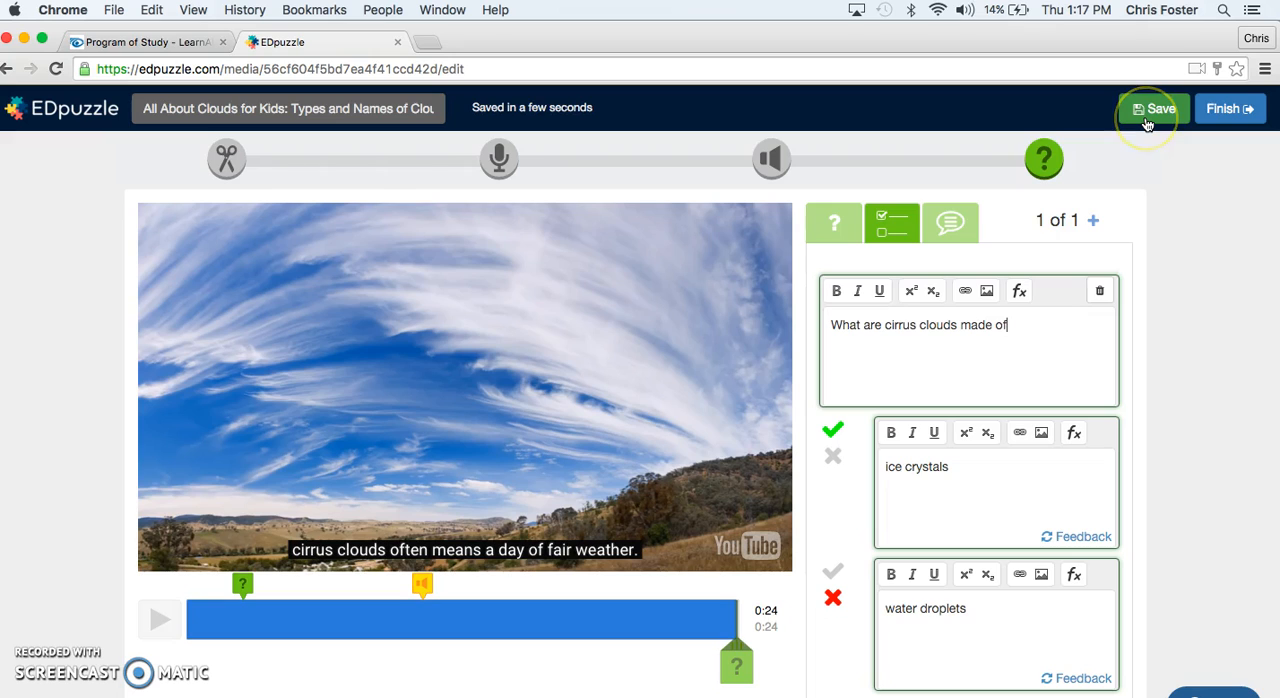
{"action": "left_click", "coordinate": [1153, 108]}
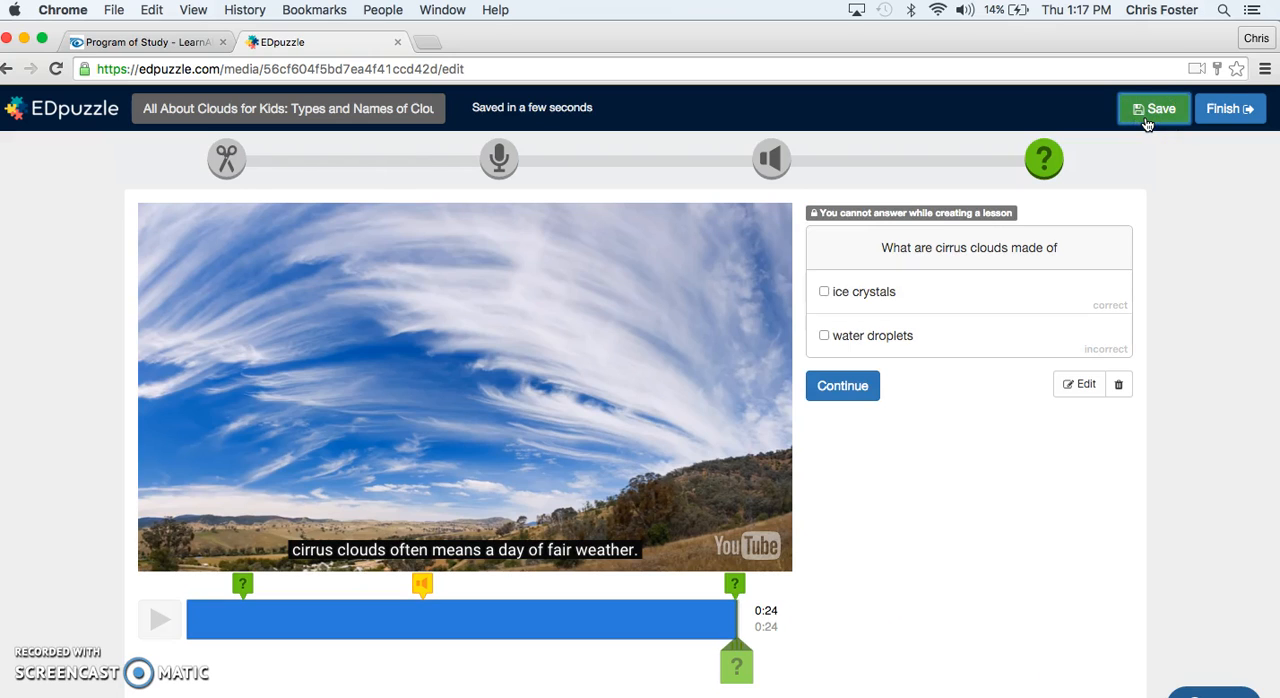
Assign the cloud lesson to Physics with skipping prevented and a Mar 4, 2016 due date
{"action": "left_click", "coordinate": [1229, 108]}
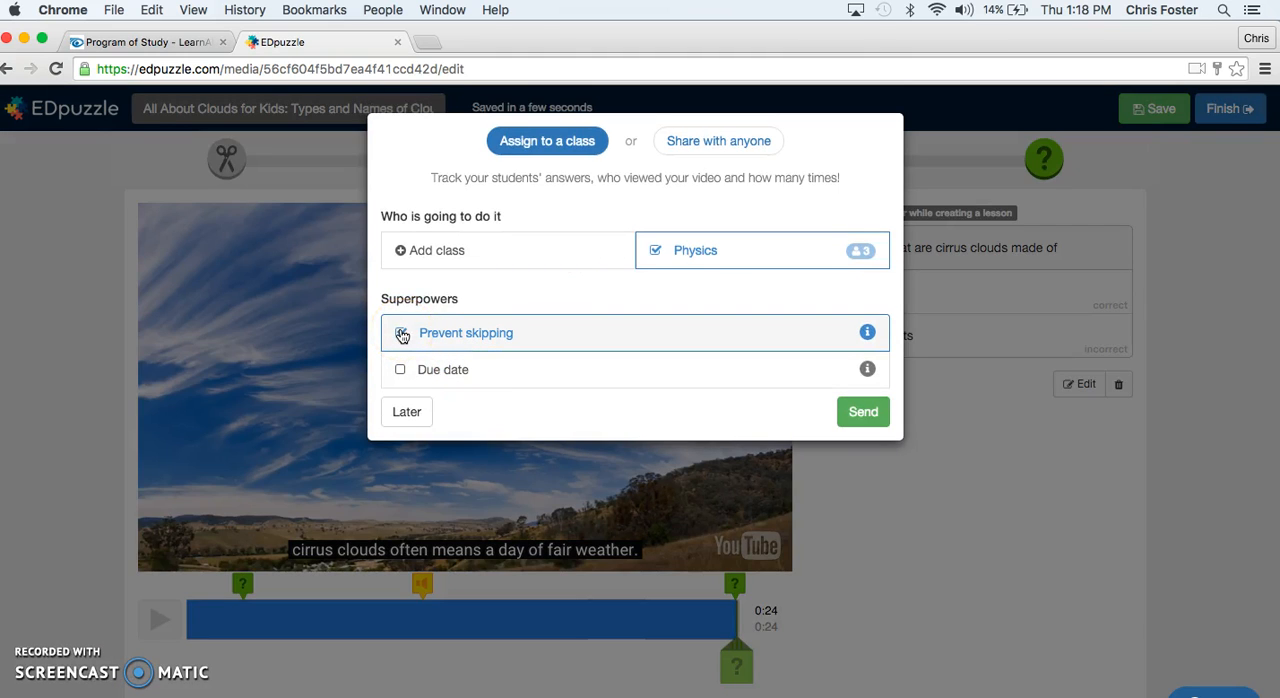
{"action": "left_click", "coordinate": [402, 333]}
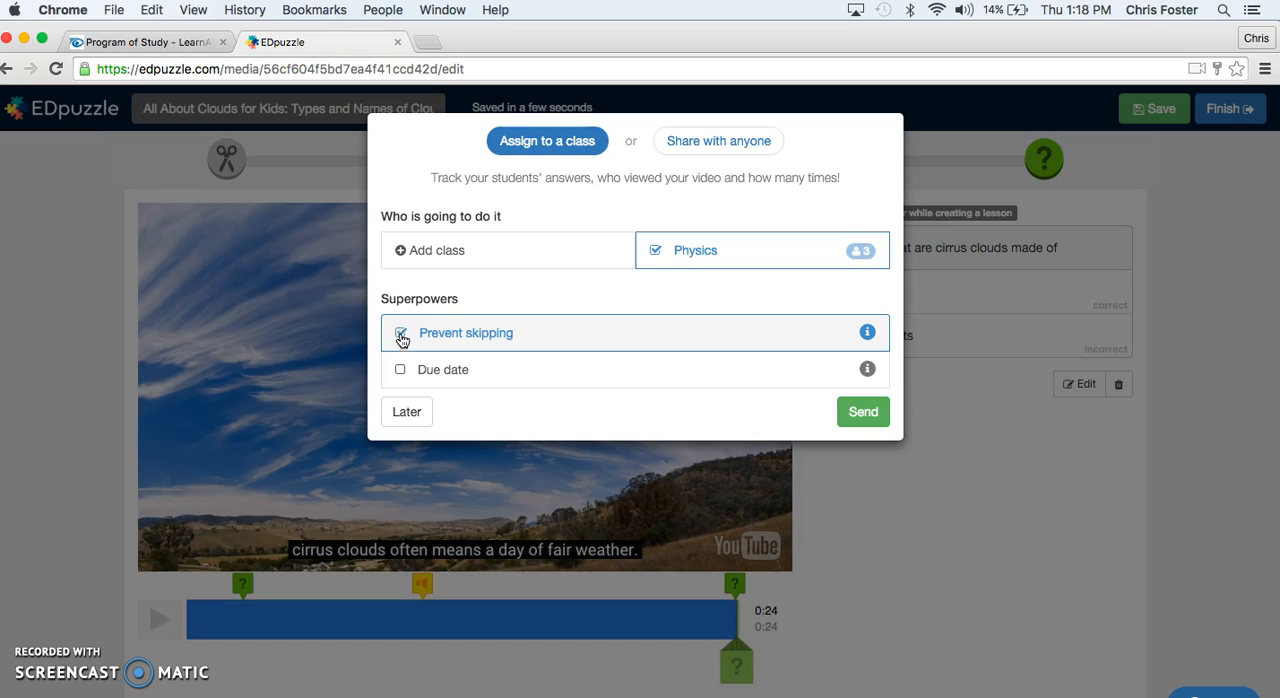
{"action": "left_click", "coordinate": [400, 369]}
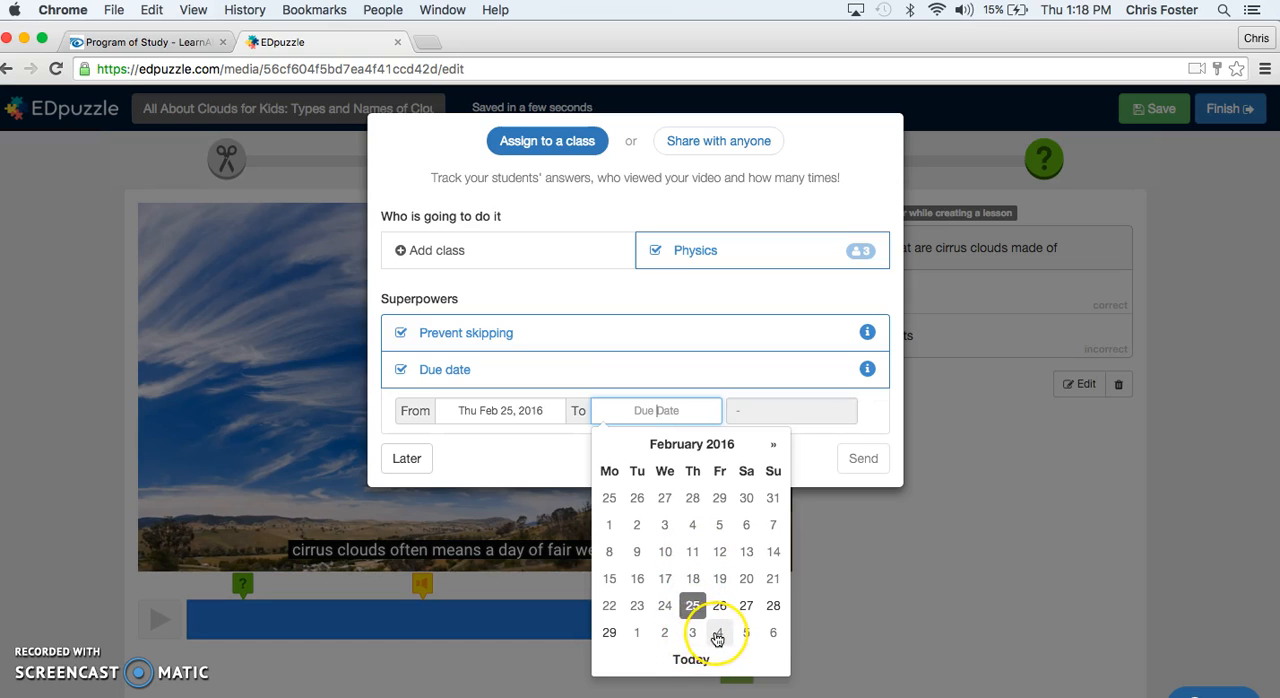
{"action": "left_click", "coordinate": [718, 633]}
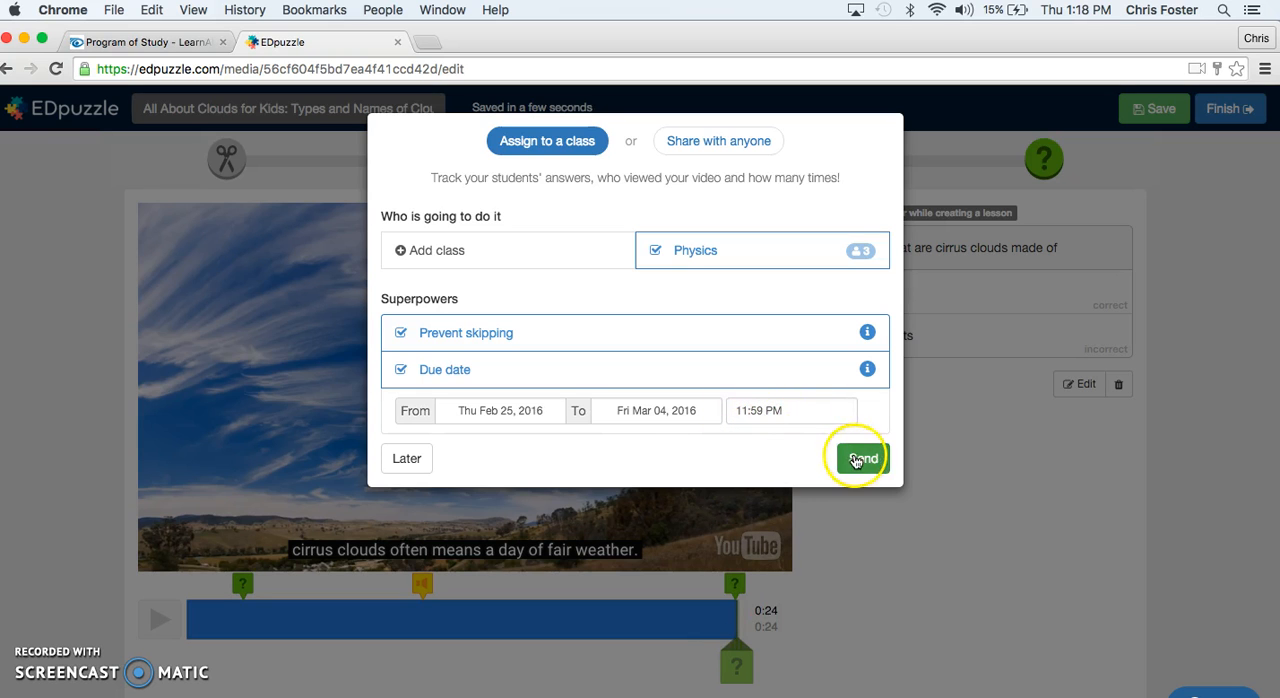
{"action": "left_click", "coordinate": [858, 457]}
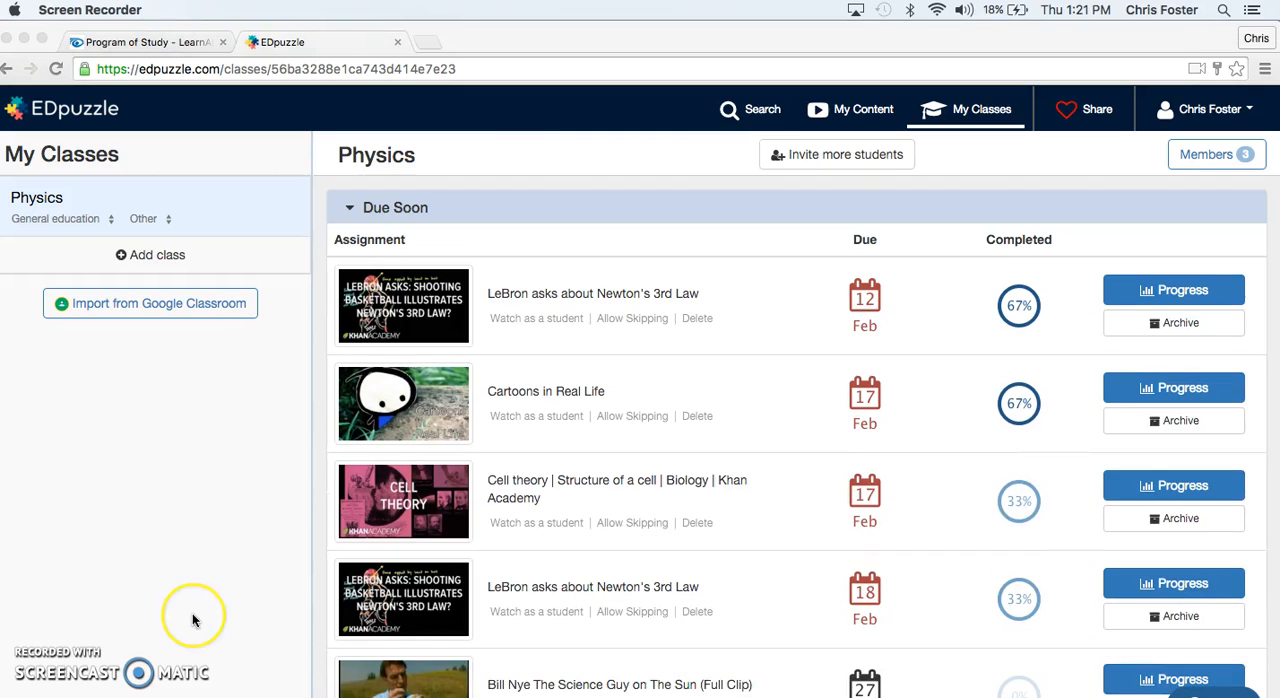
{"action": "mouse_move", "coordinate": [195, 620]}
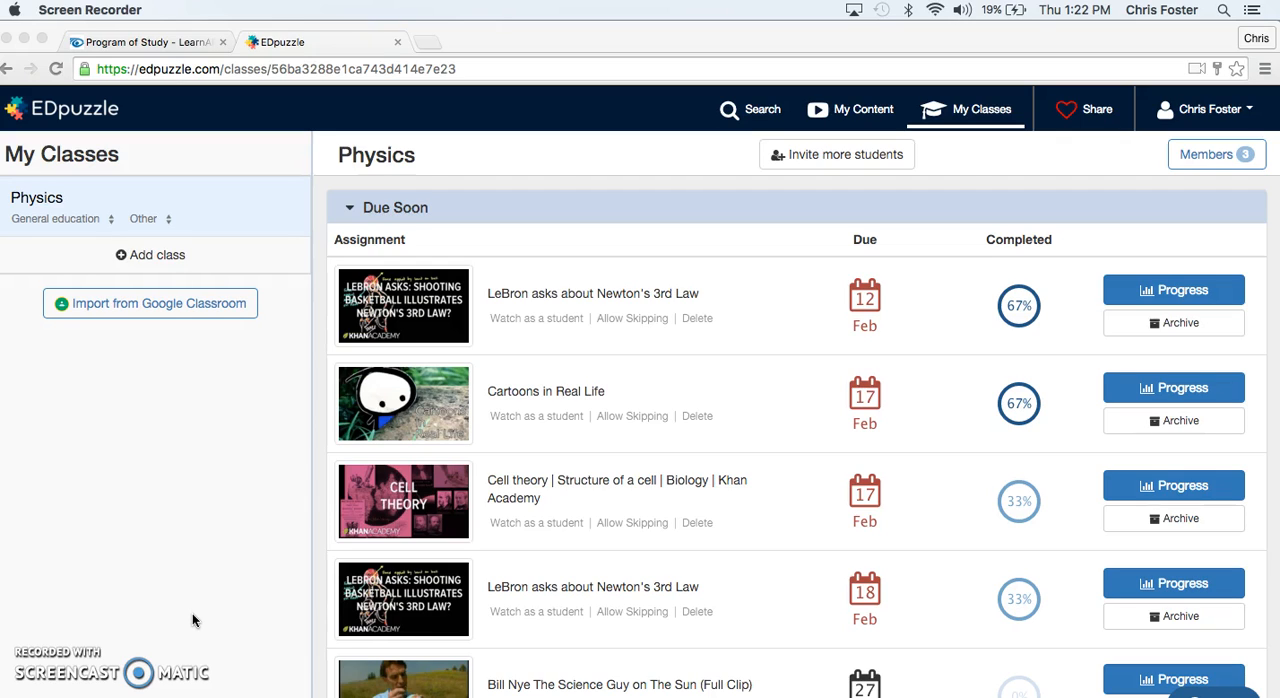
{"action": "mouse_move", "coordinate": [85, 647]}
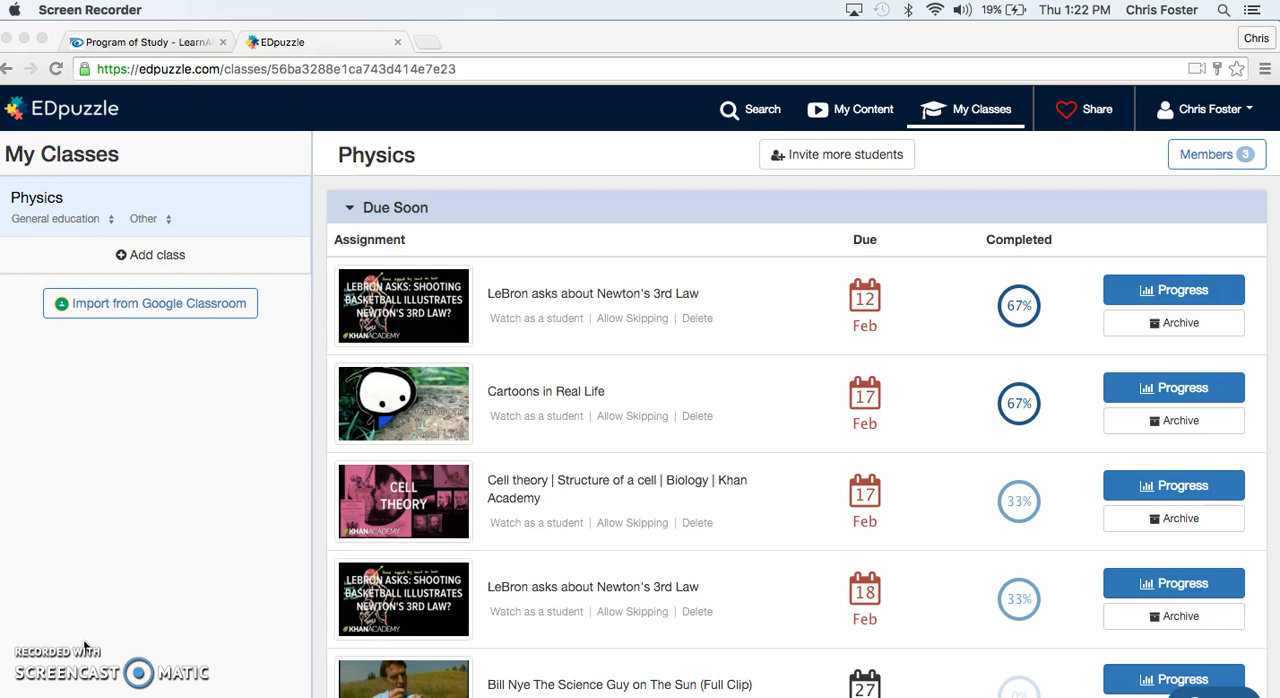